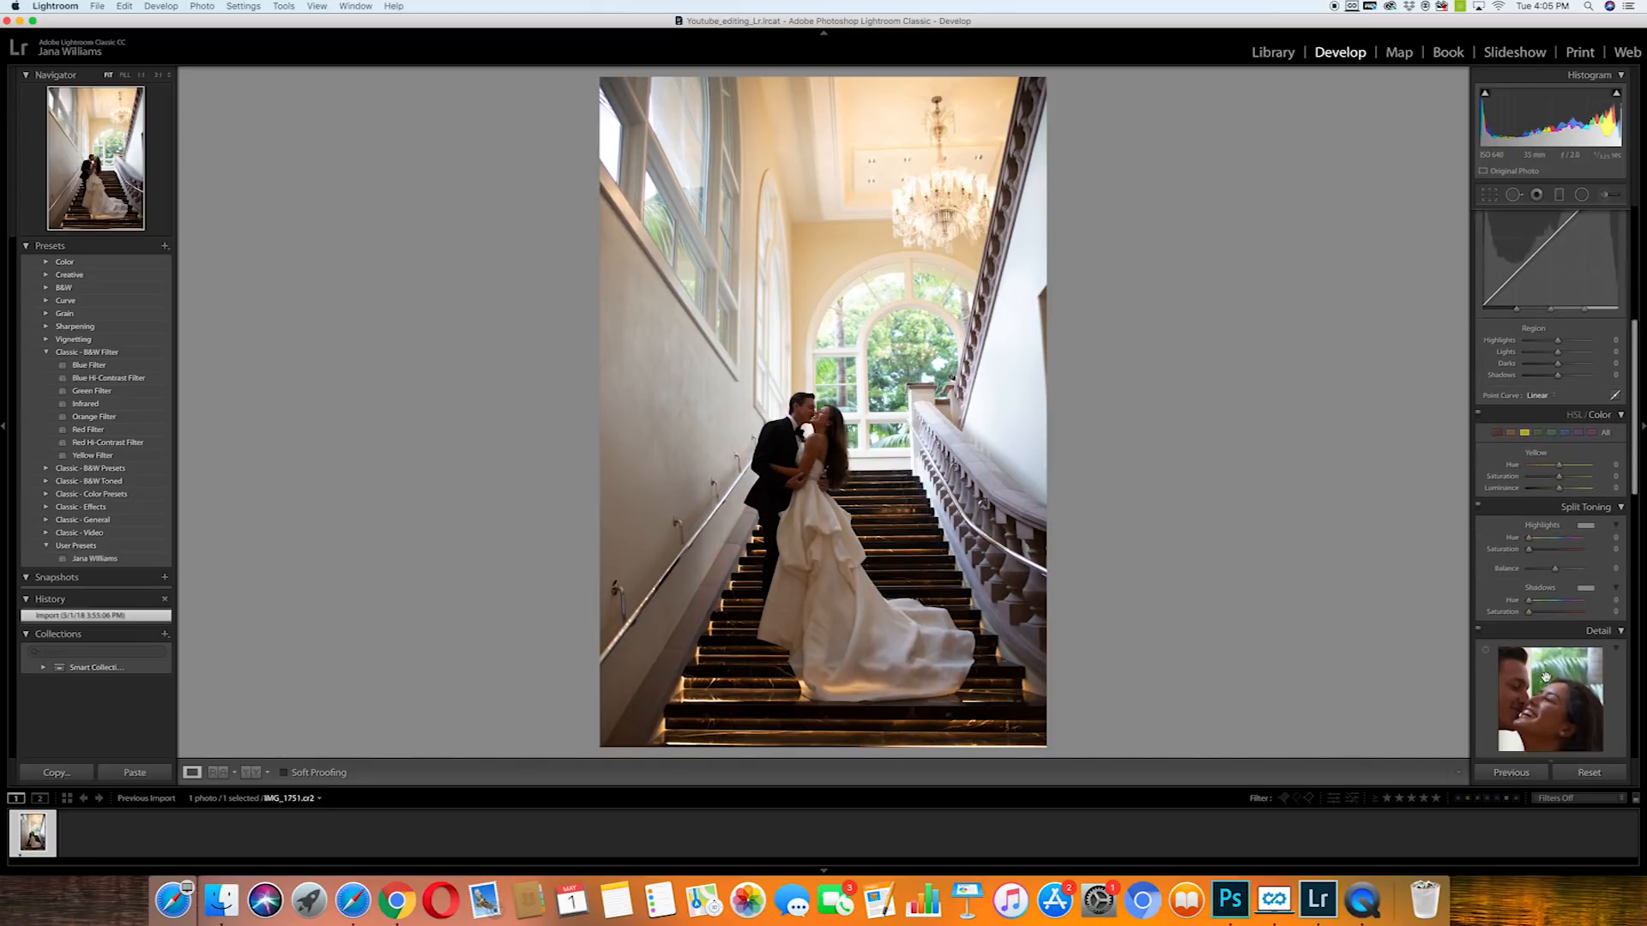
- Enable Remove Chromatic Aberration and the Sigma lens profile correction, toggling them to compare
scroll("down", 3)
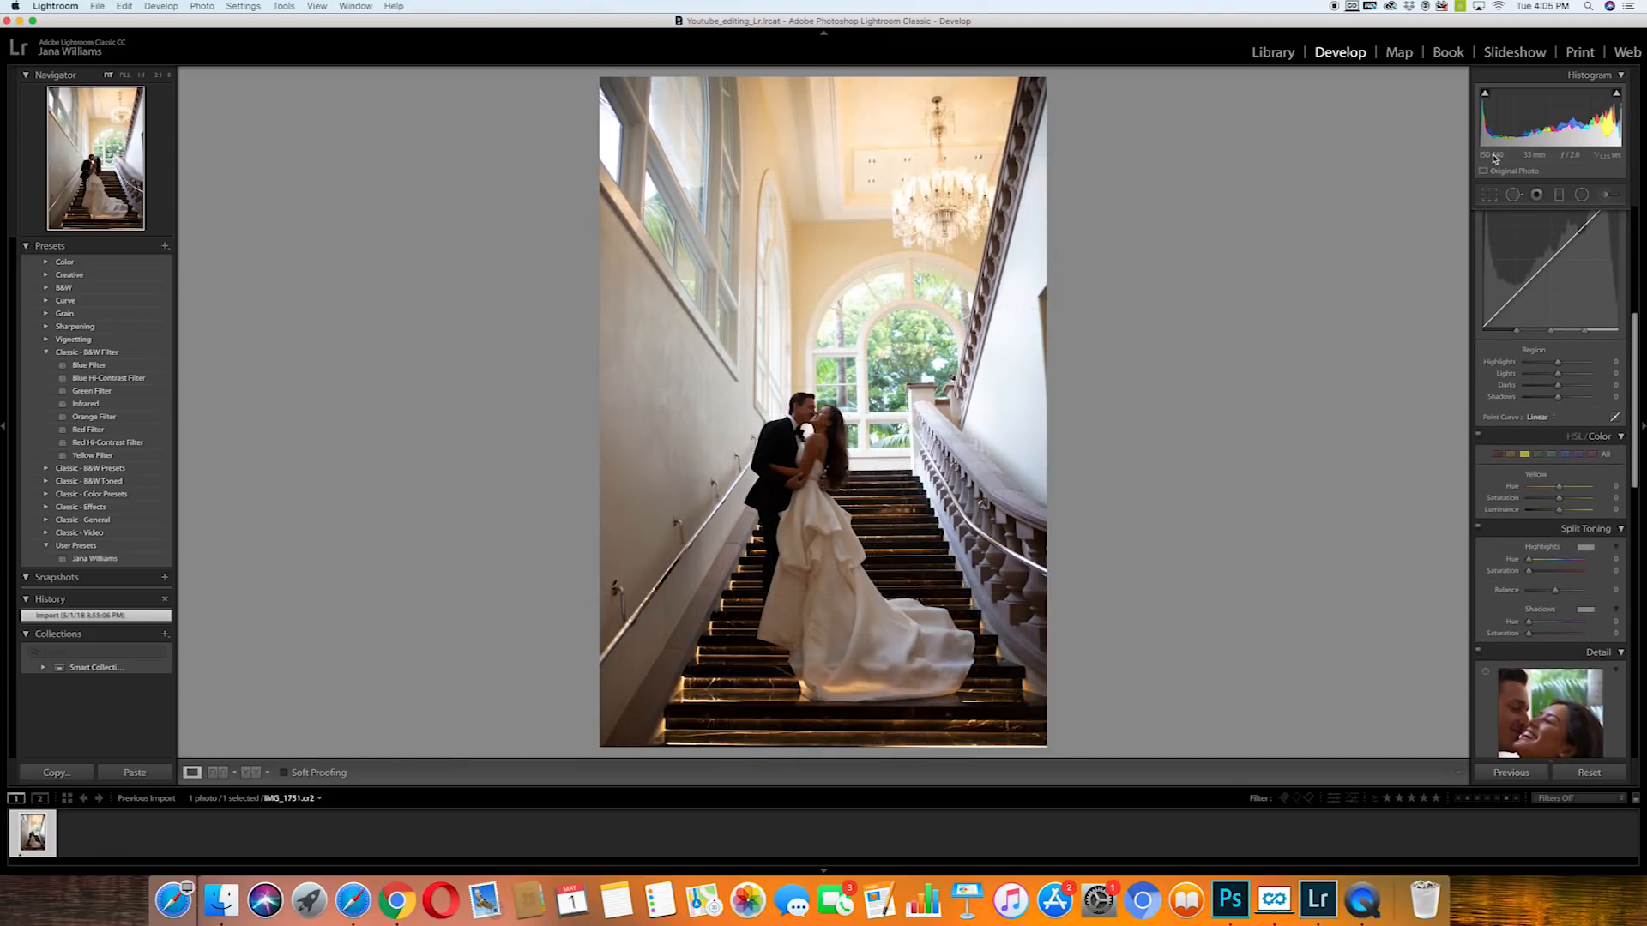
mouse_move(1537, 155)
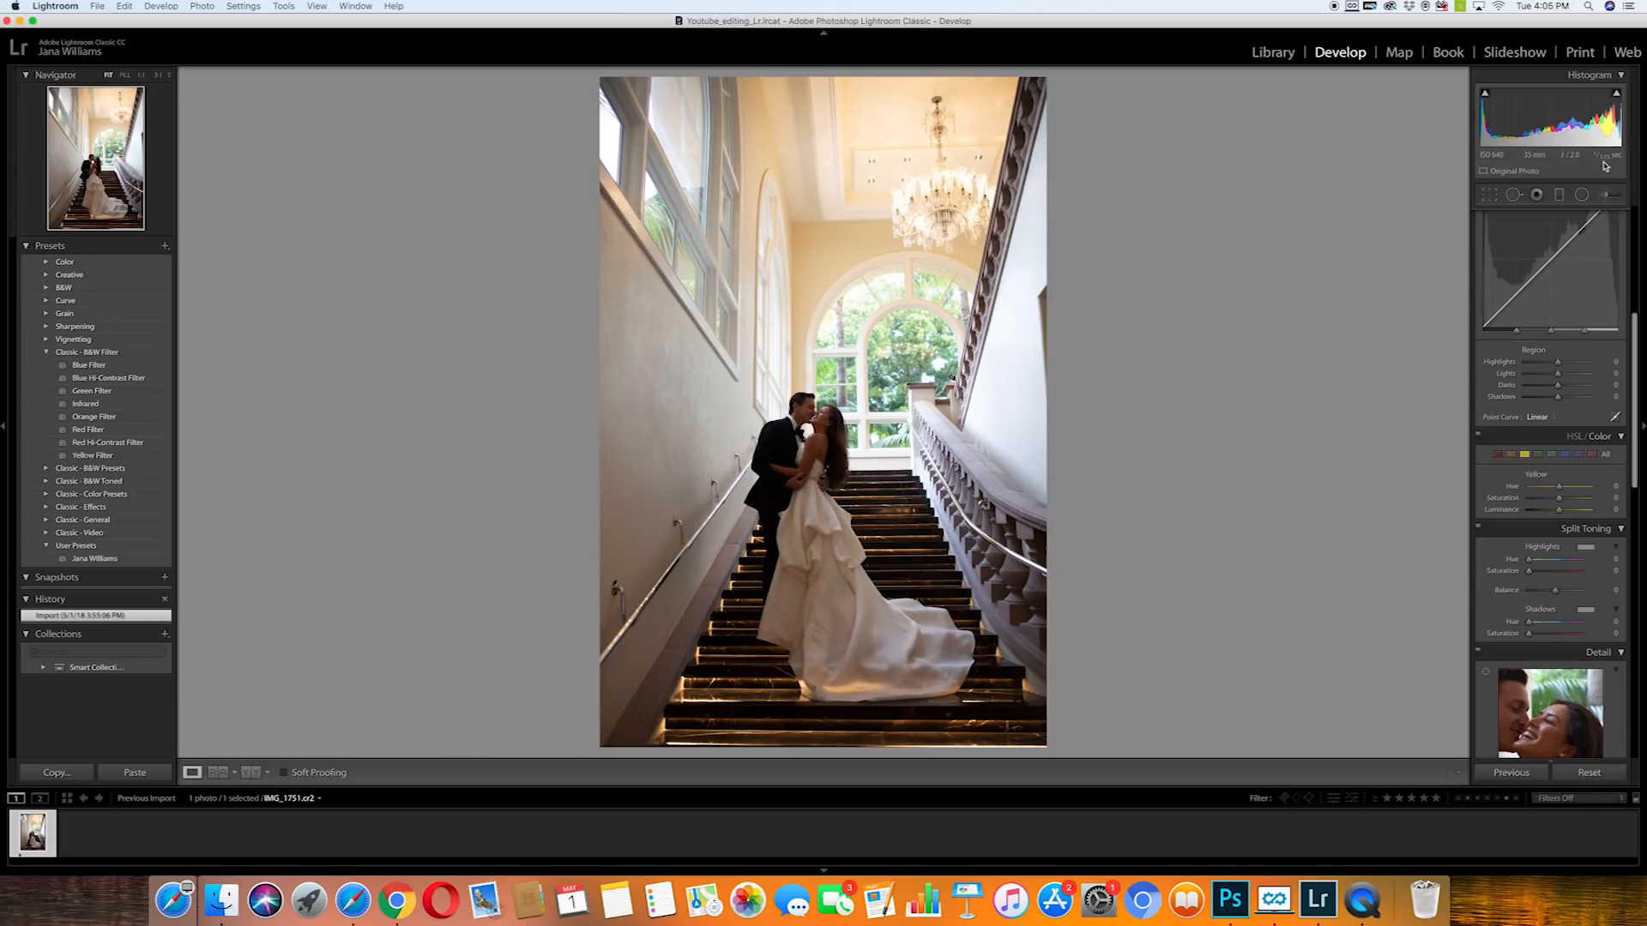
mouse_move(1187, 379)
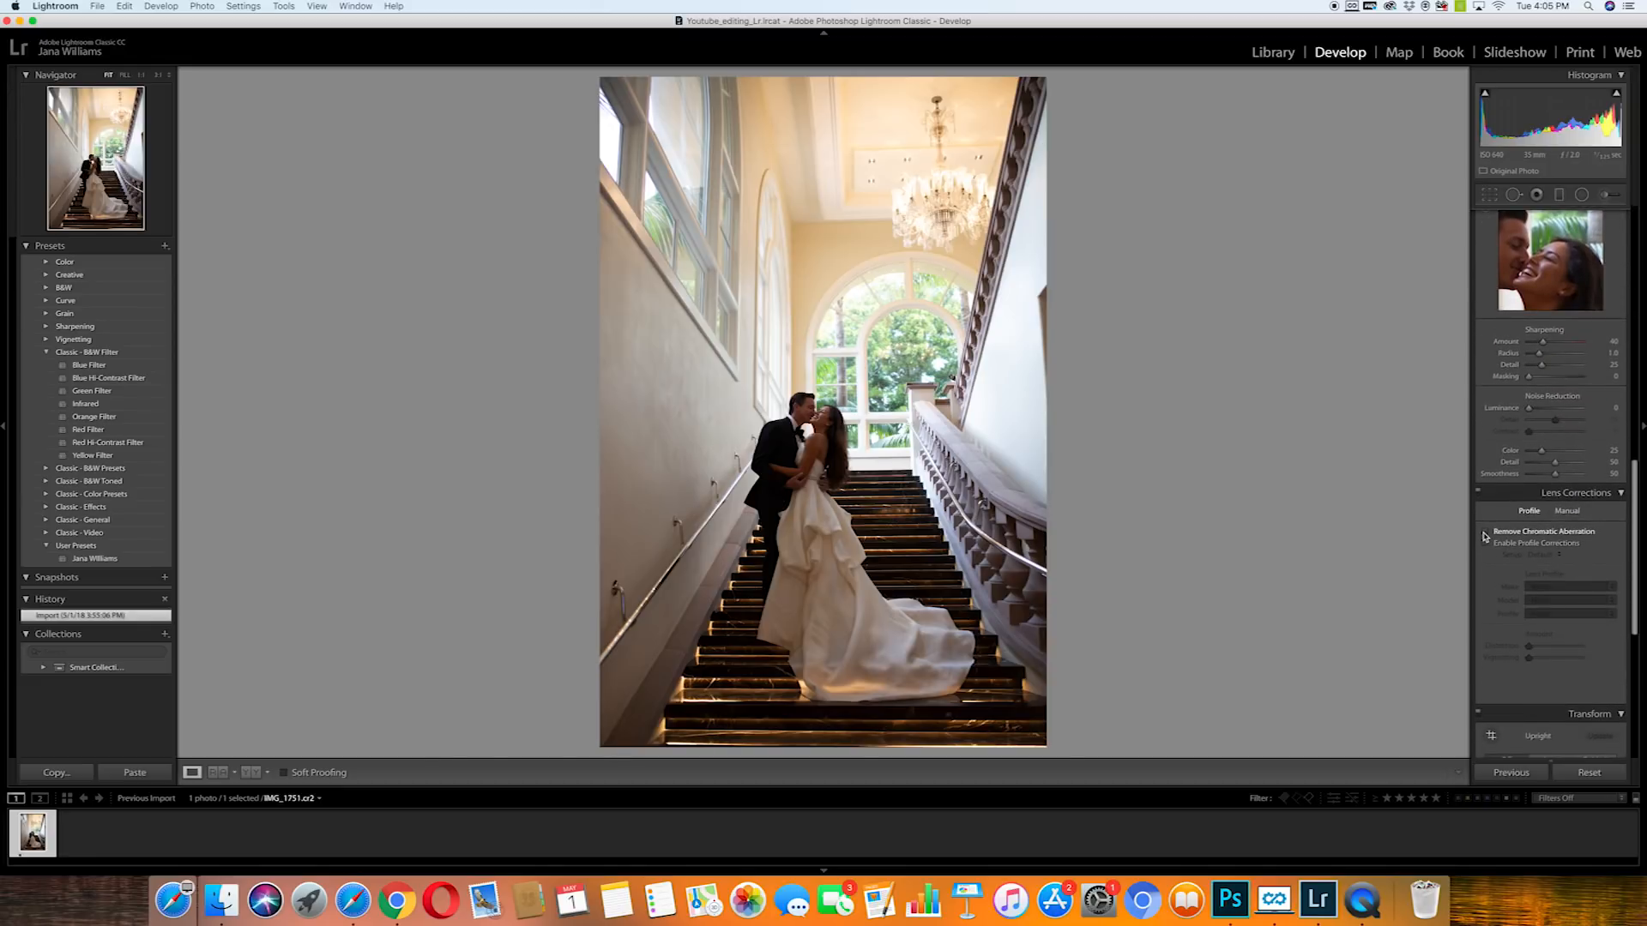
left_click(1485, 534)
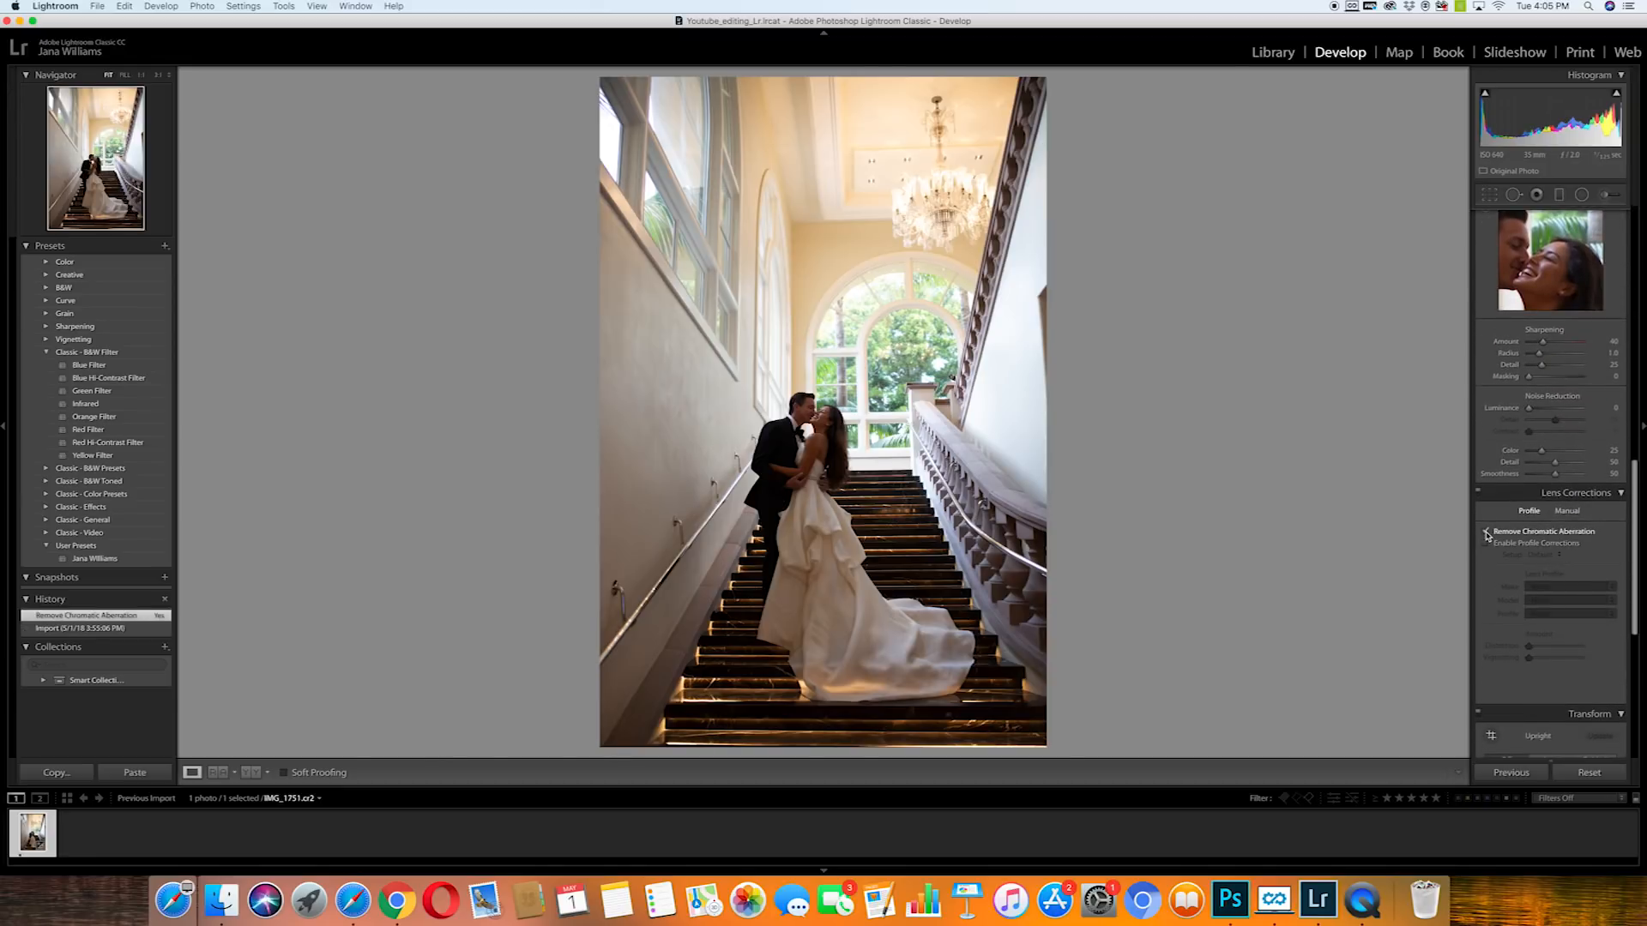
left_click(1486, 532)
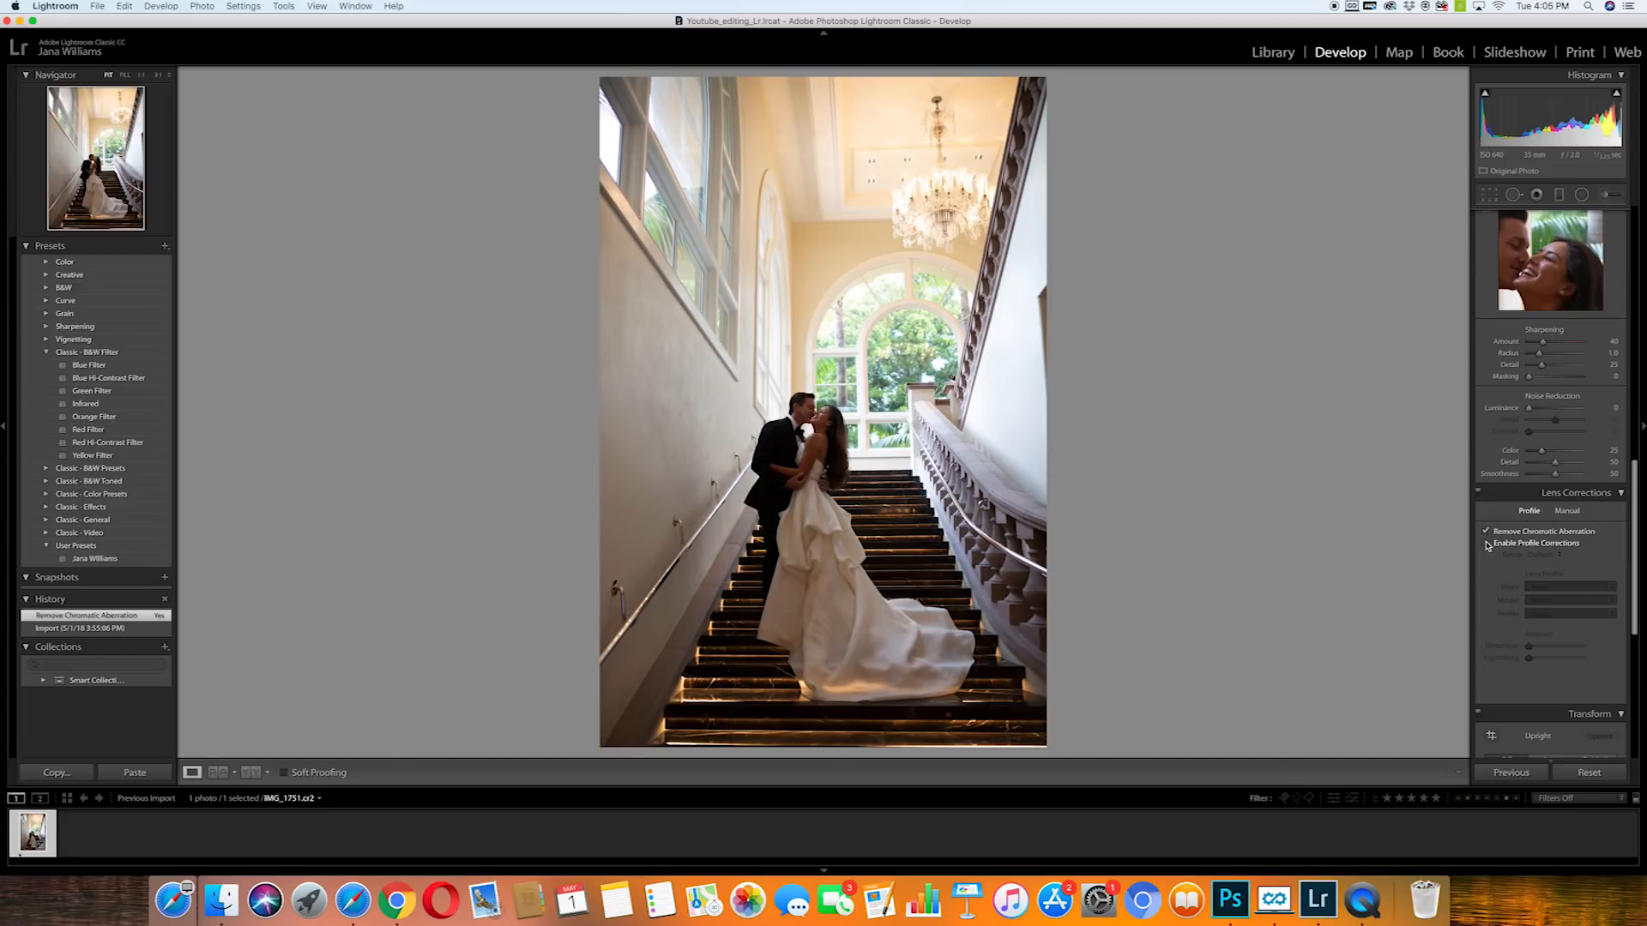
left_click(1486, 544)
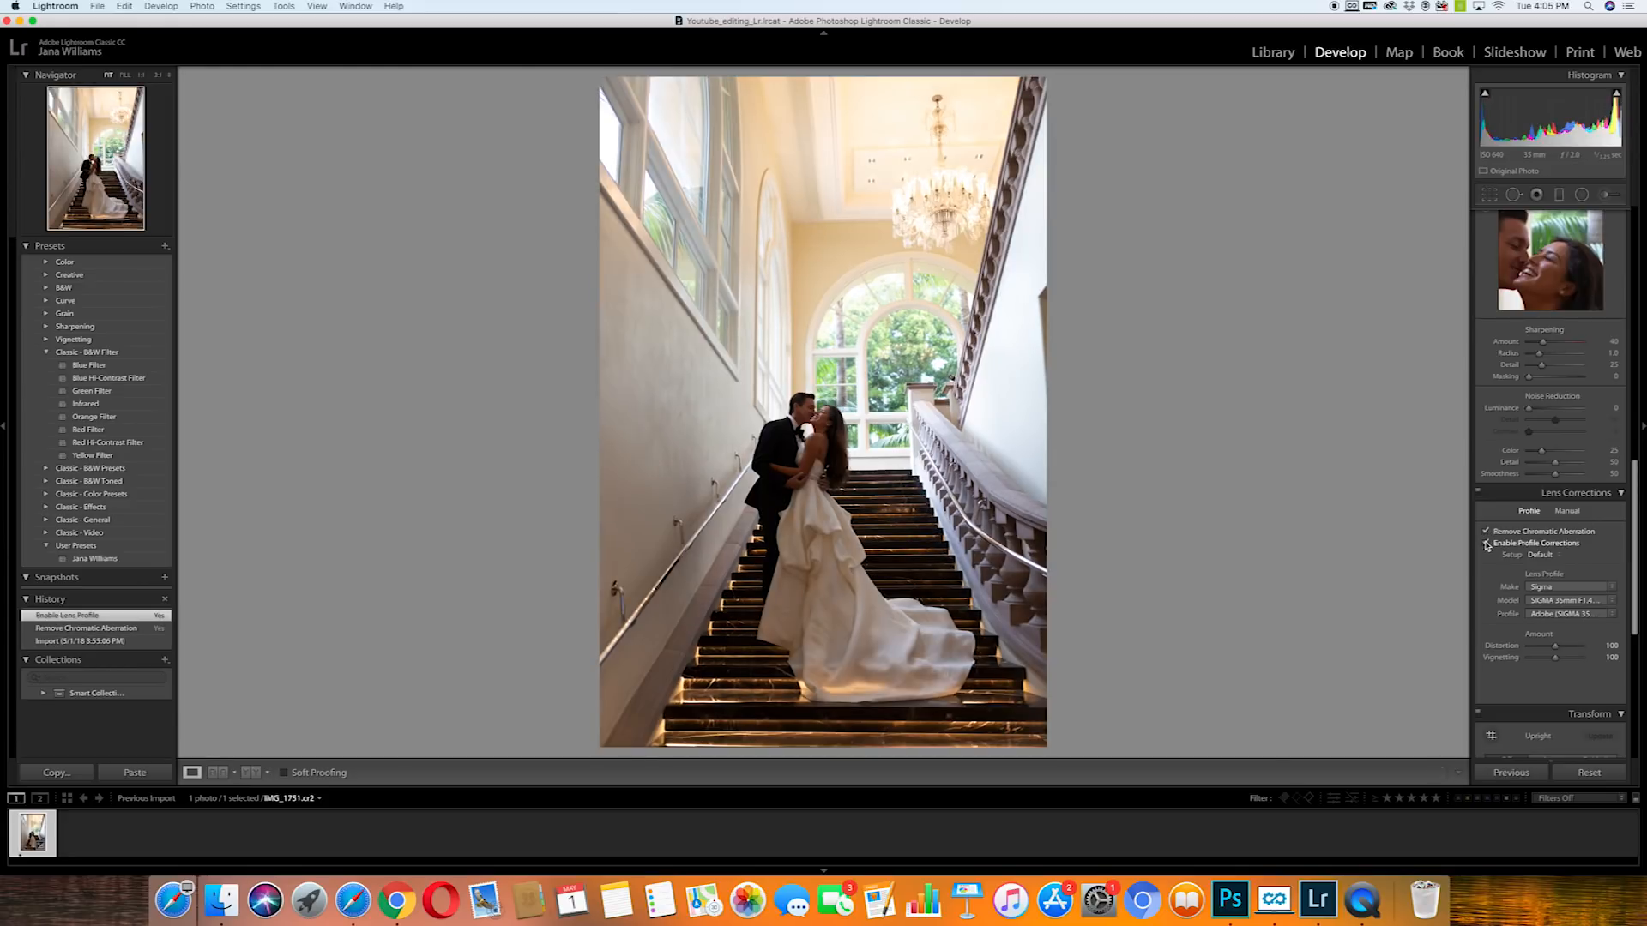
left_click(1485, 543)
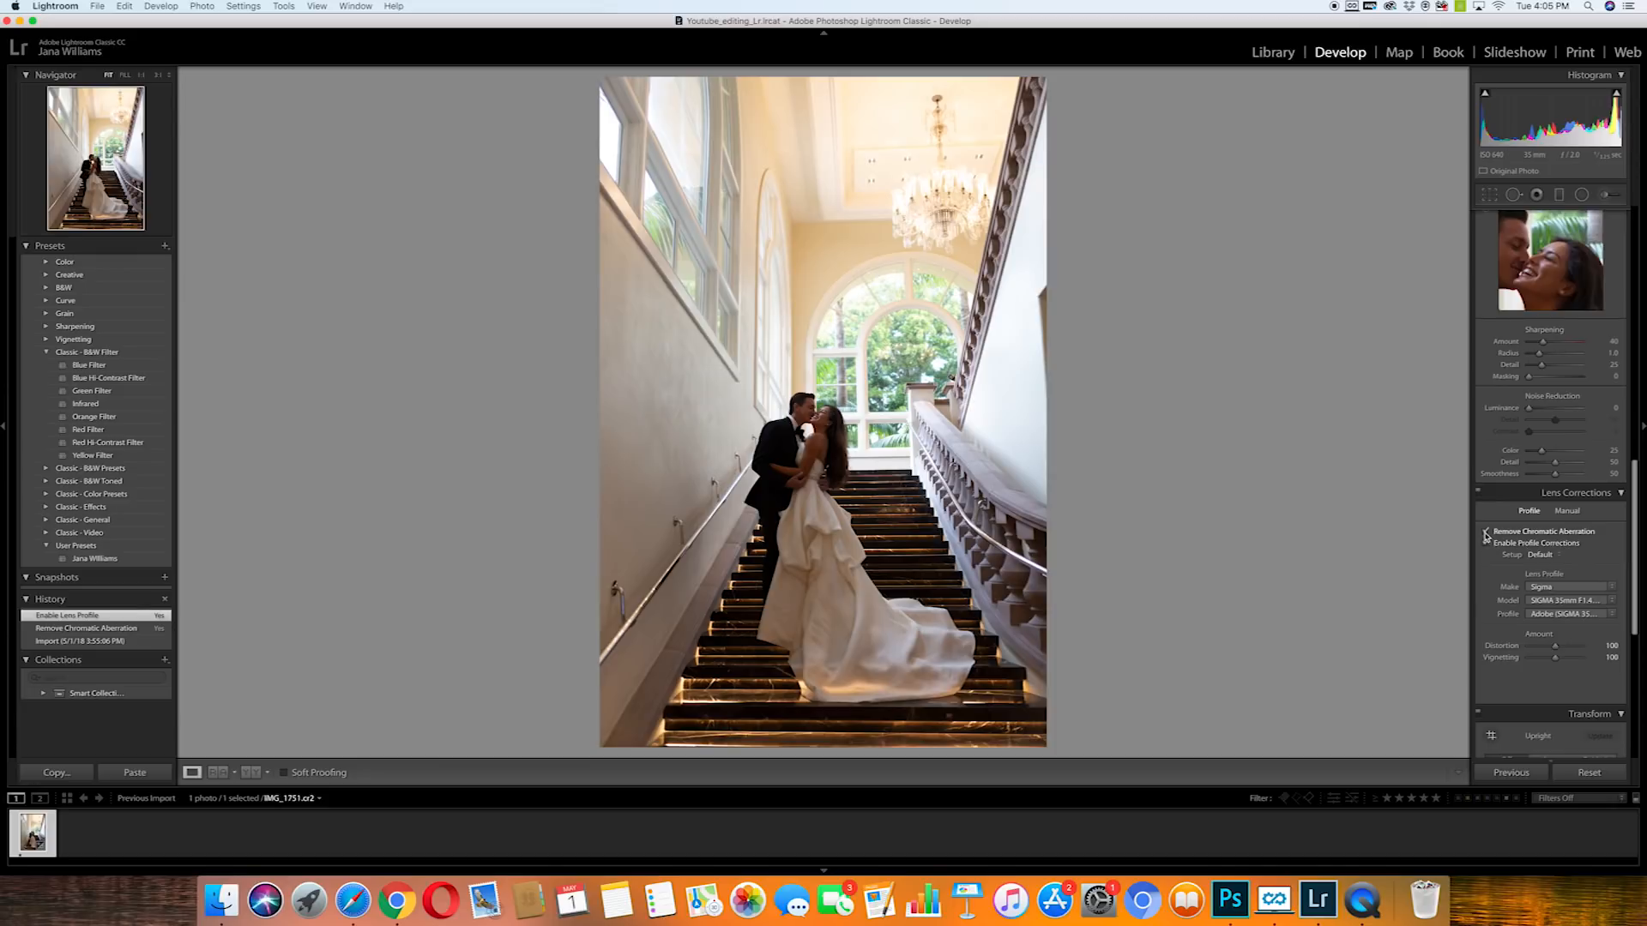
left_click(1485, 544)
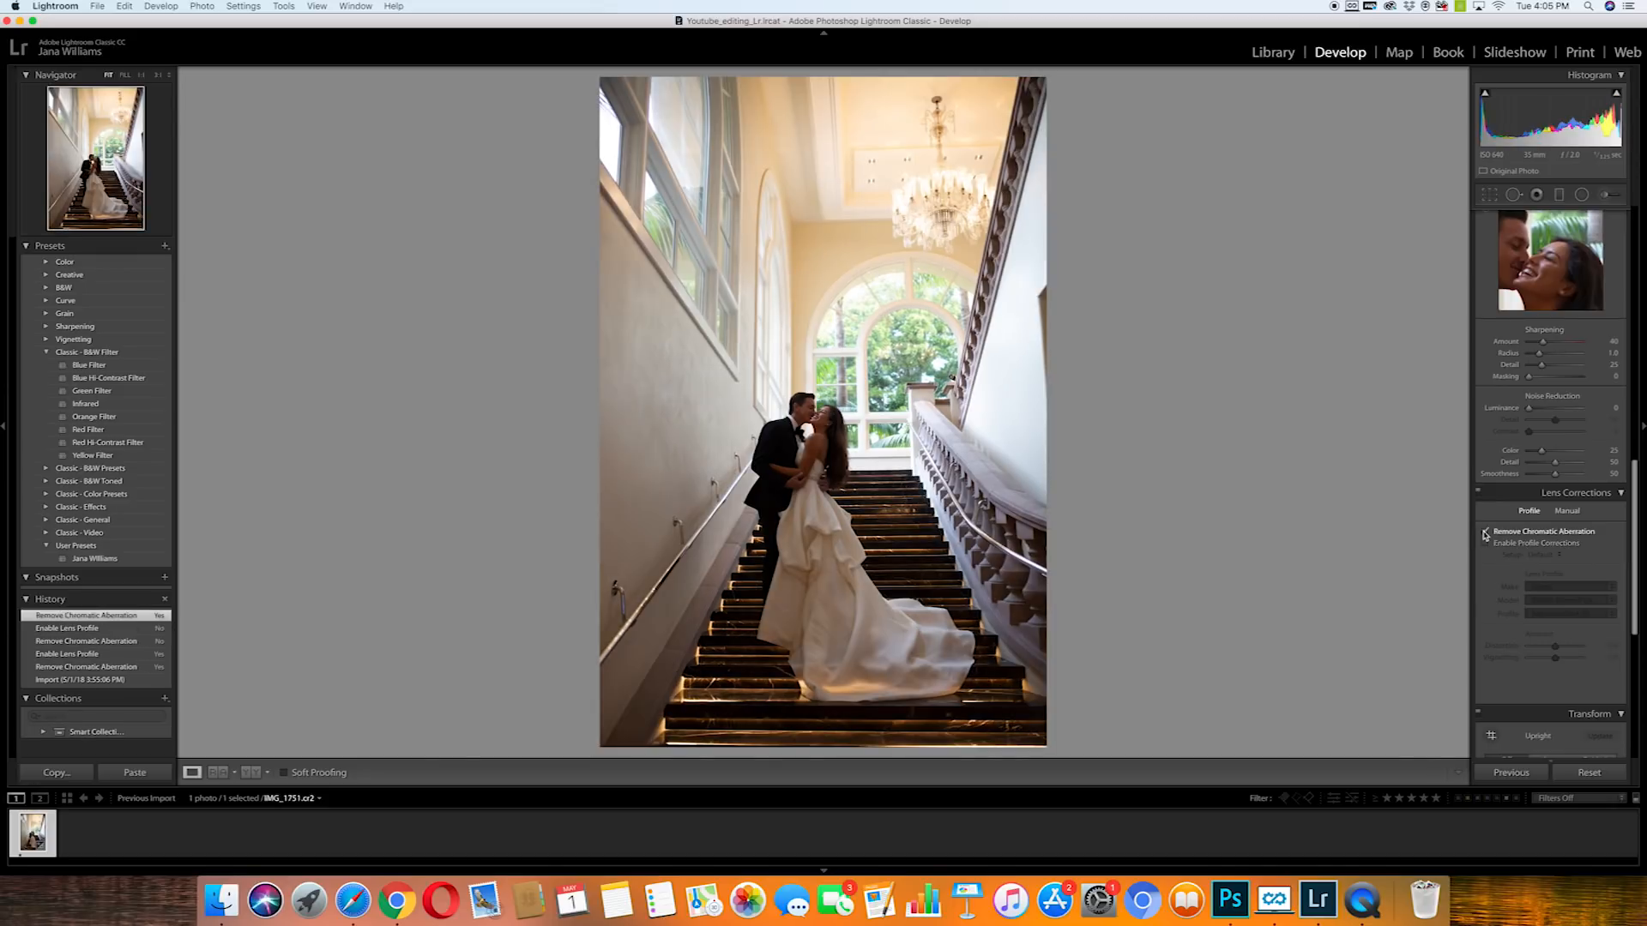
left_click(1487, 544)
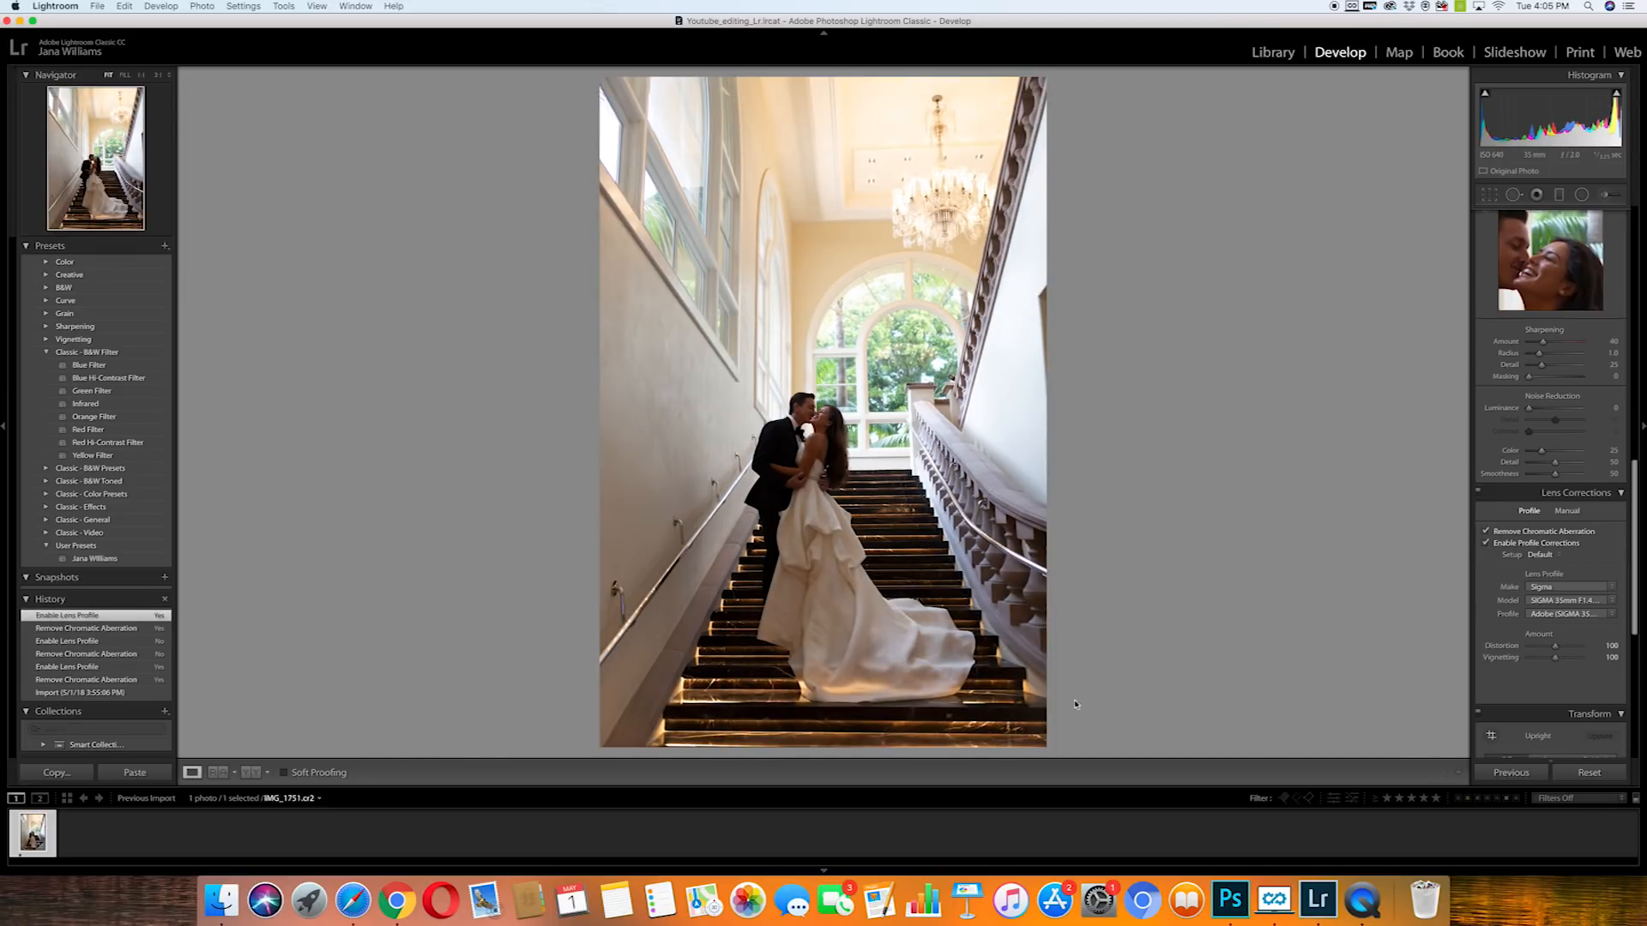
mouse_move(851, 652)
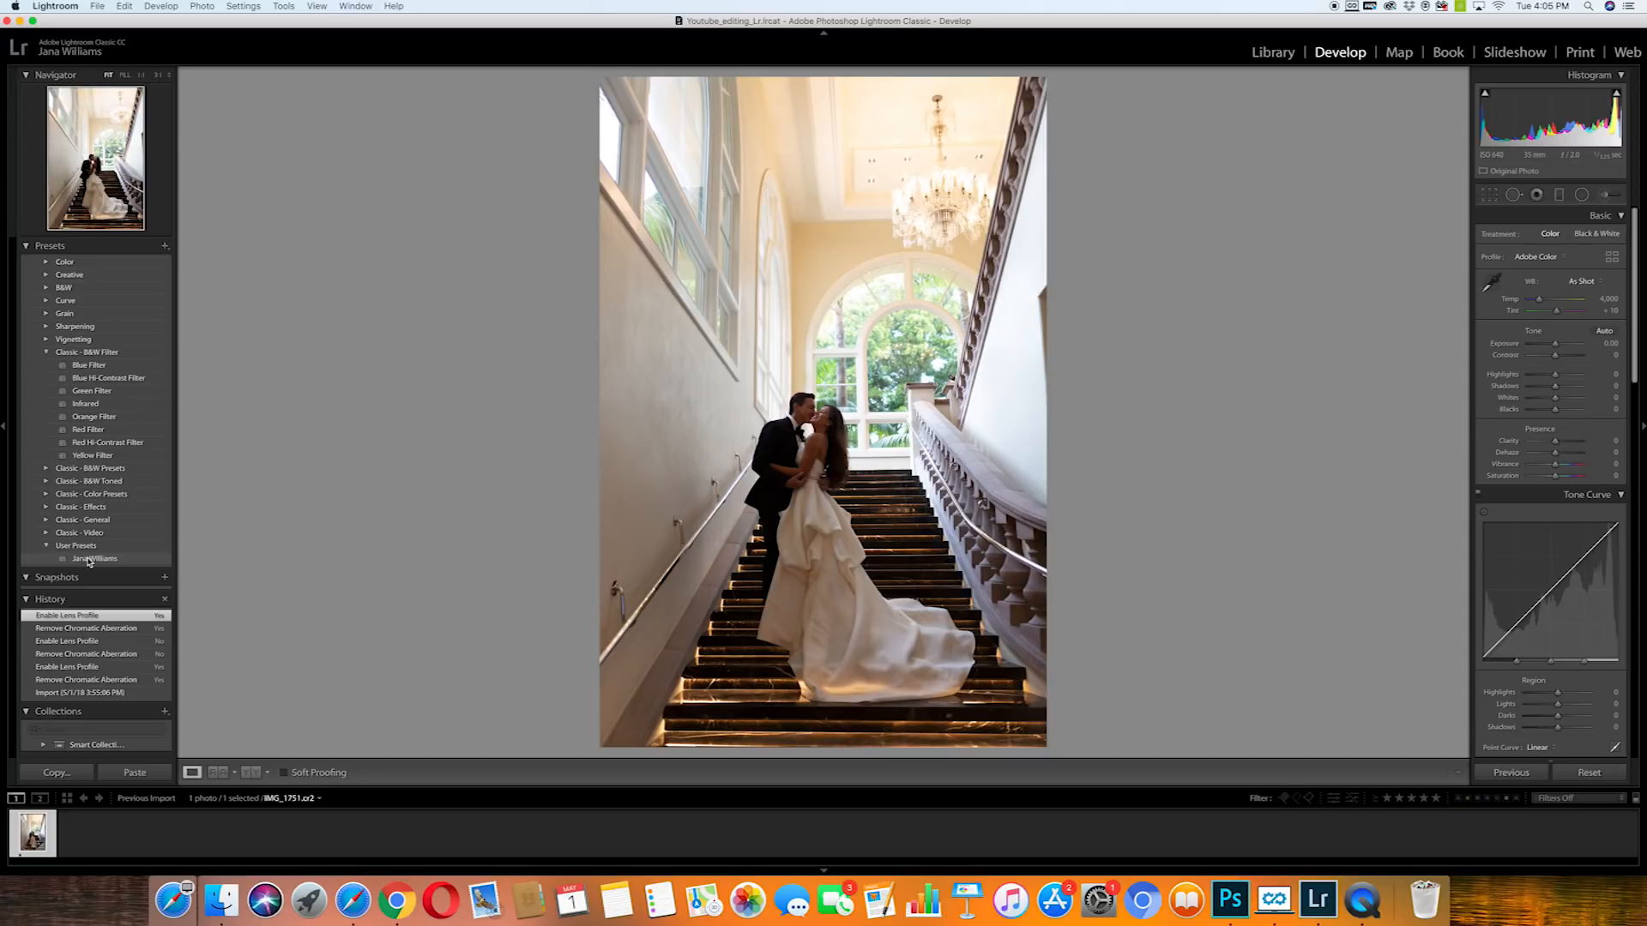
- Apply the saved user preset and pull Highlights down to -100
left_click(94, 557)
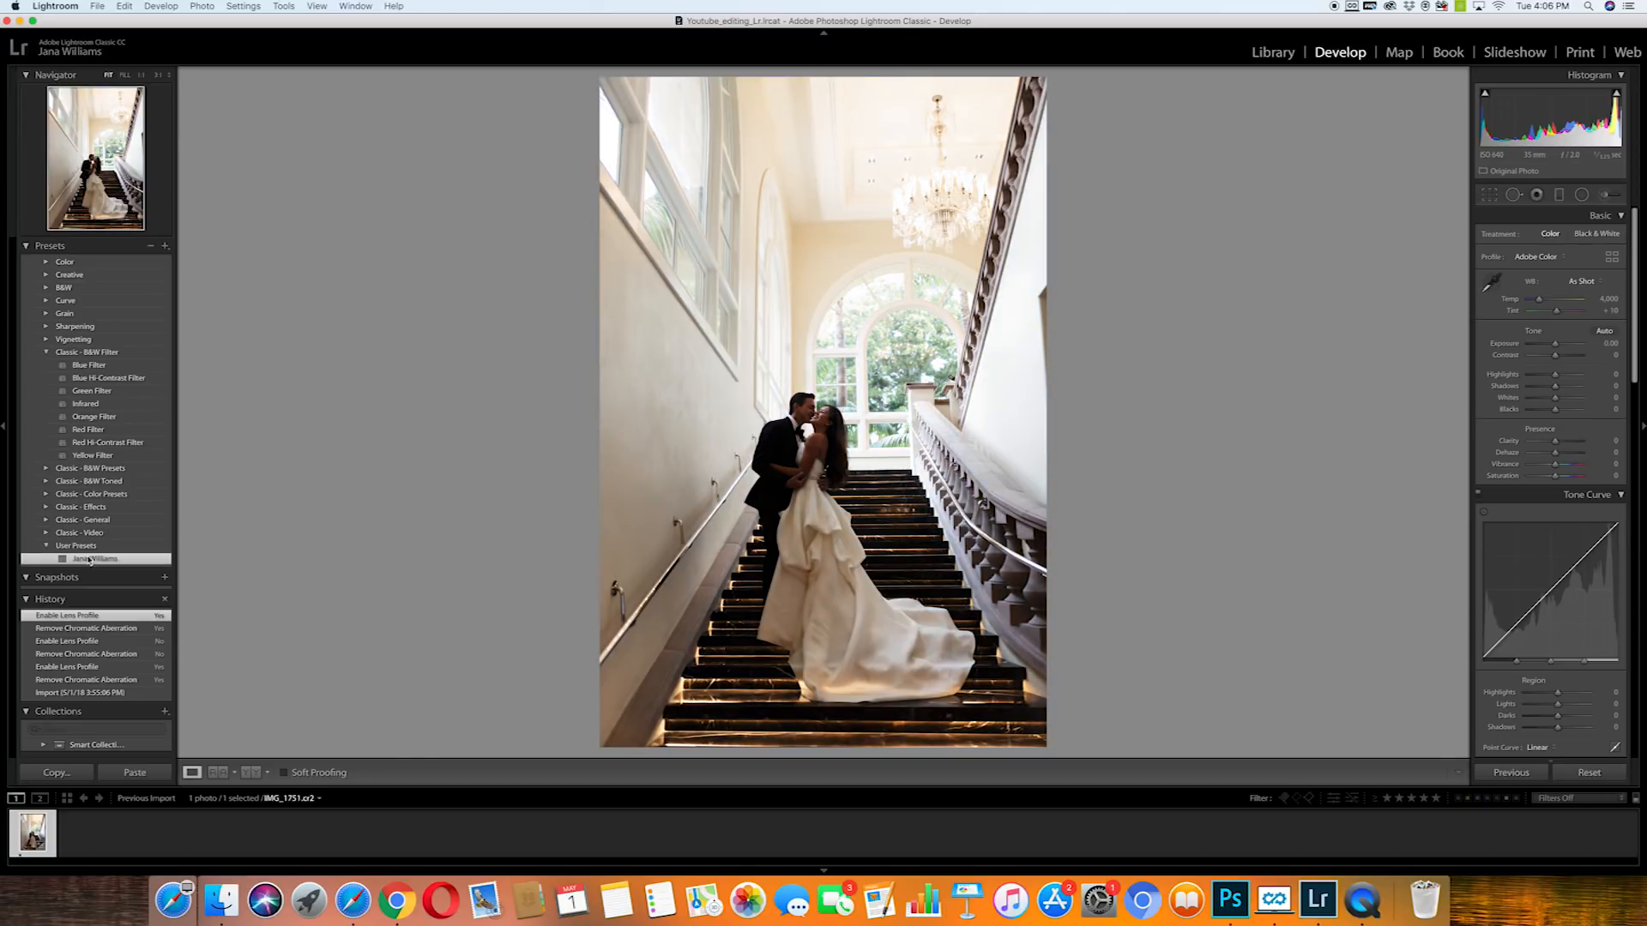
left_click(96, 558)
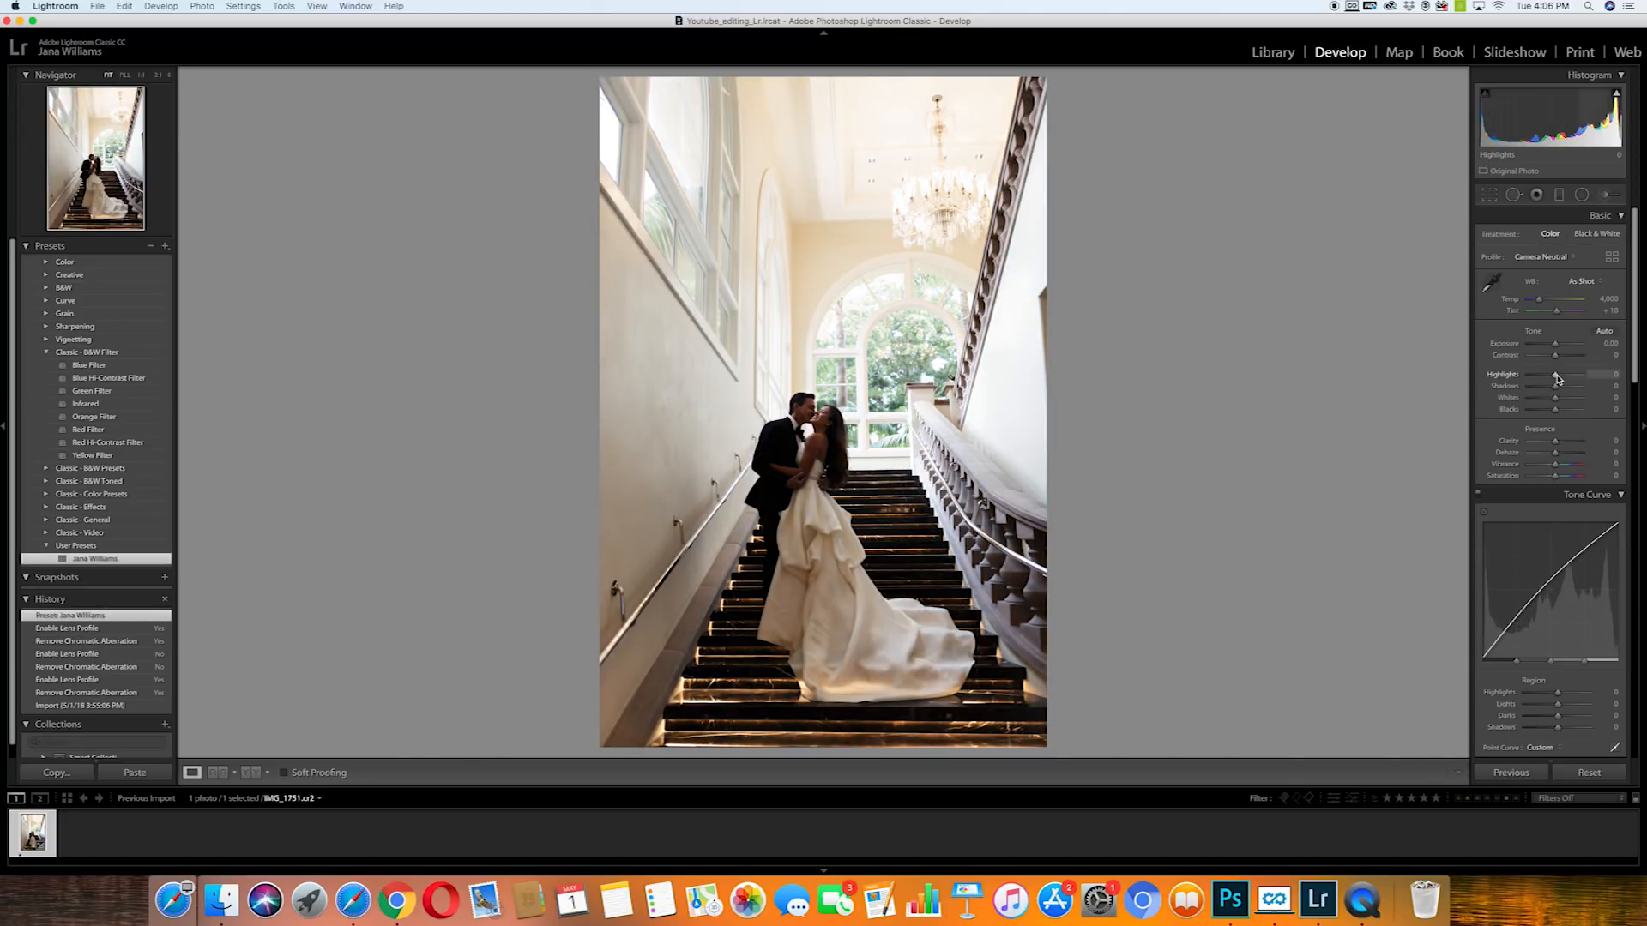
left_click_drag(1578, 375, 1549, 376)
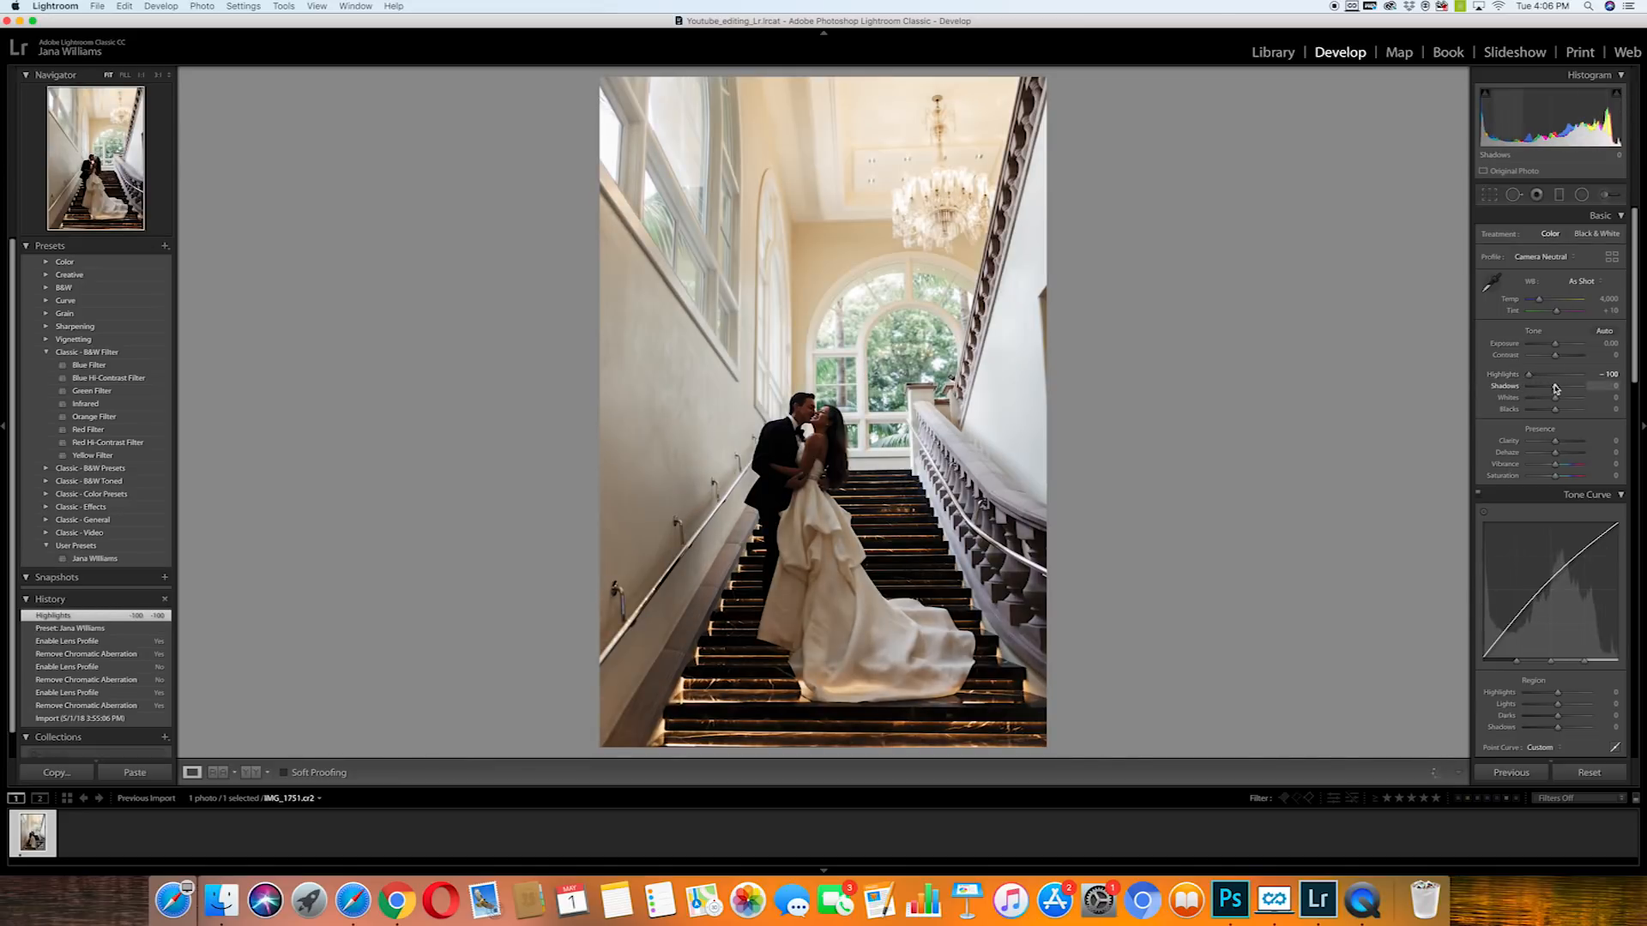
- Lift Shadows to about +86 to brighten the couple and stairs
left_click_drag(1555, 386, 1575, 386)
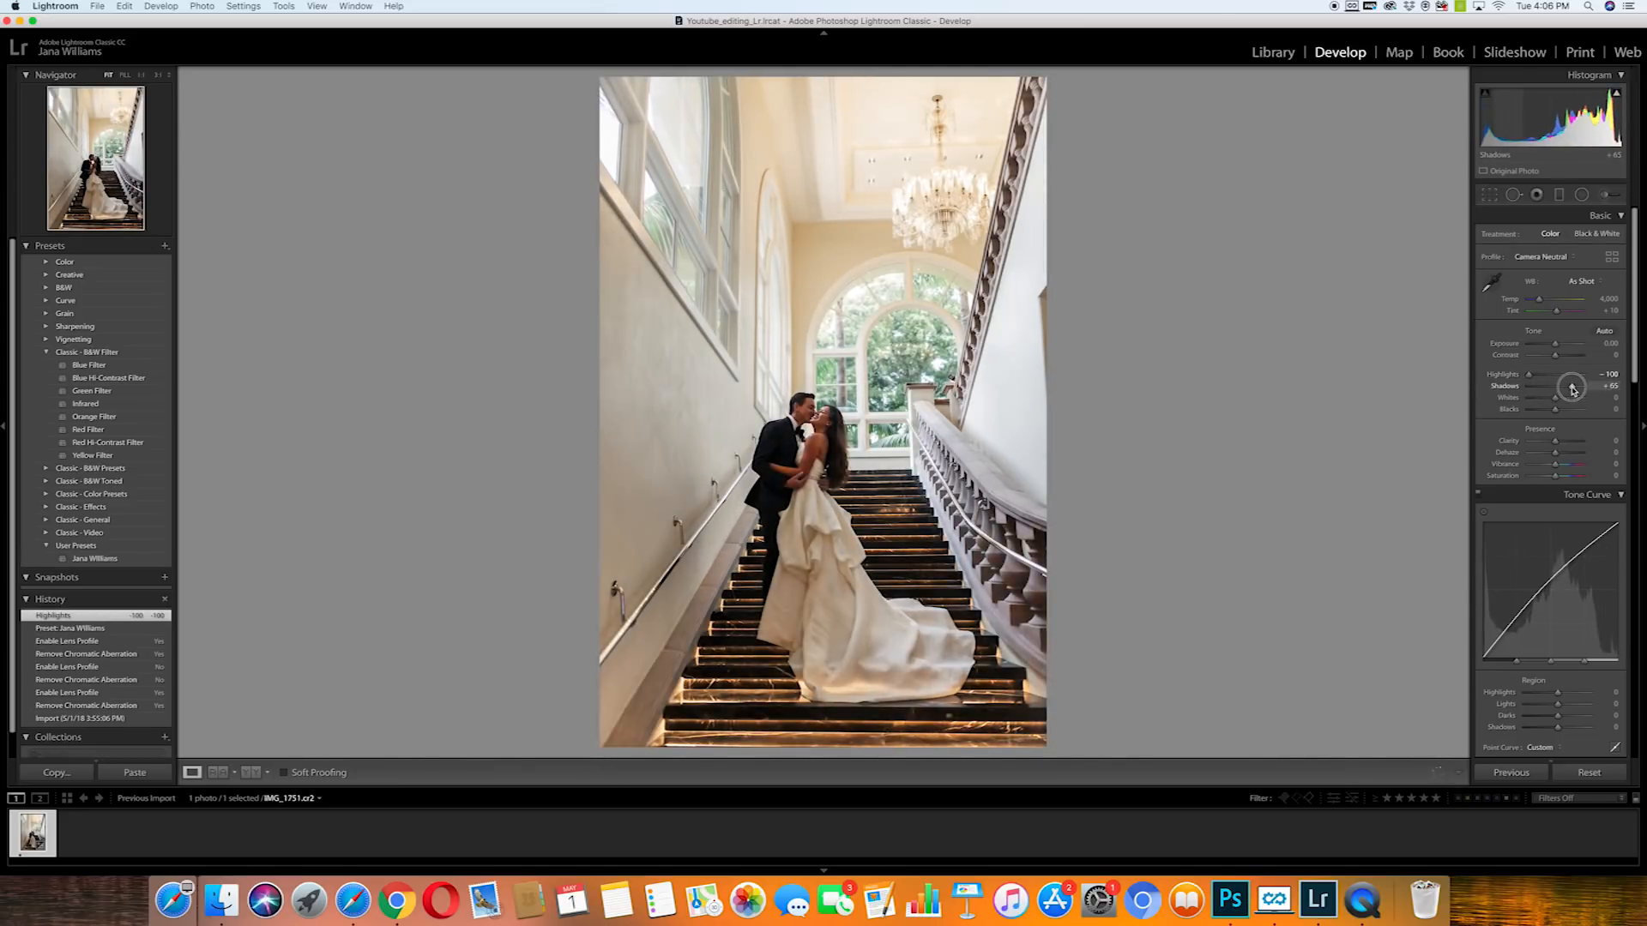
left_click_drag(1552, 397, 1564, 397)
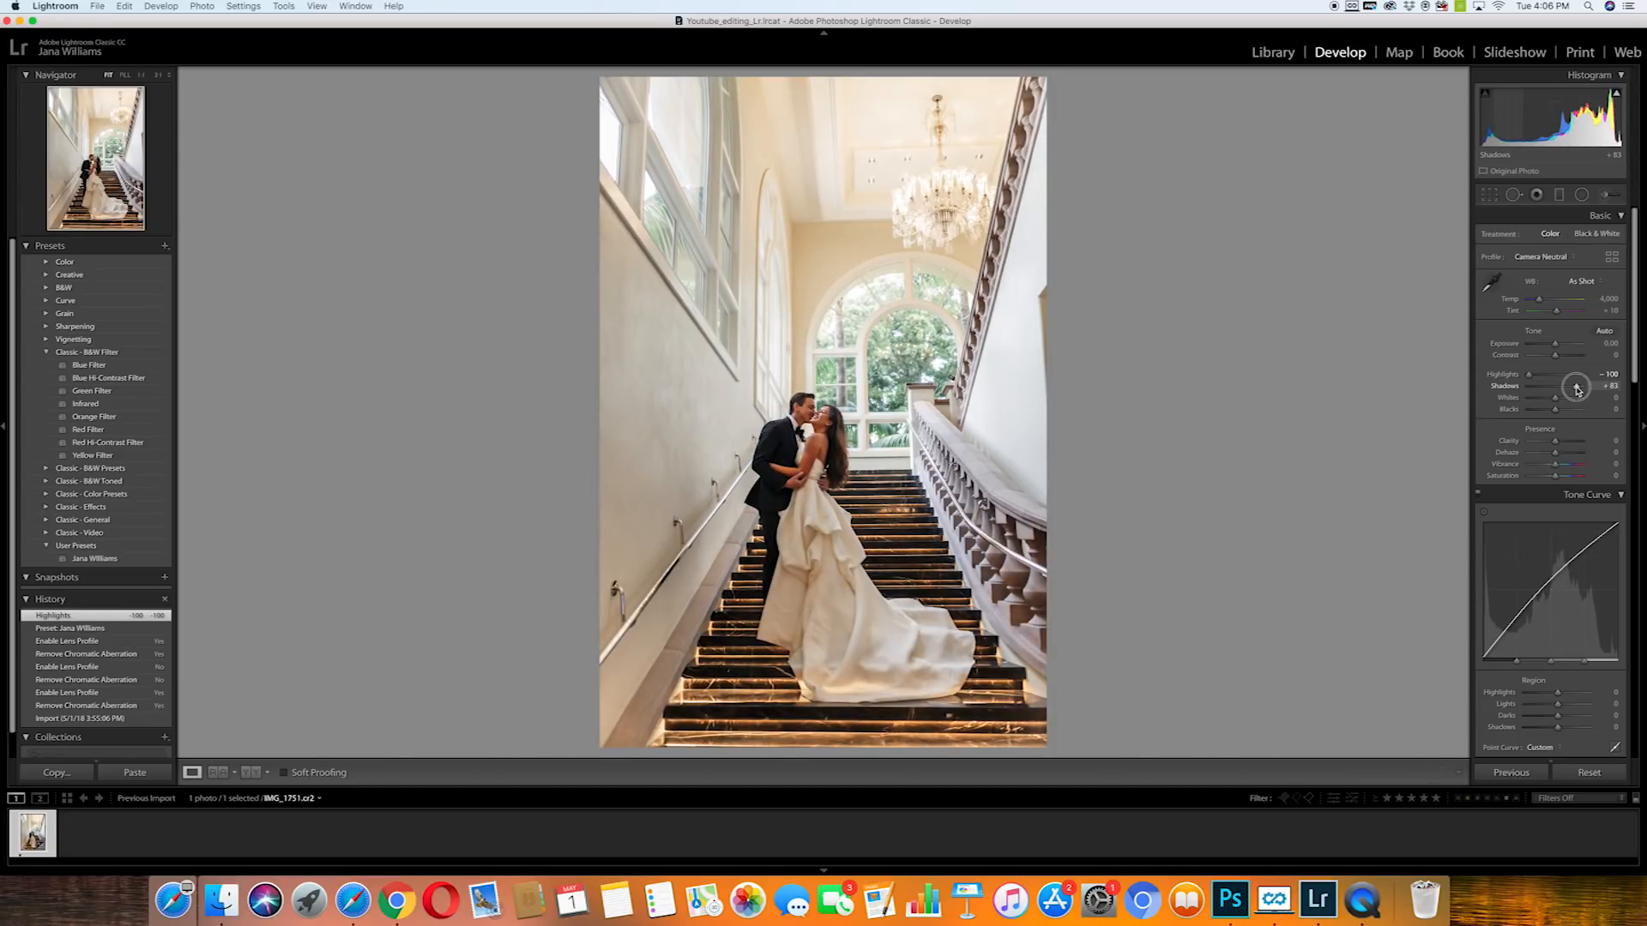
left_click_drag(1570, 386, 1578, 386)
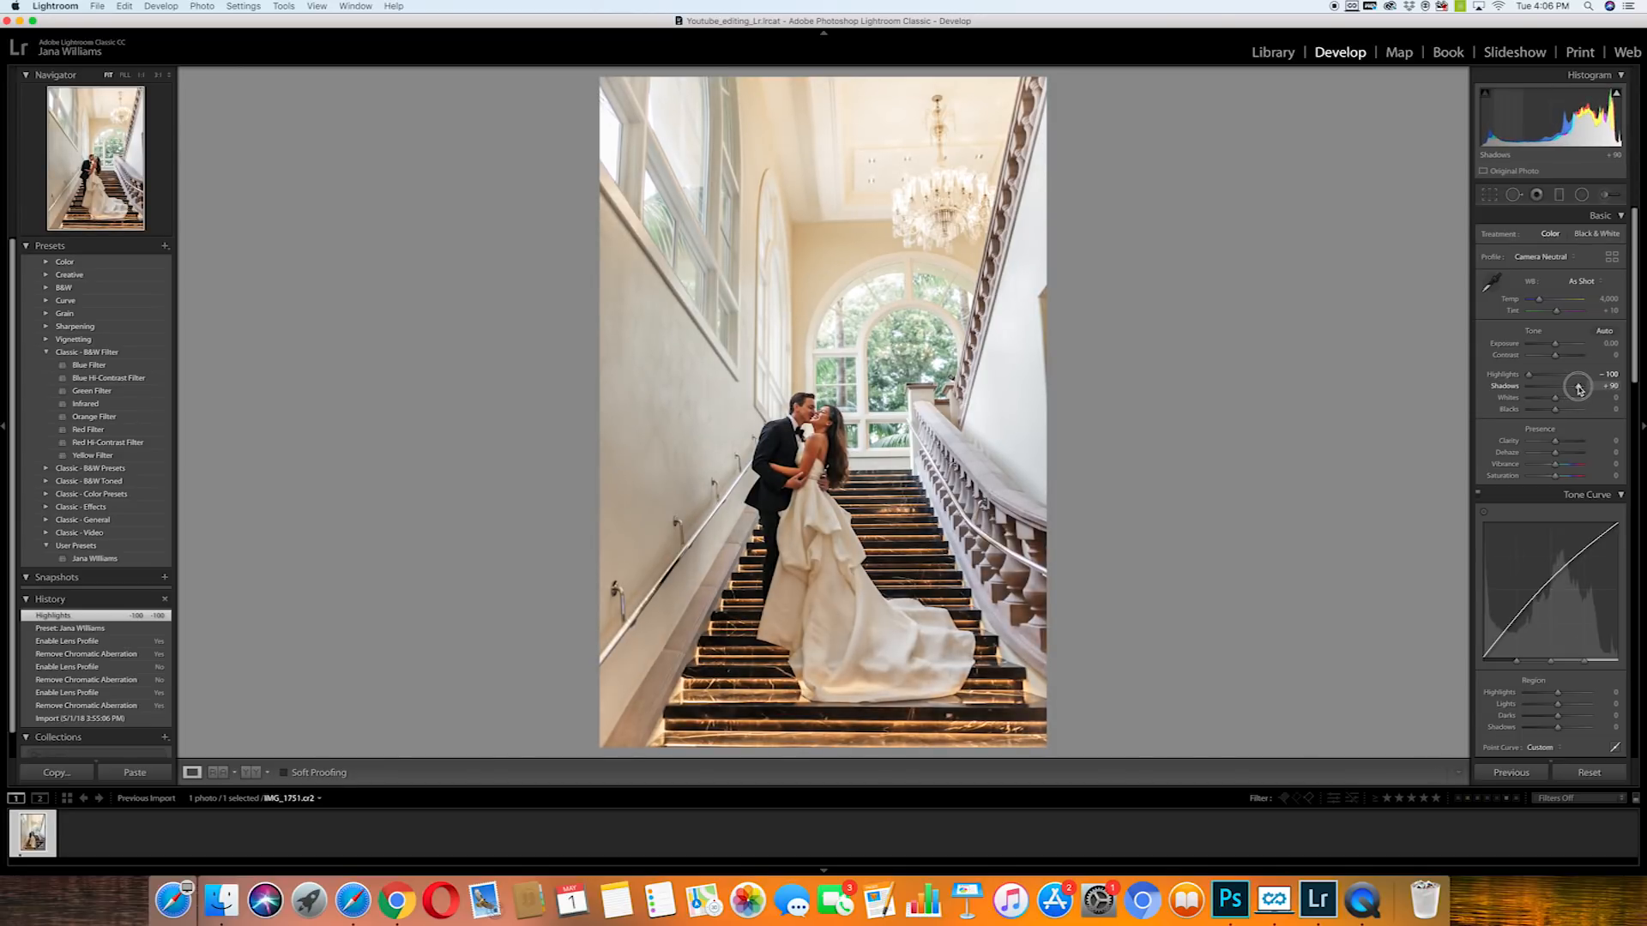
left_click_drag(1580, 385, 1573, 386)
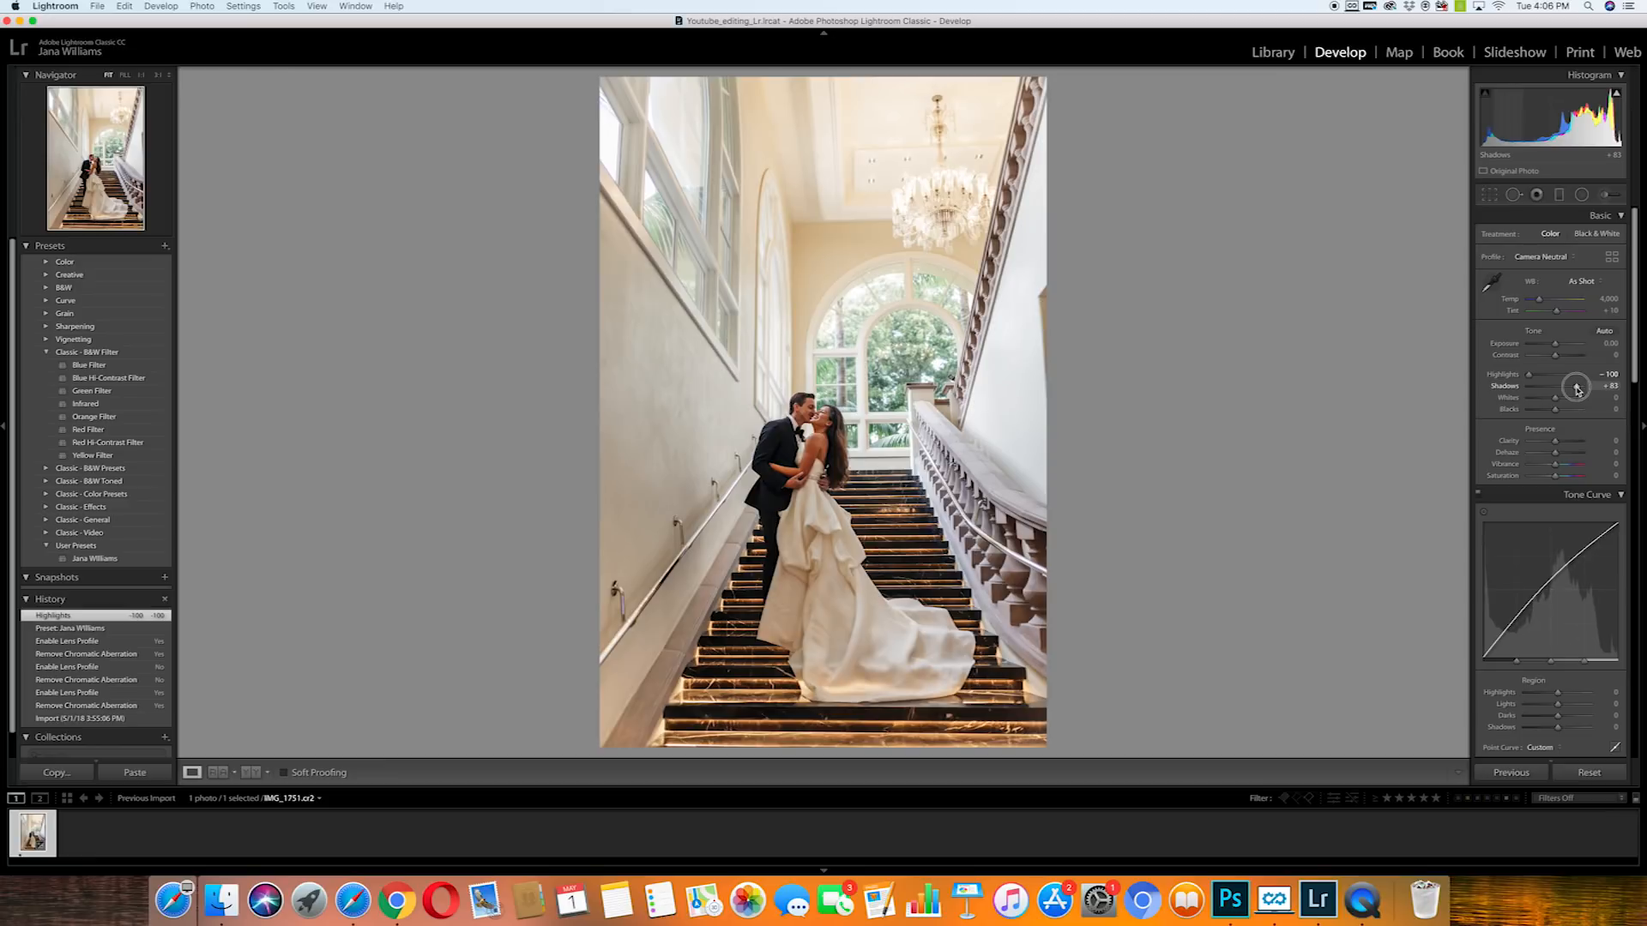
left_click_drag(1559, 396, 1569, 396)
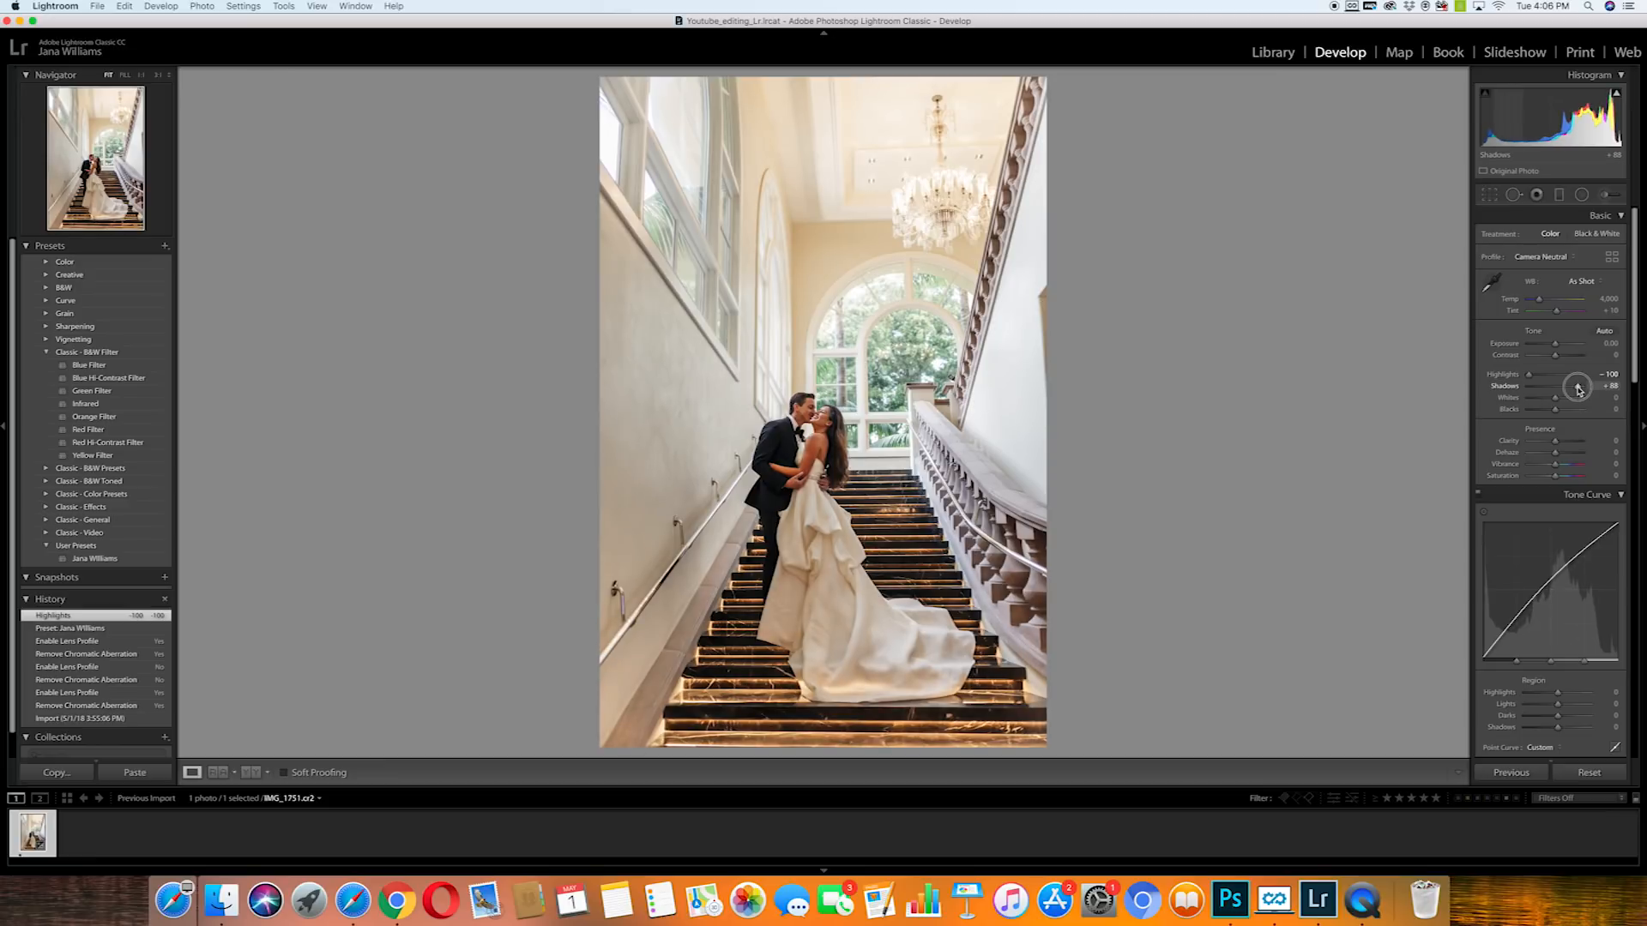
left_click_drag(1575, 390, 1579, 389)
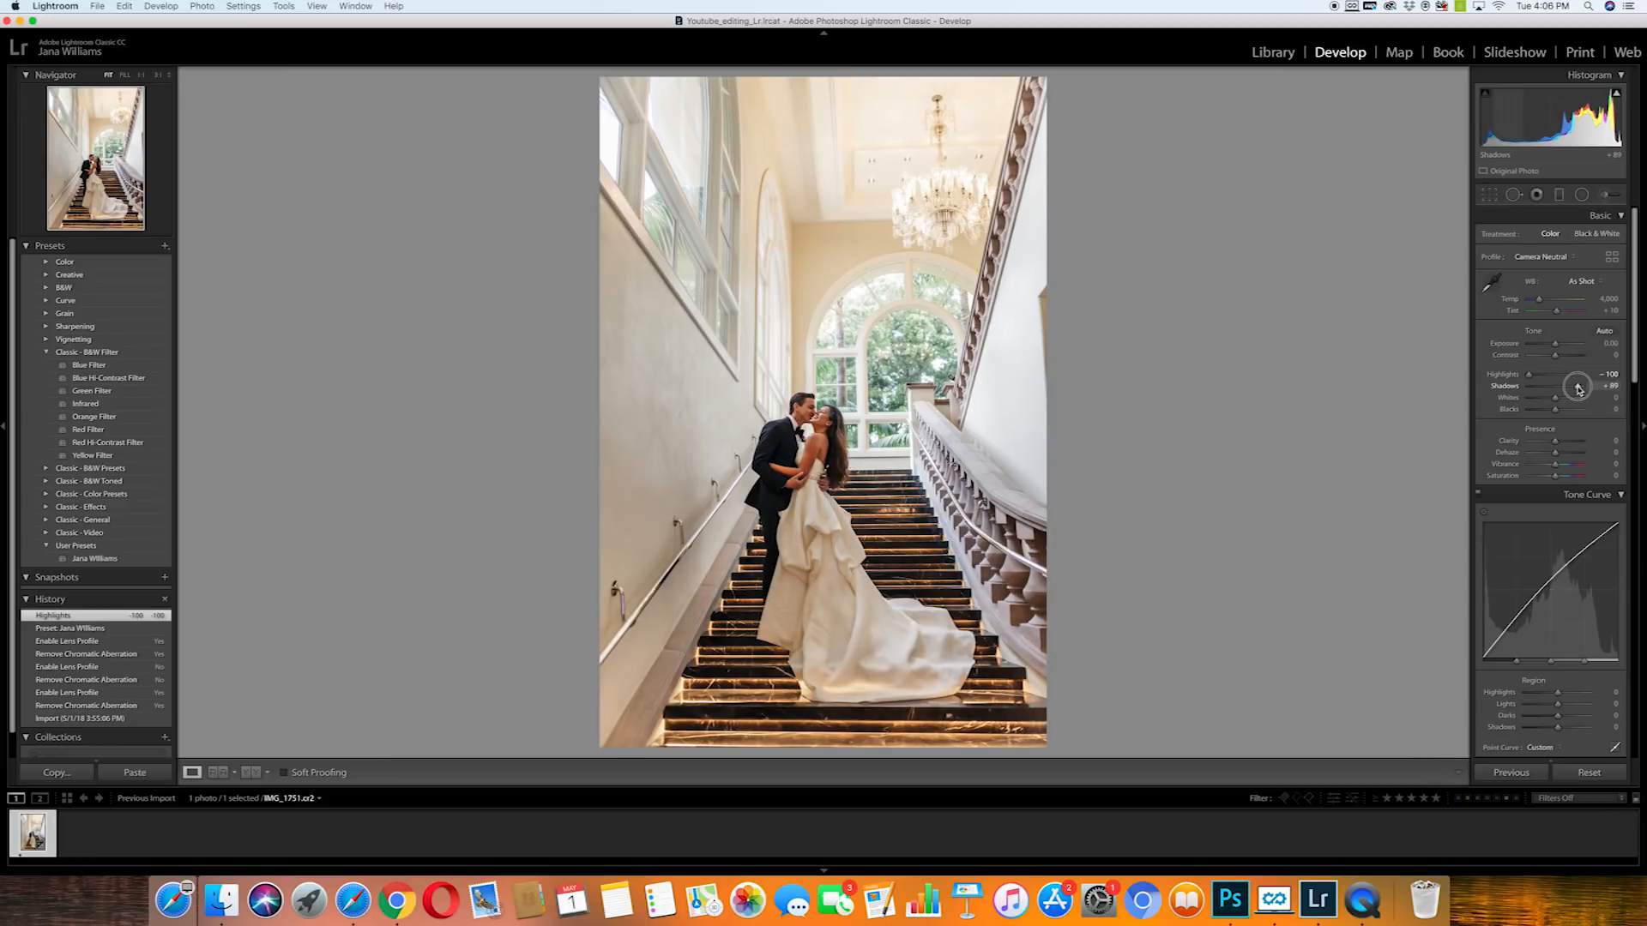
left_click_drag(1544, 396, 1585, 396)
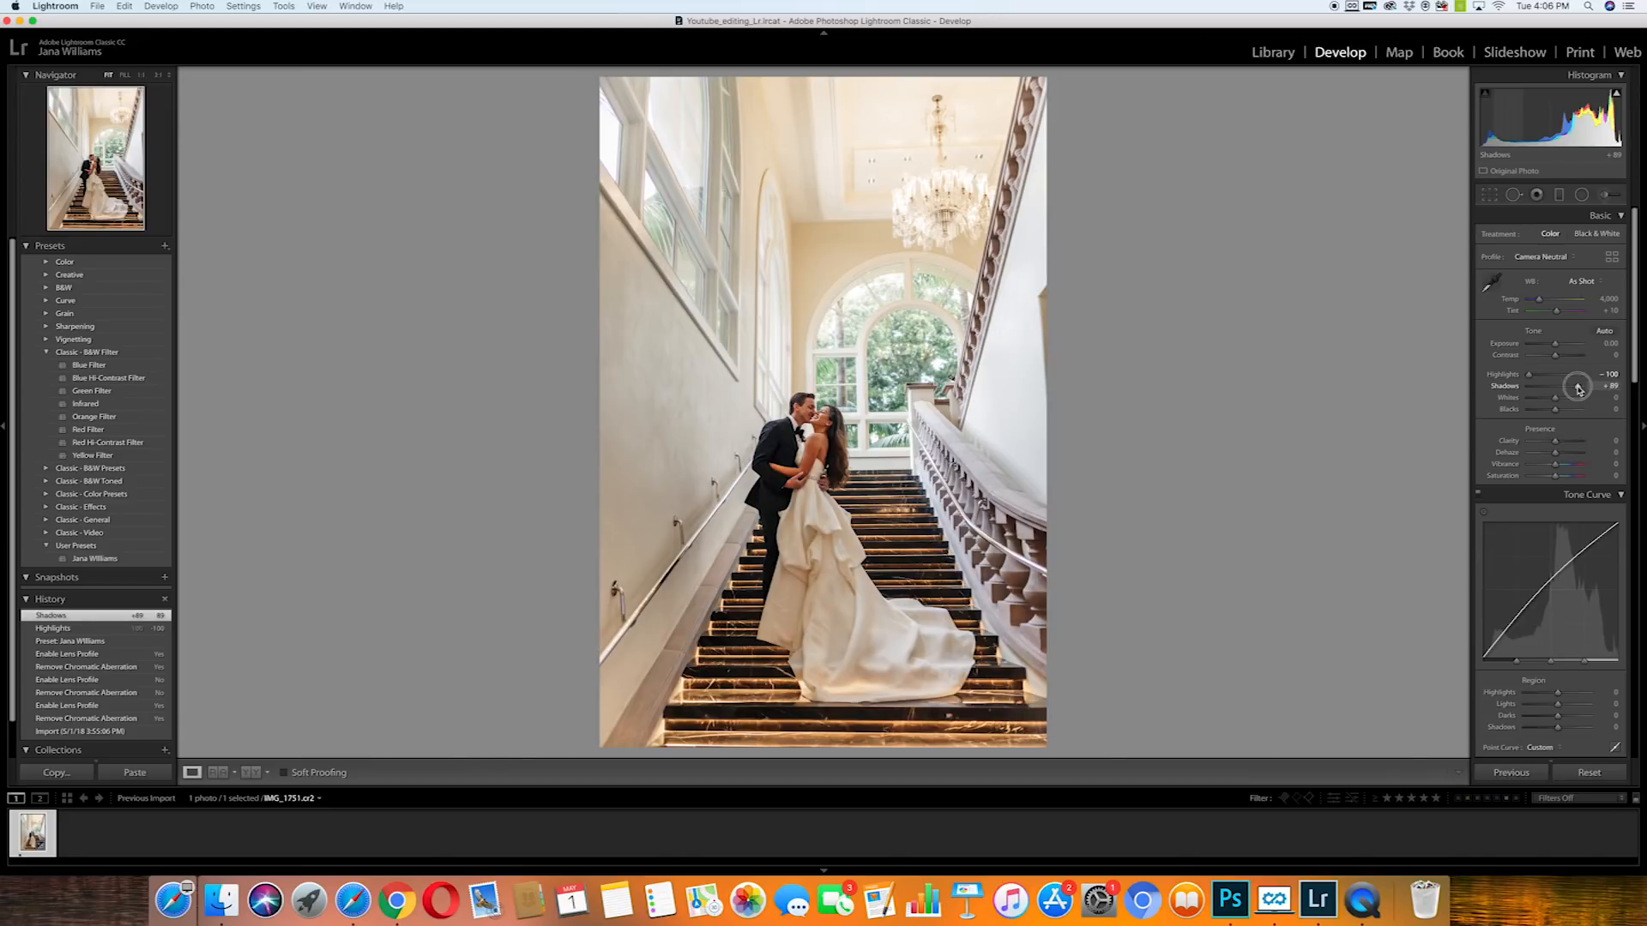
left_click_drag(1580, 386, 1575, 386)
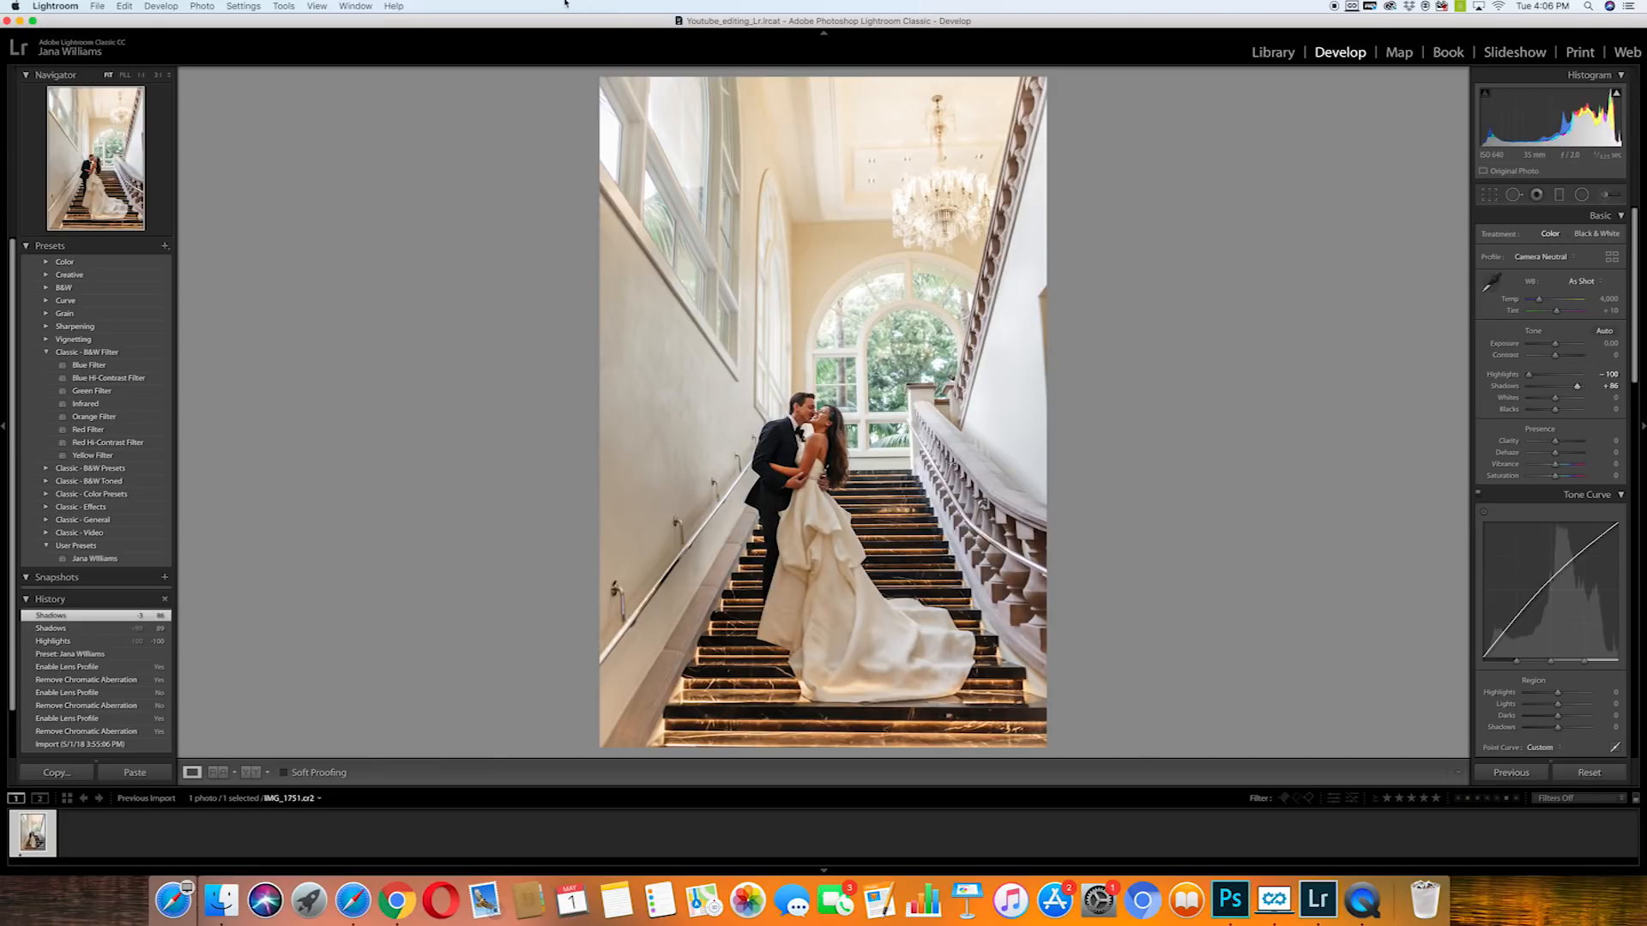
mouse_move(1275, 906)
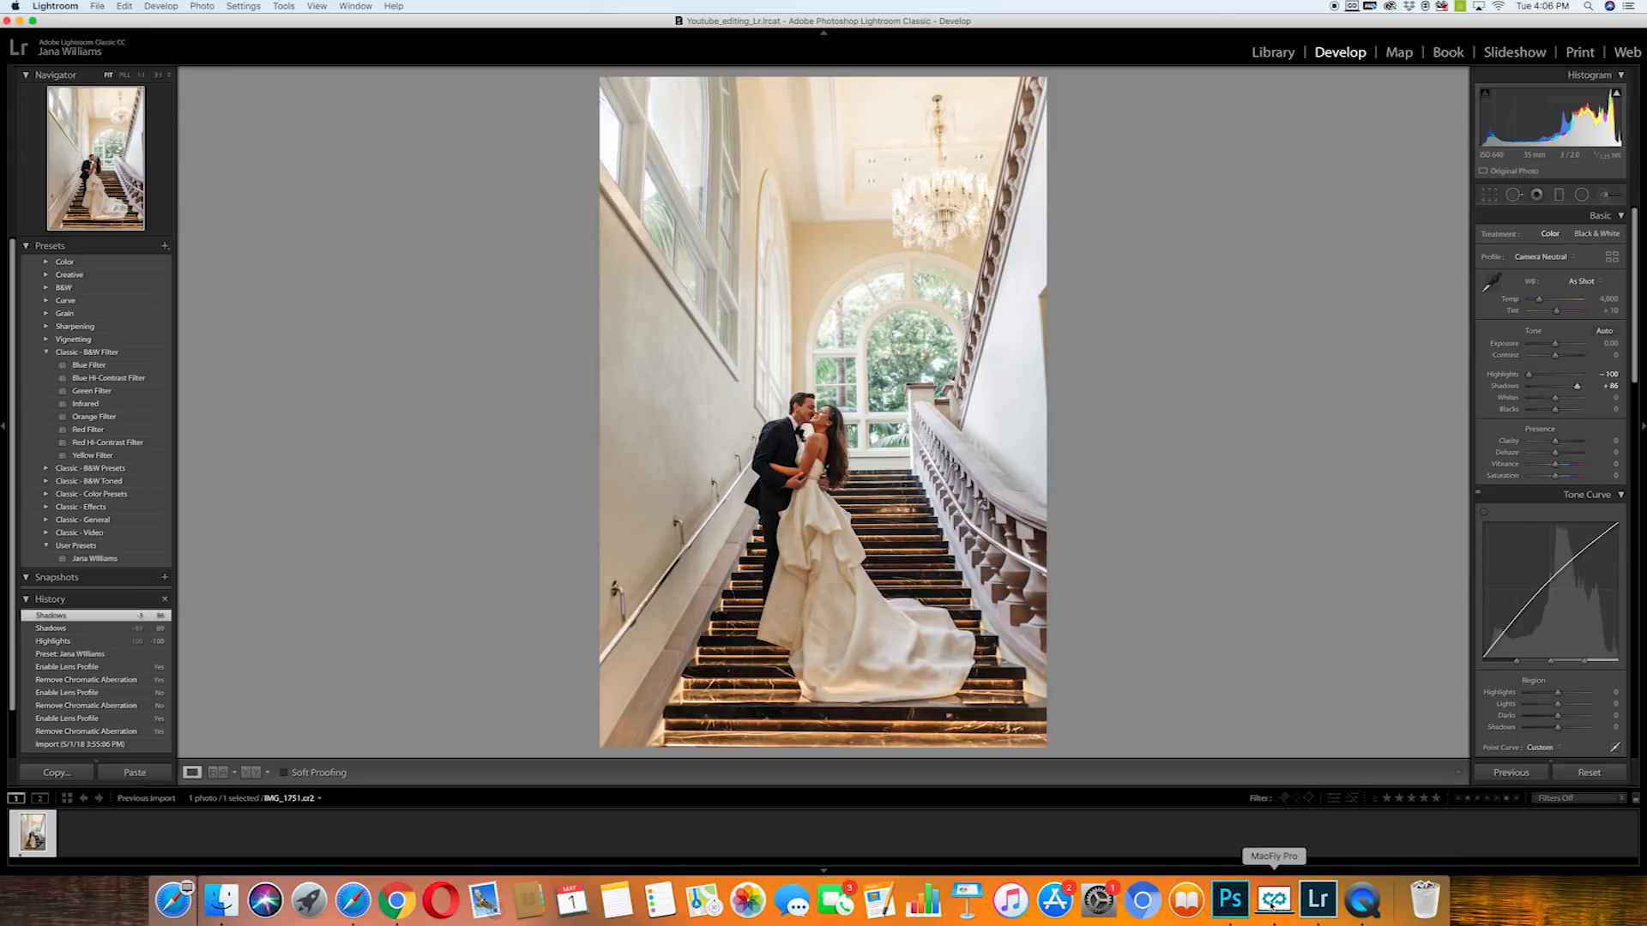
- Browse the MacFly Pro scan results through Smart Assistant, System, Leftovers, Memory to the Duplicates summary
left_click(1274, 900)
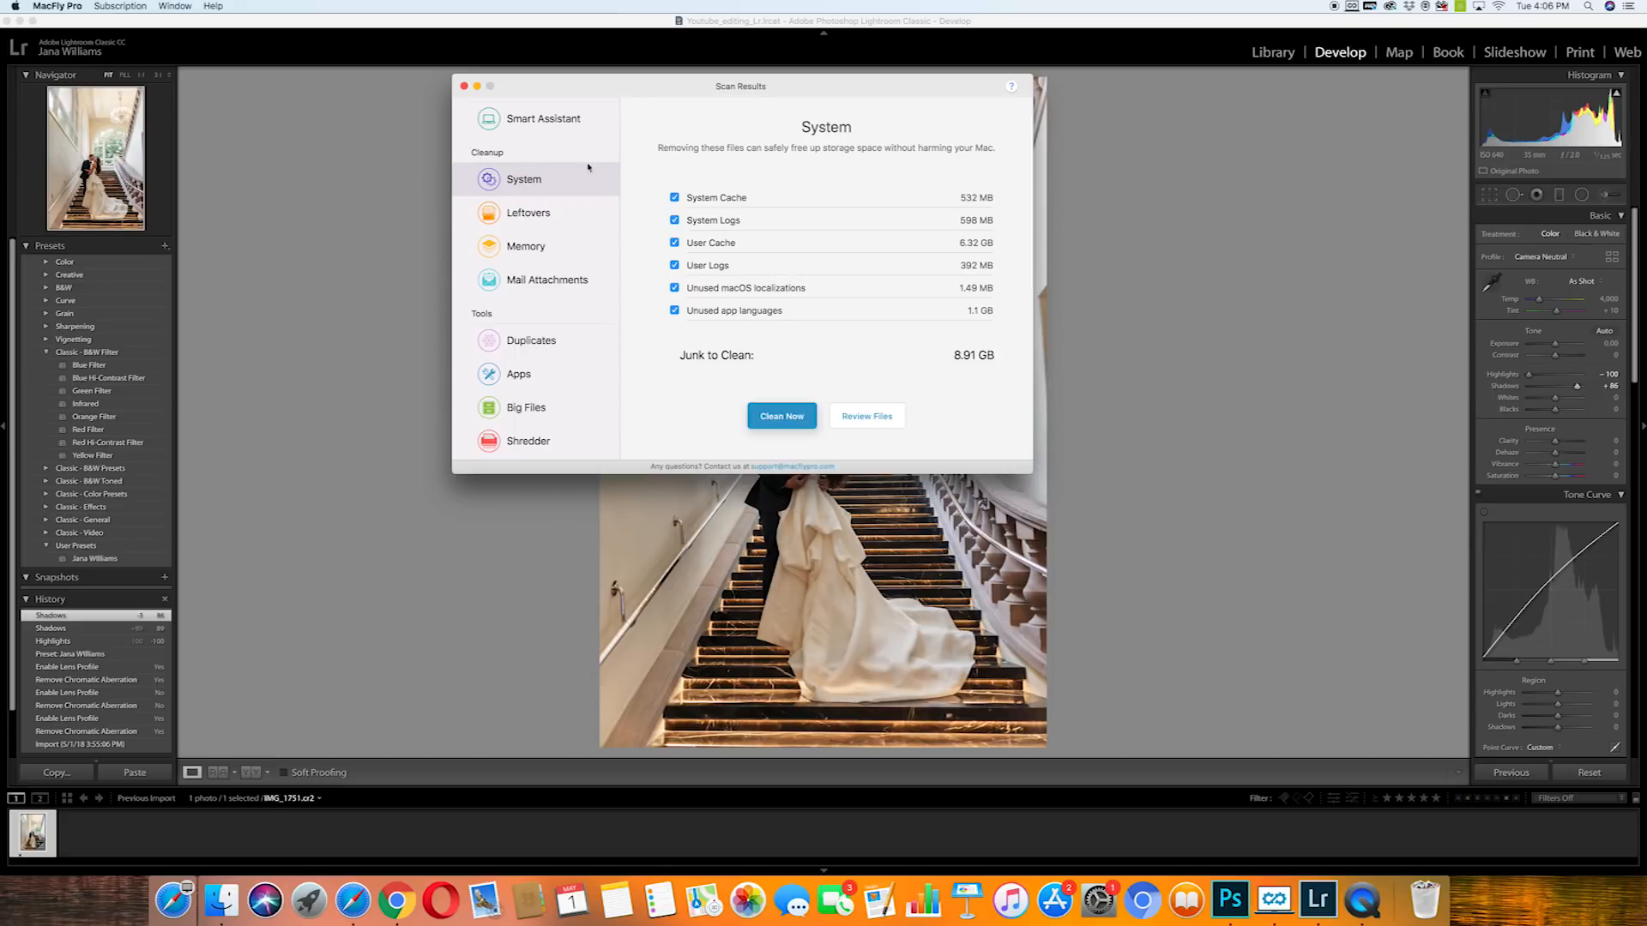
mouse_move(578, 107)
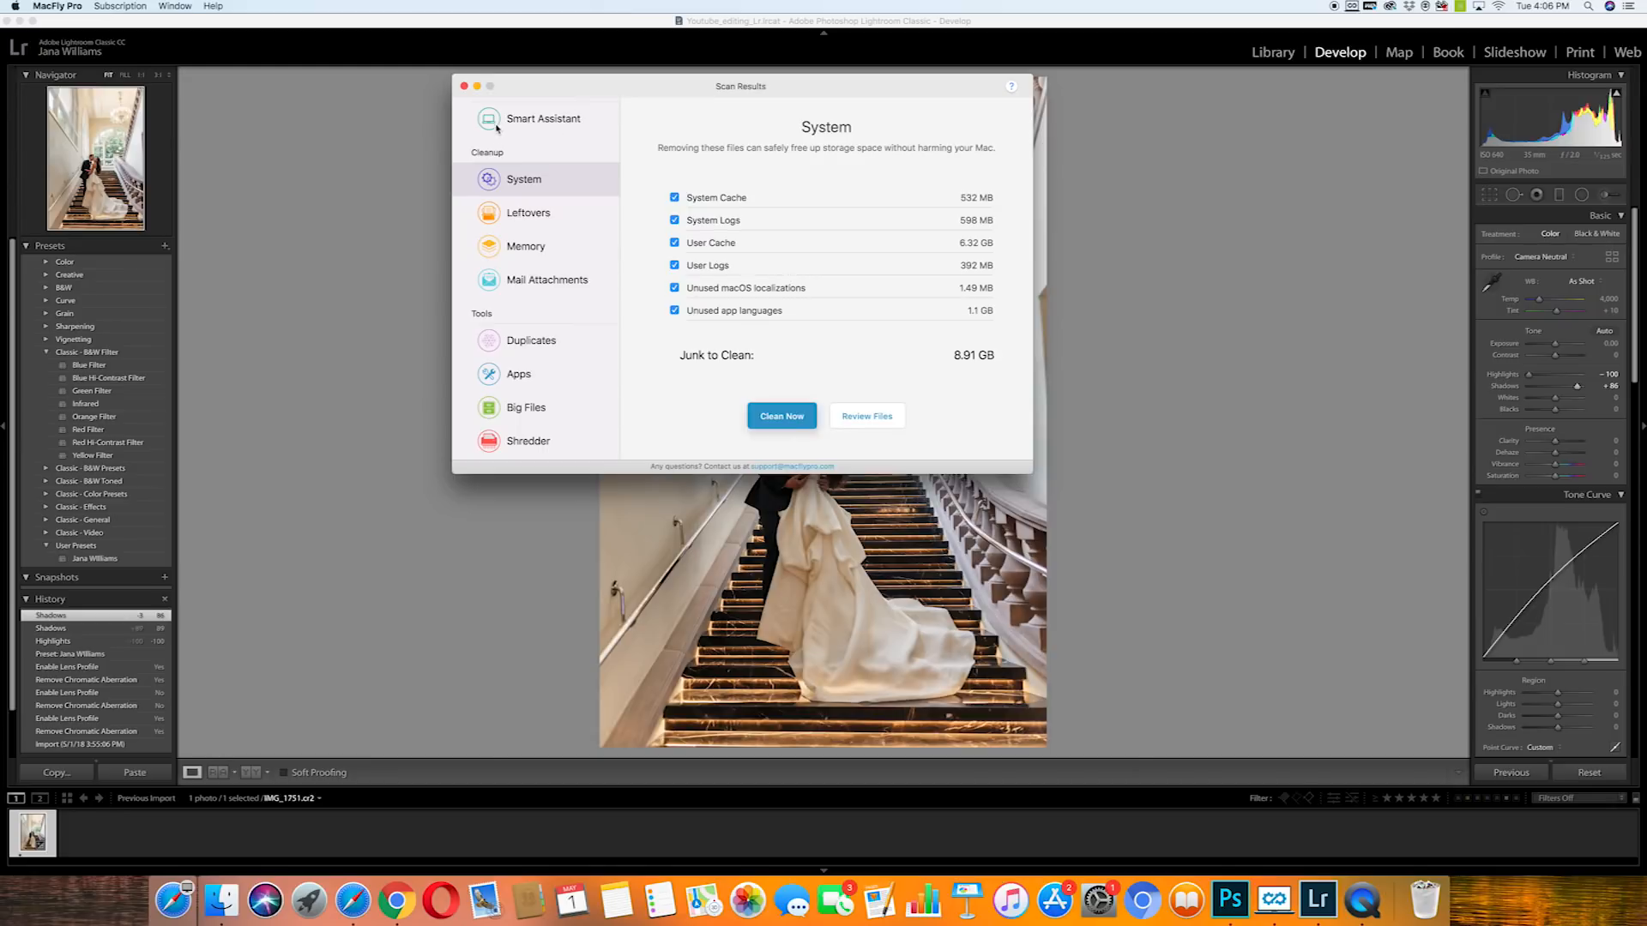
left_click(544, 118)
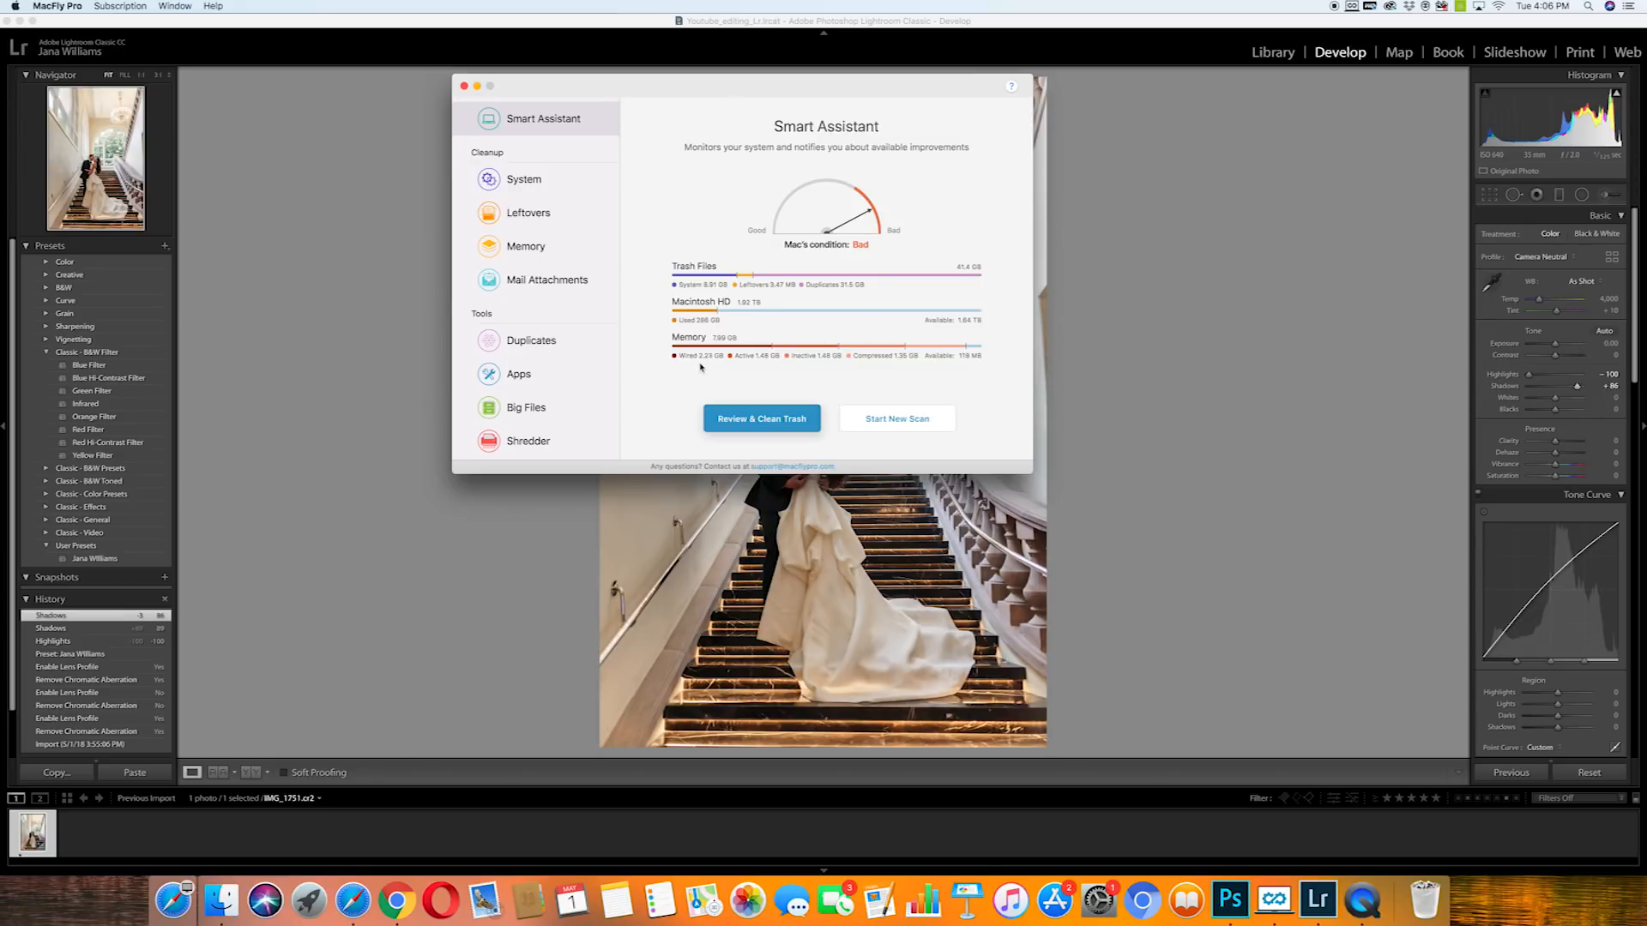
left_click(523, 178)
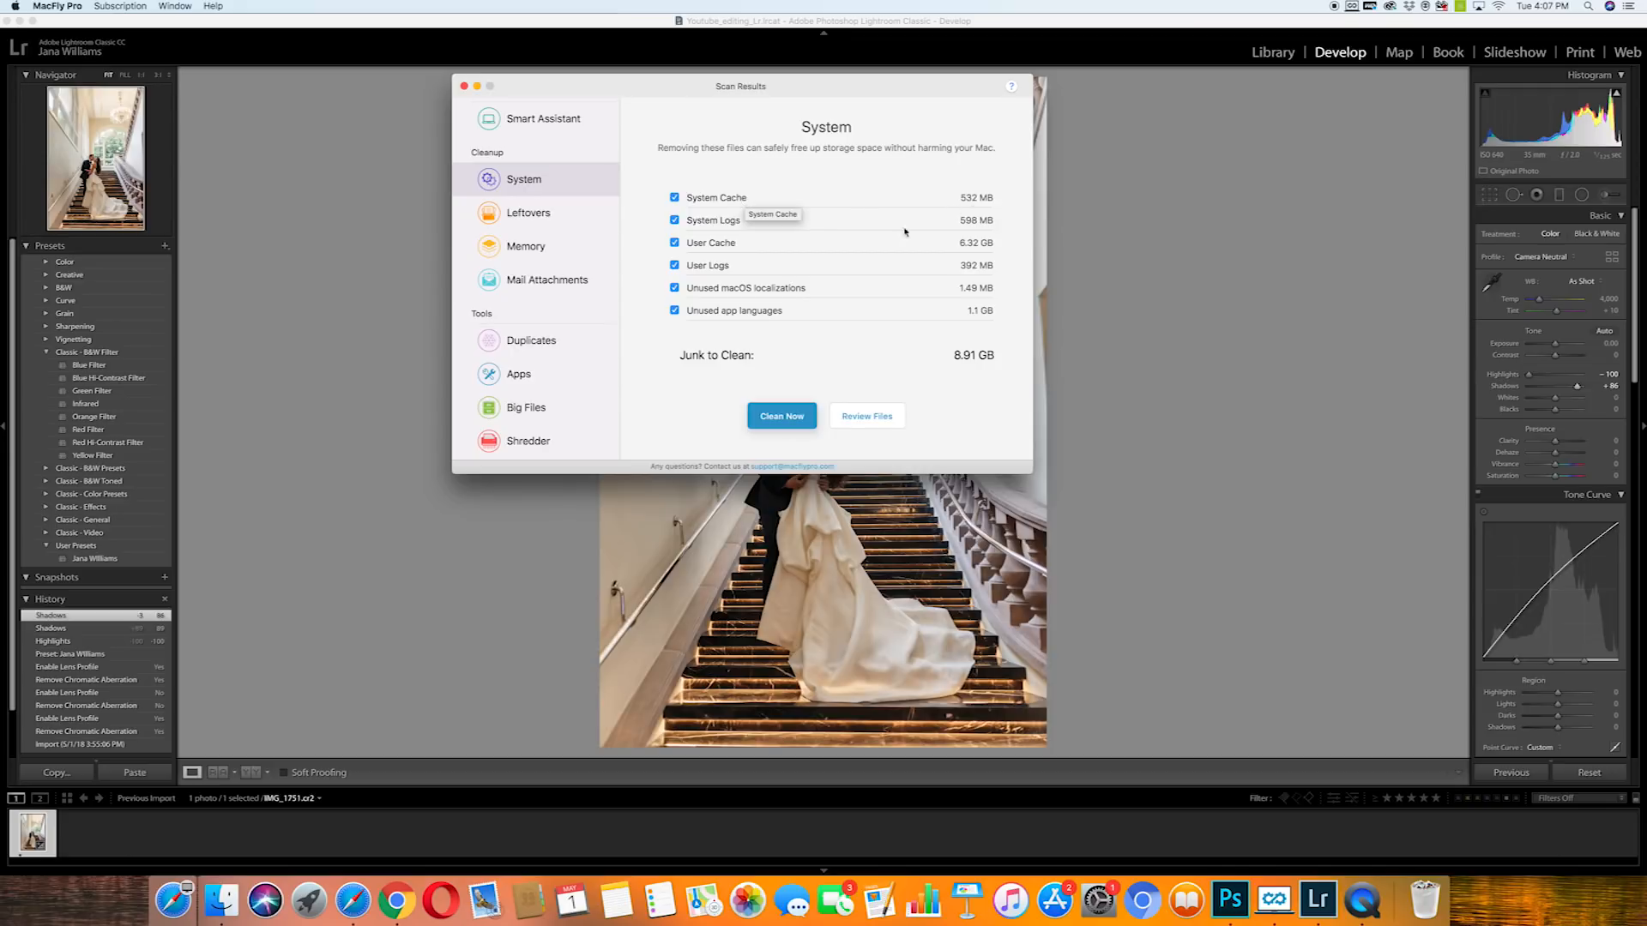
mouse_move(742, 264)
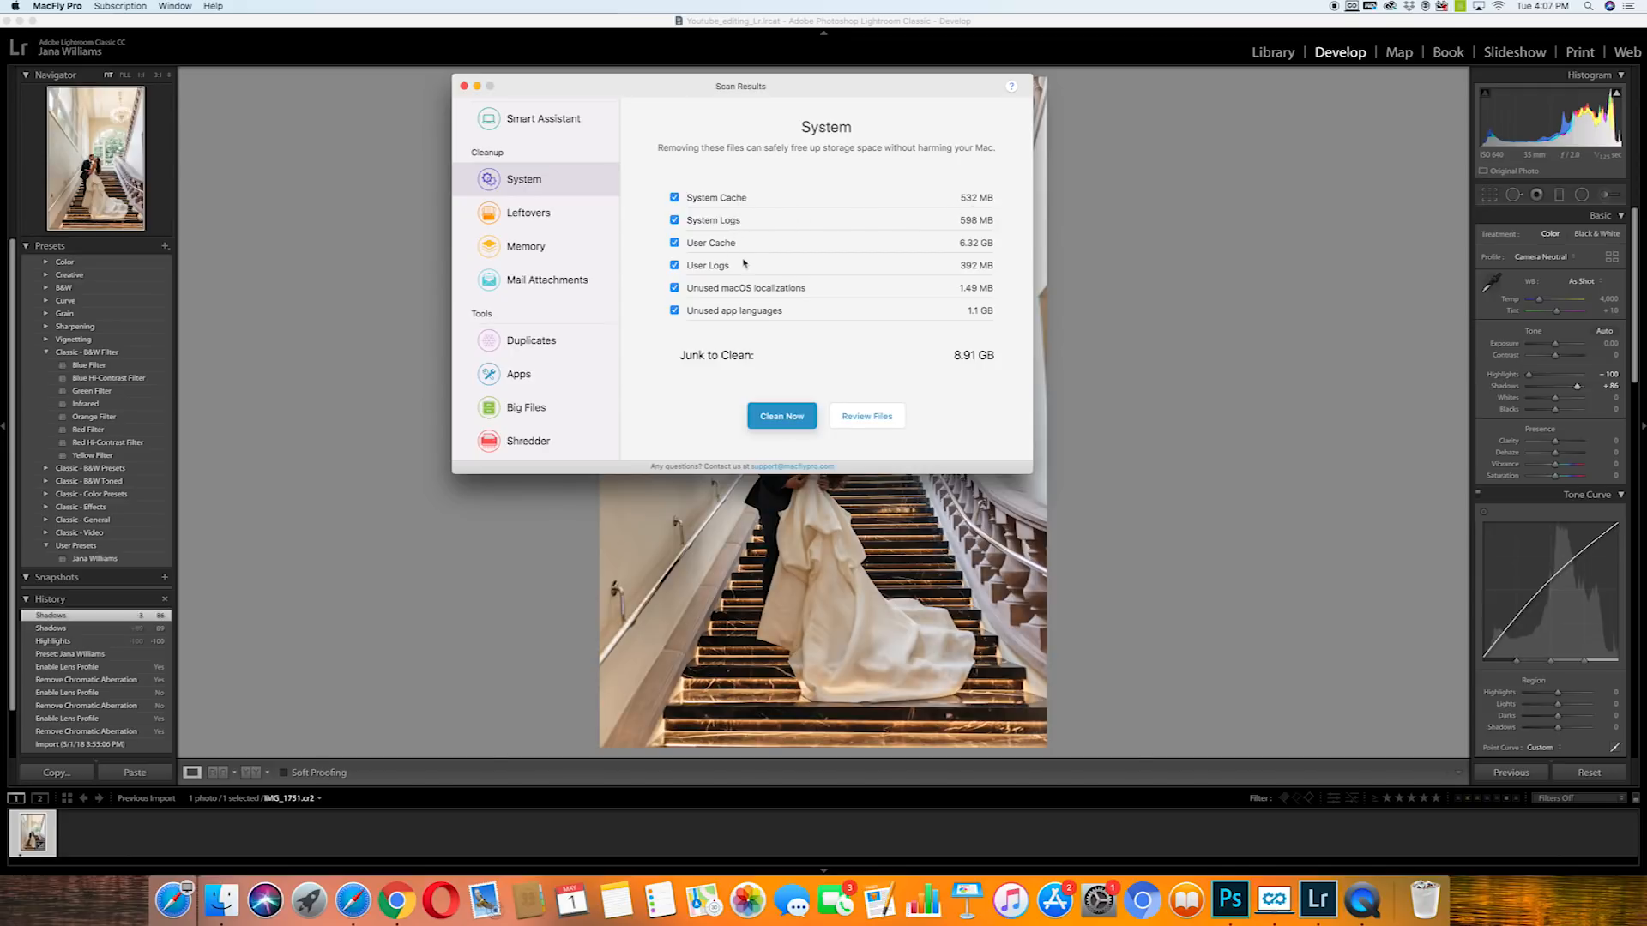
mouse_move(522, 224)
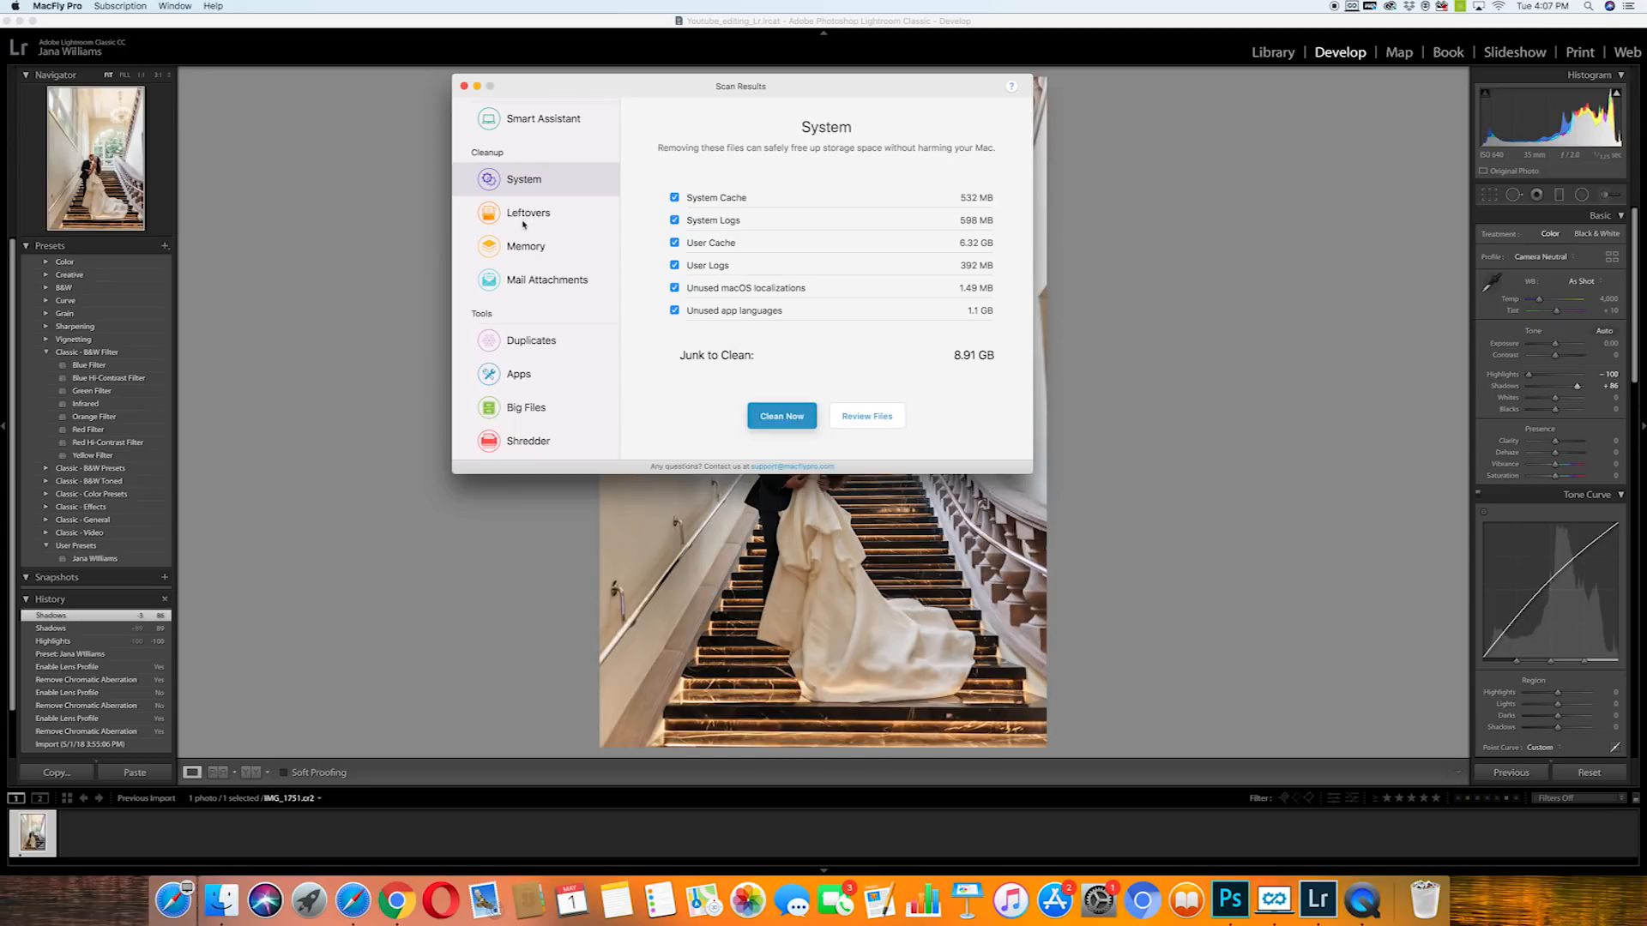
mouse_move(528, 213)
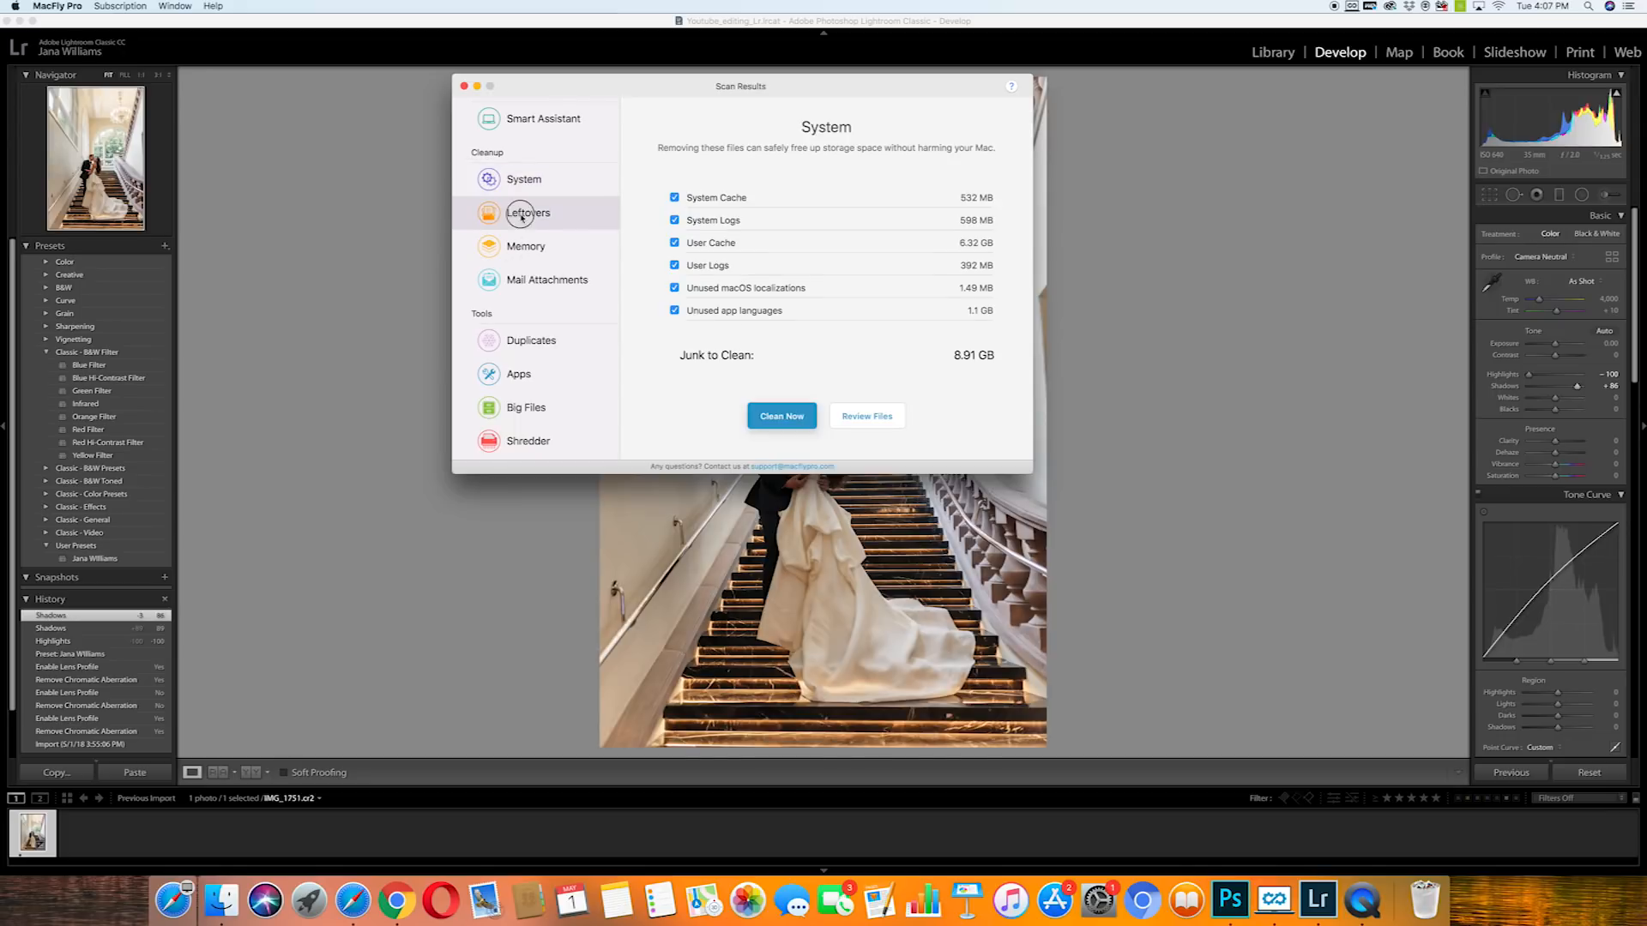
left_click(529, 212)
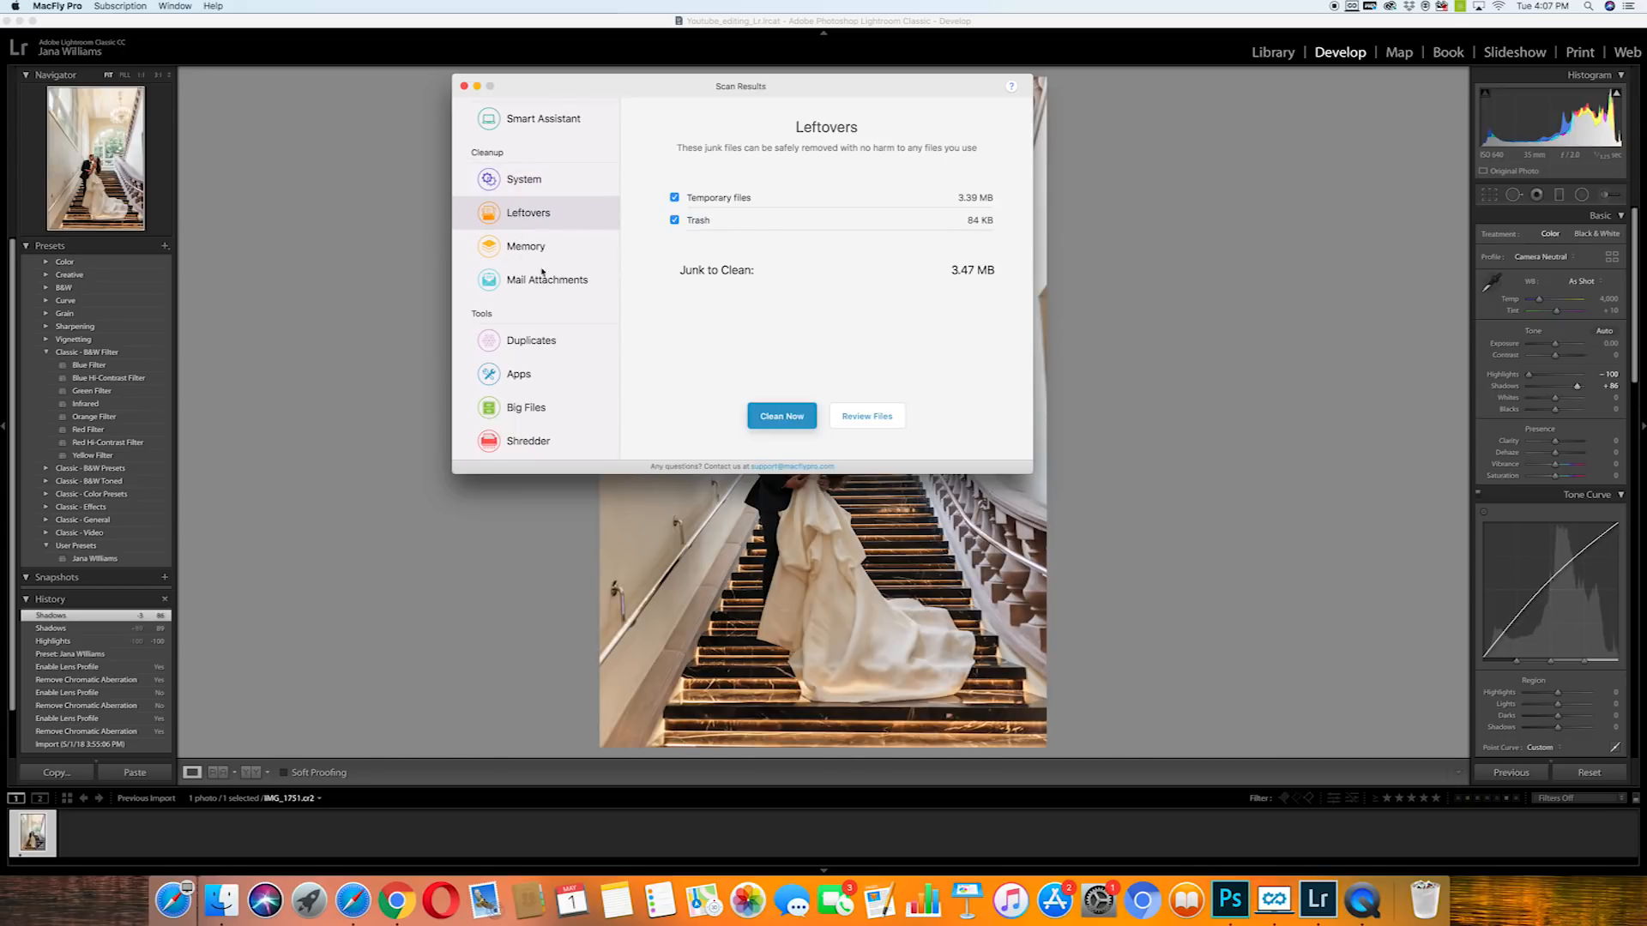
left_click(527, 245)
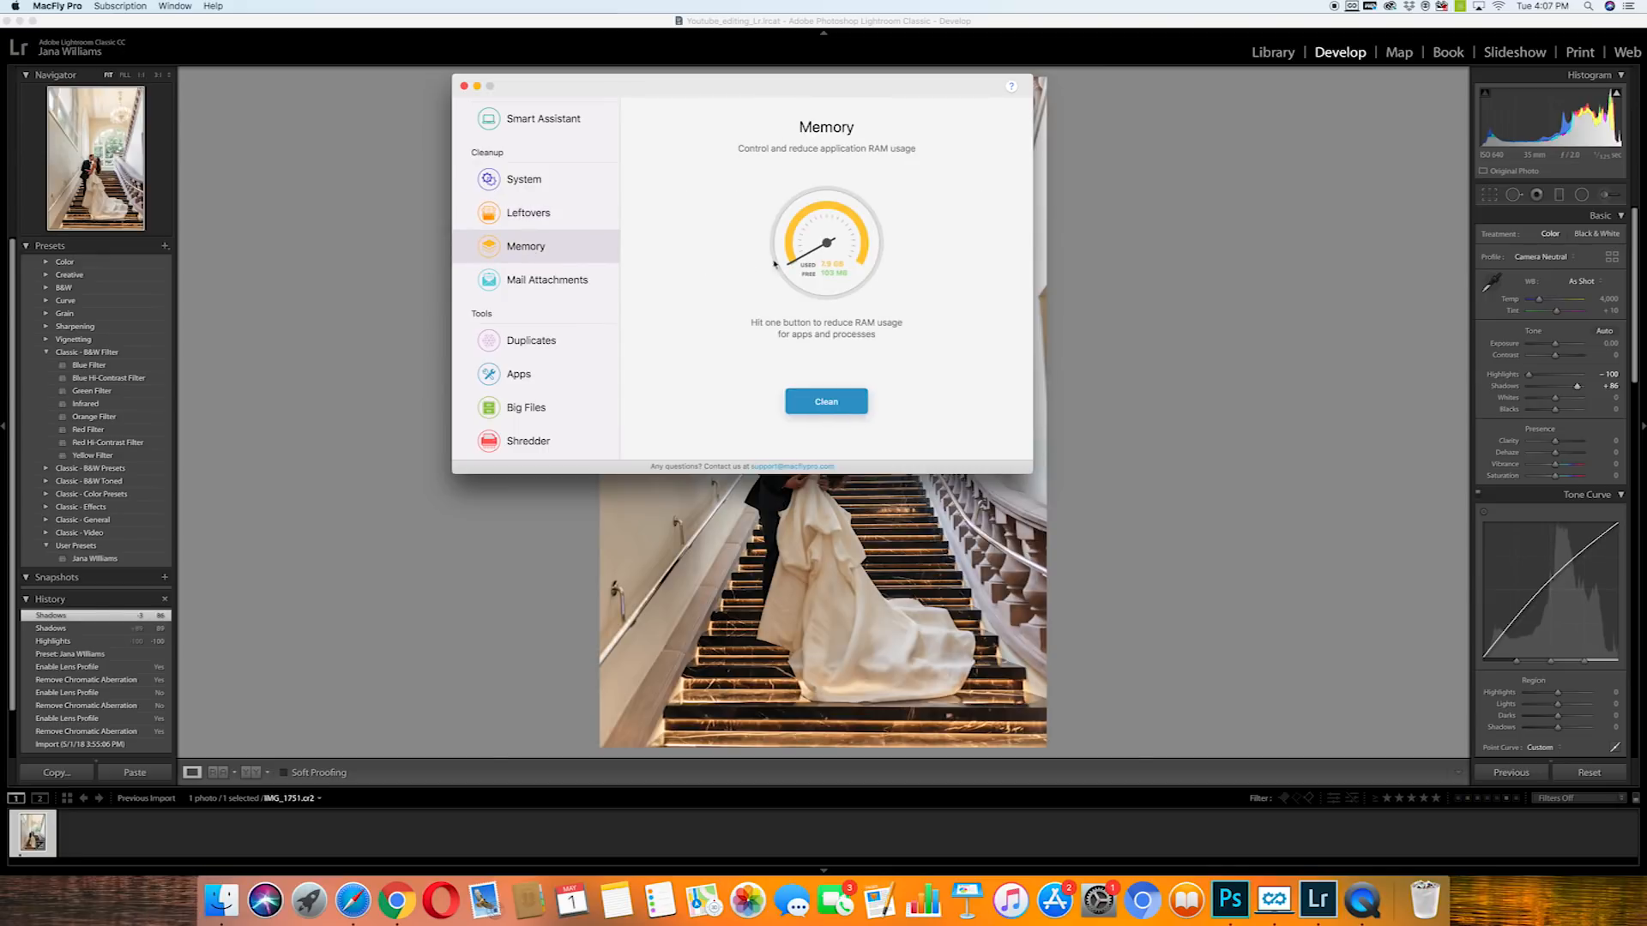
mouse_move(541, 321)
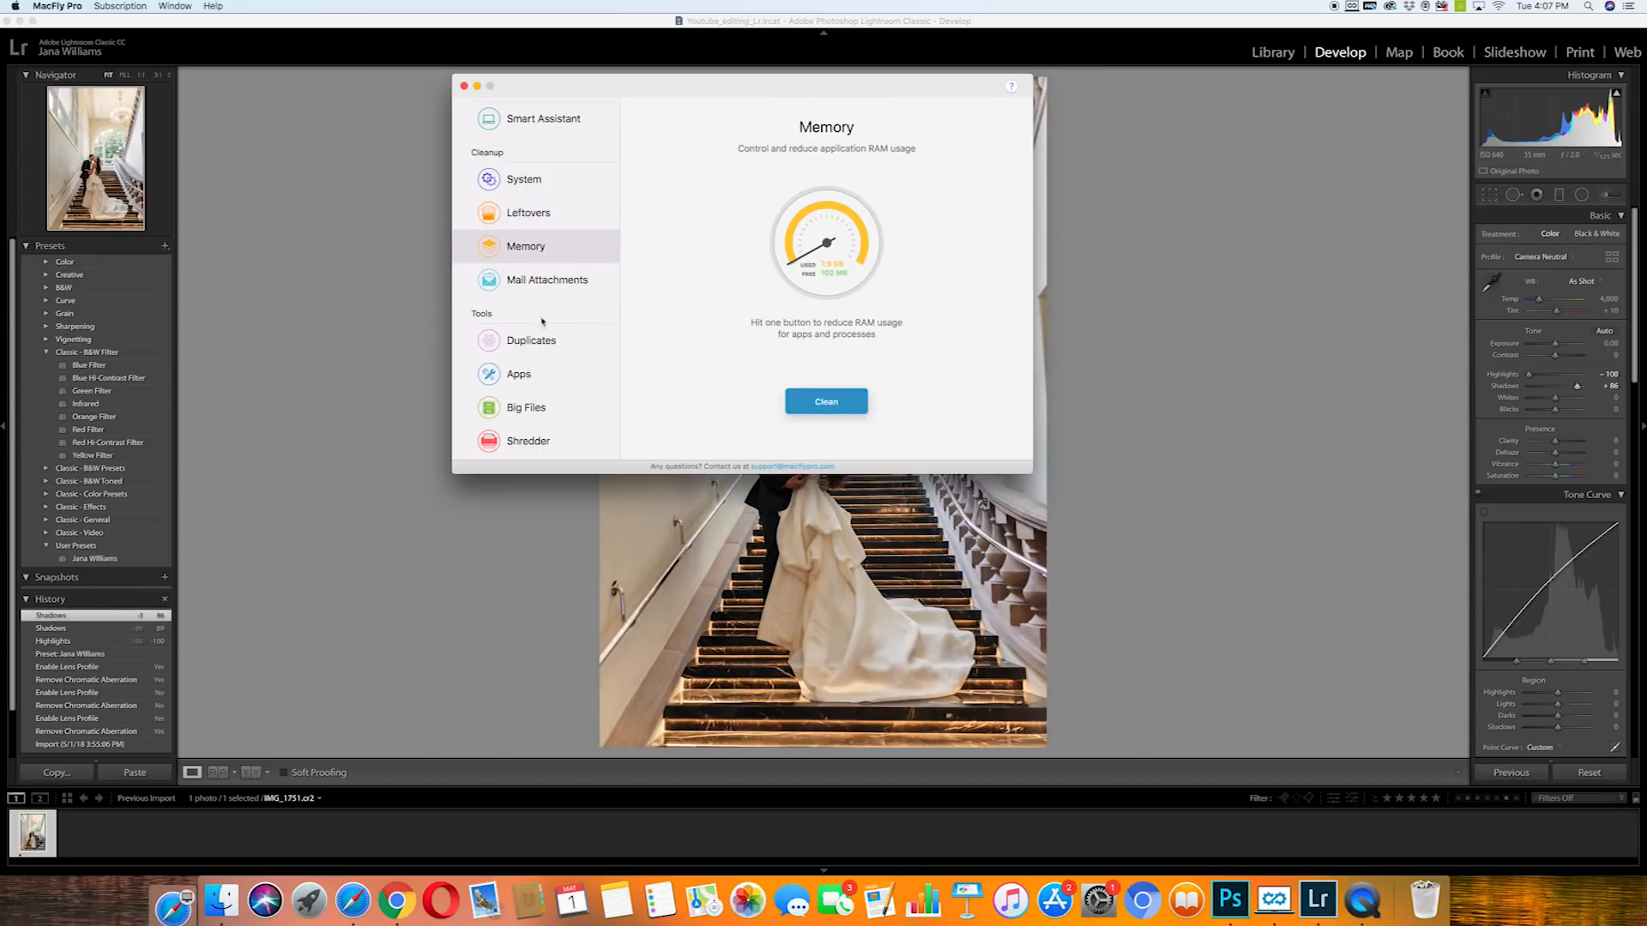
left_click(532, 339)
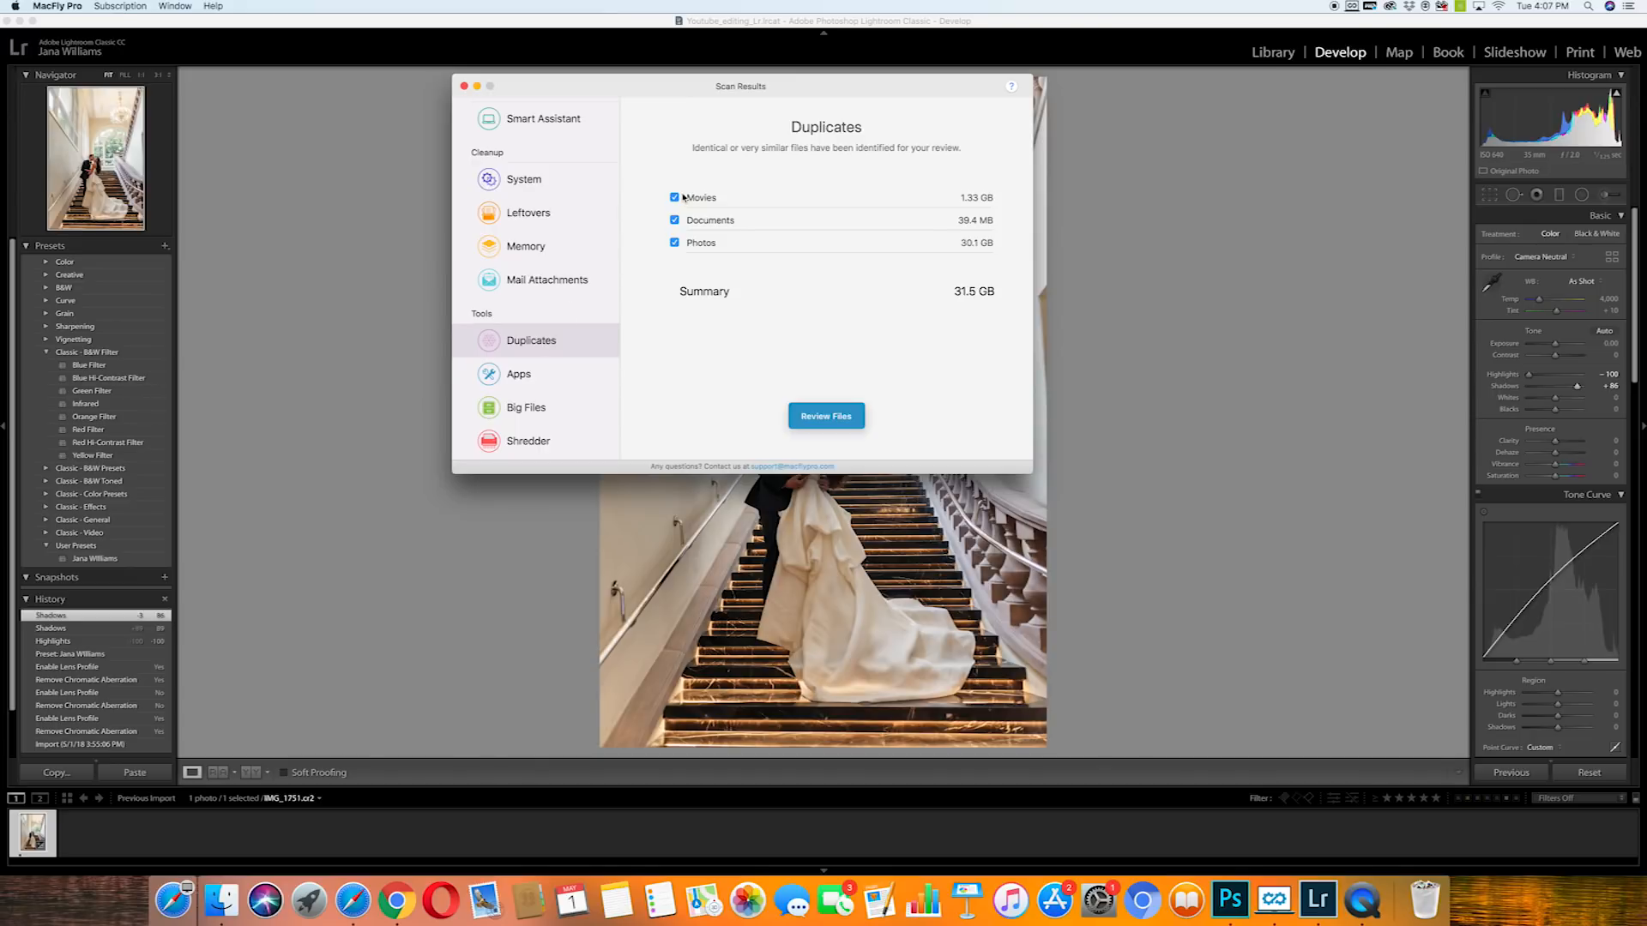
mouse_move(700, 204)
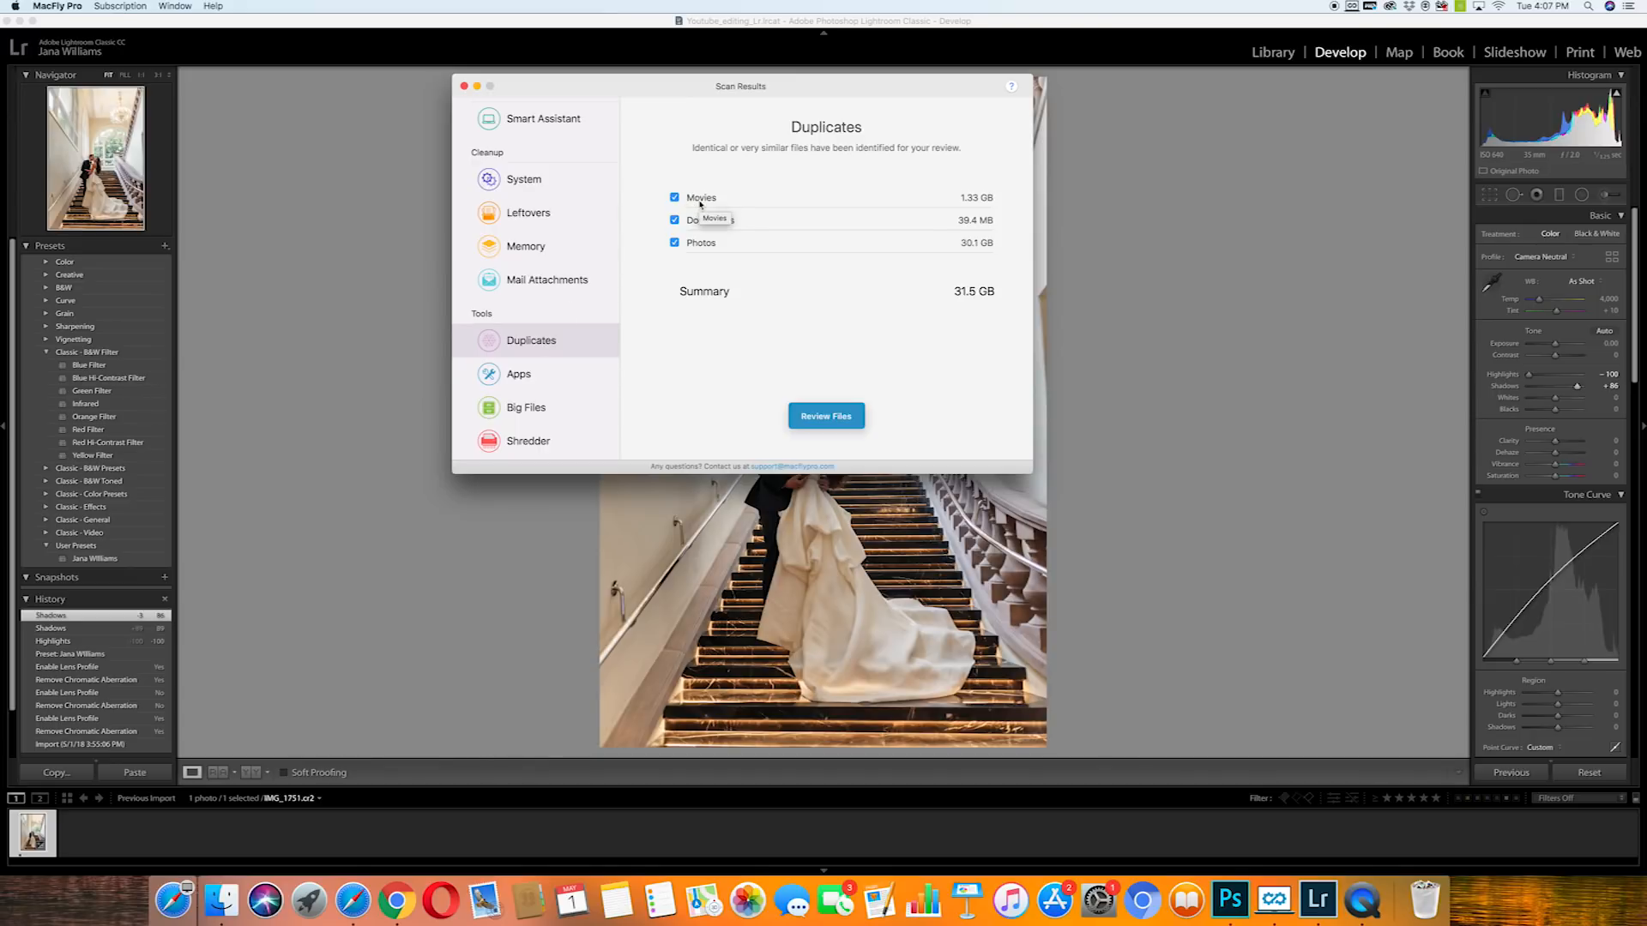
mouse_move(746, 221)
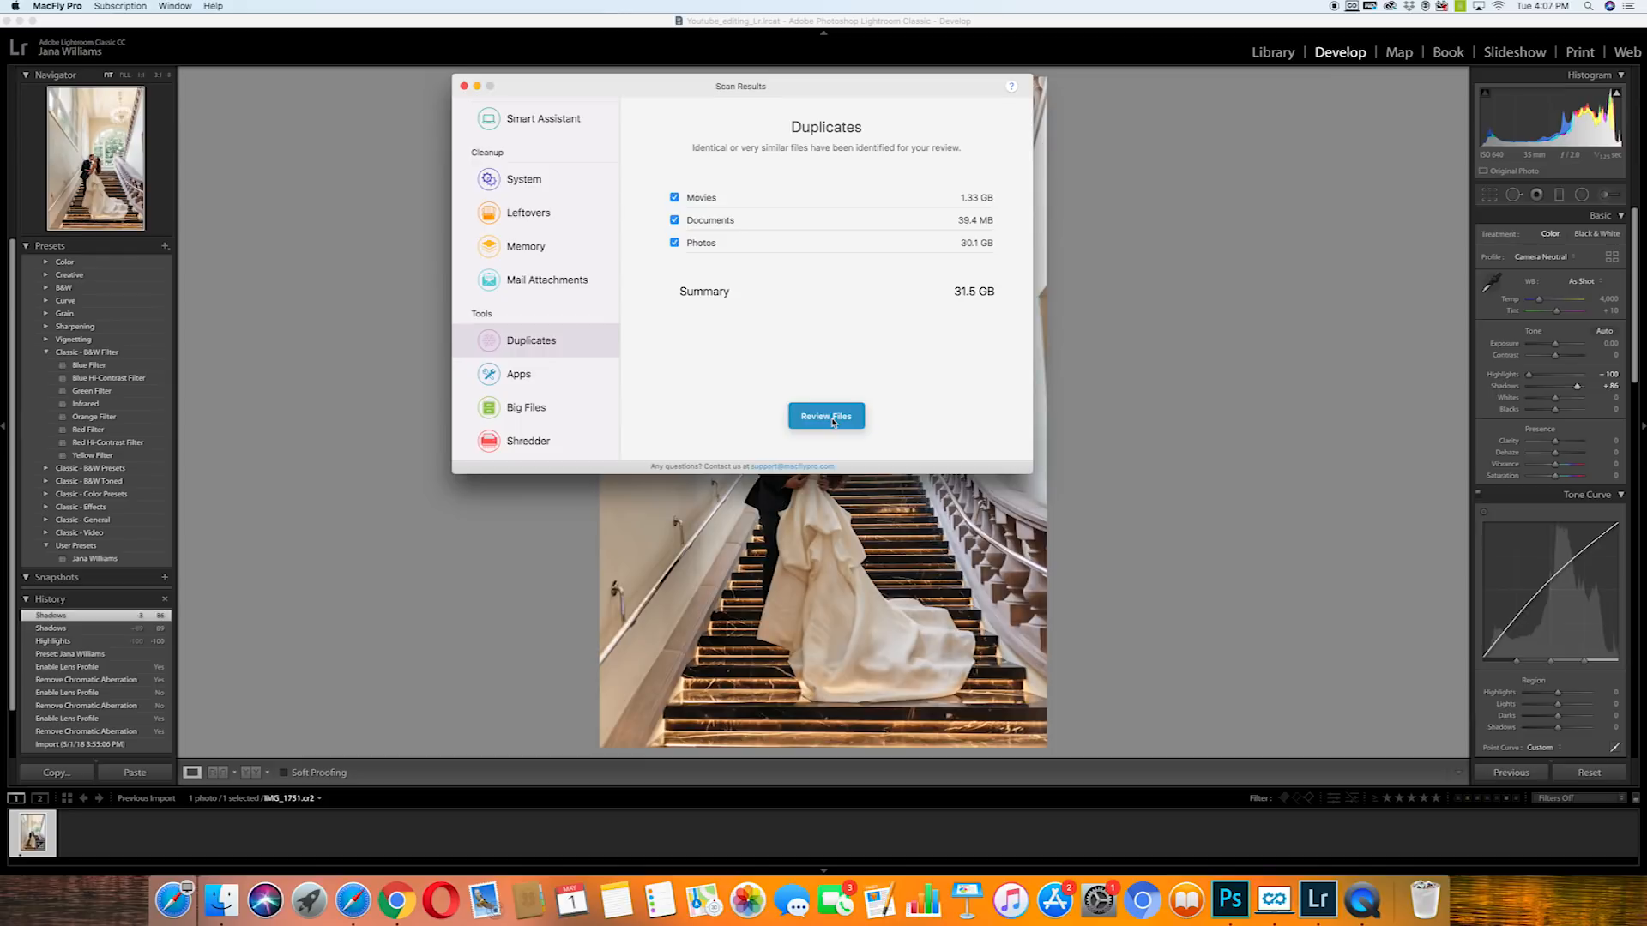
mouse_move(737, 331)
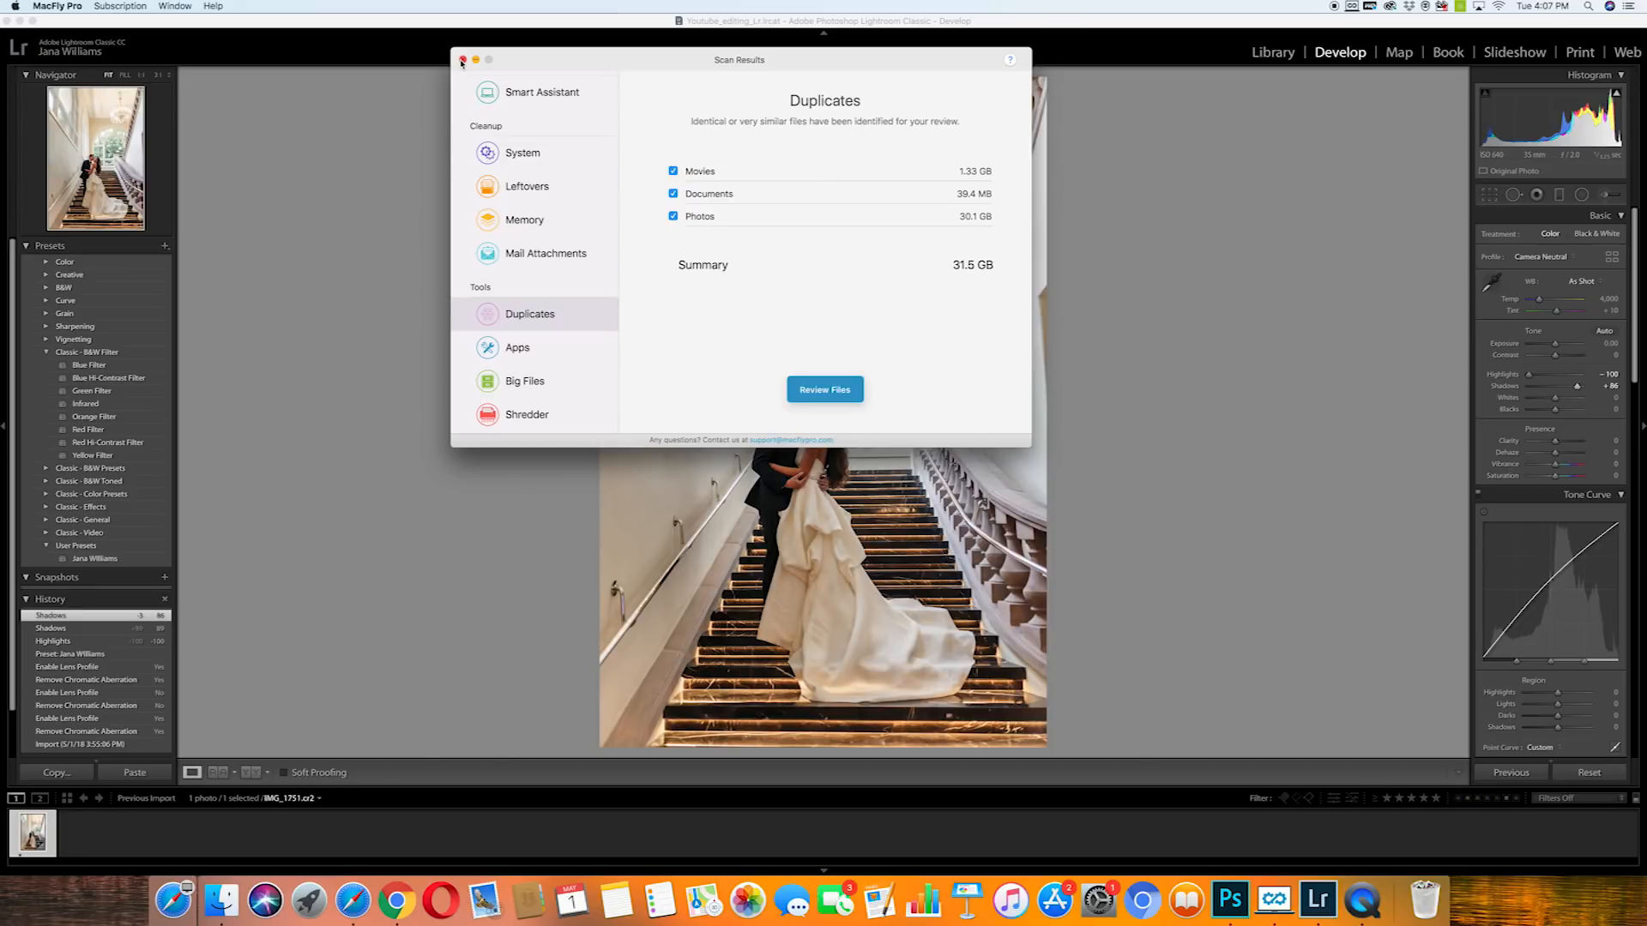
- Close the MacFly Pro Scan Results window to return to the Develop module
left_click(462, 58)
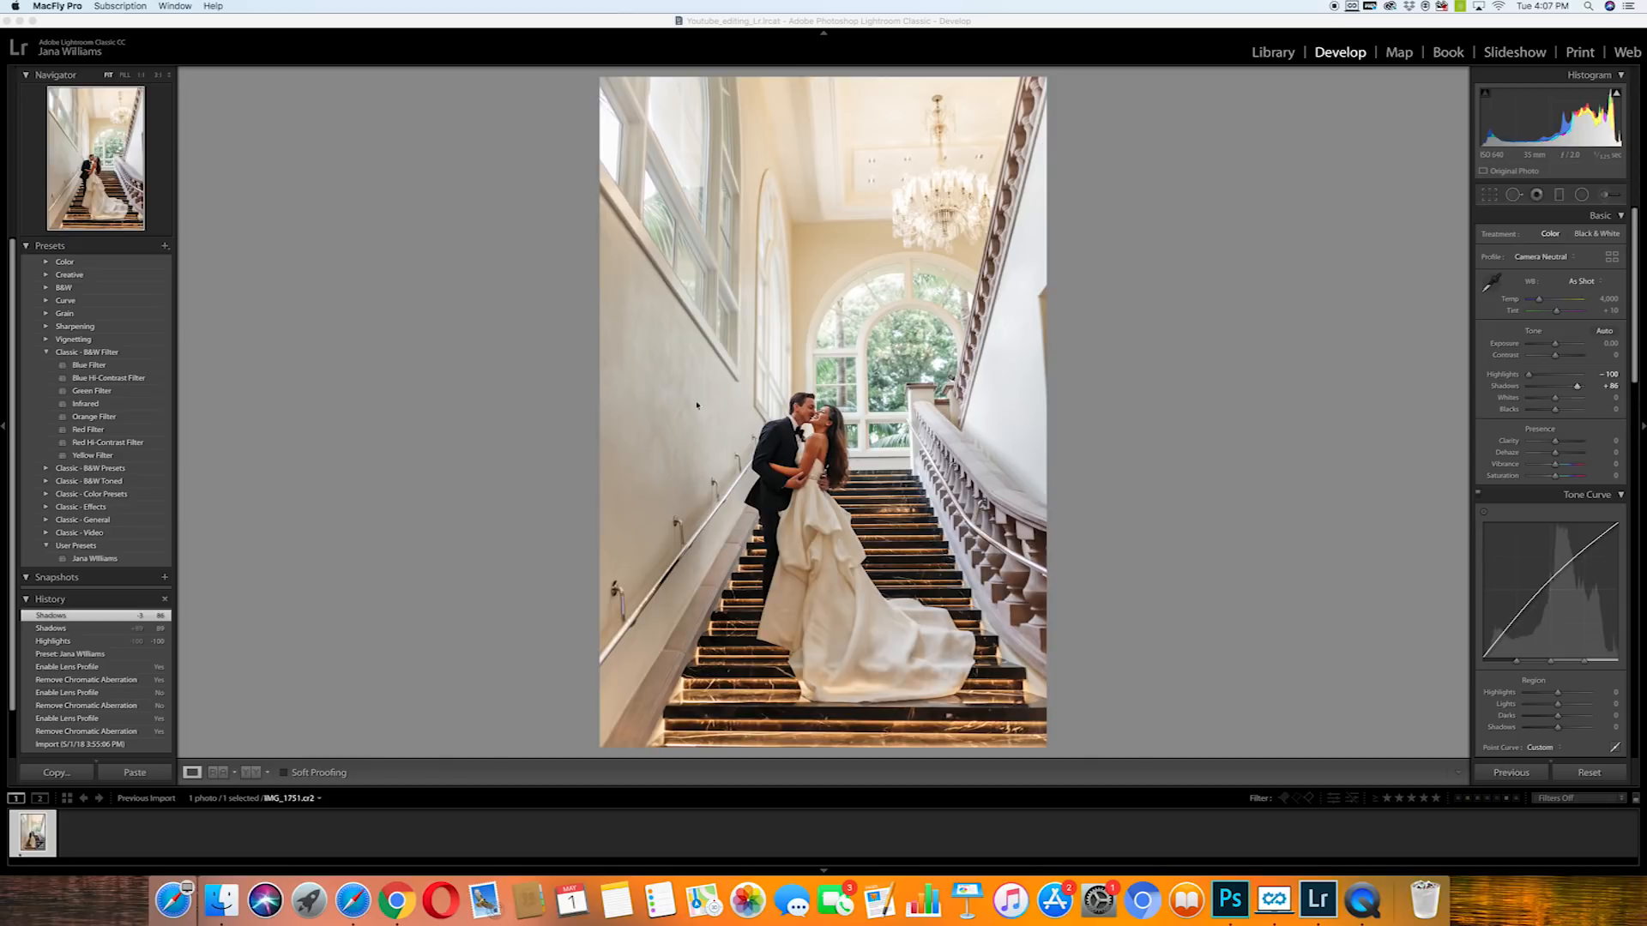
mouse_move(676, 281)
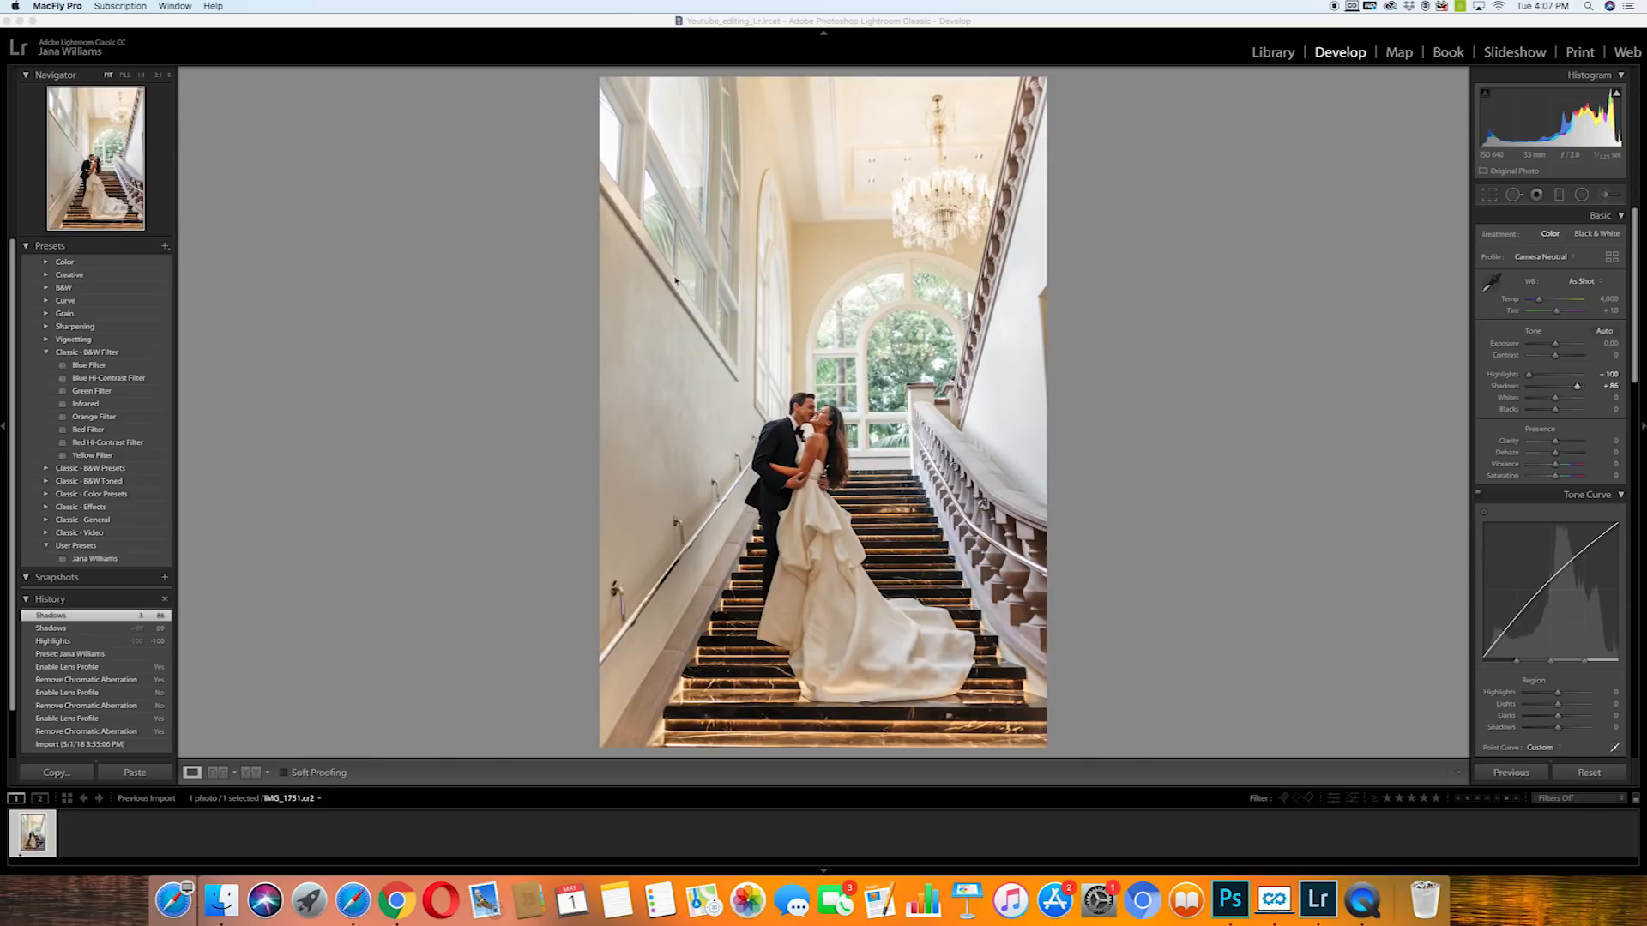
mouse_move(612, 264)
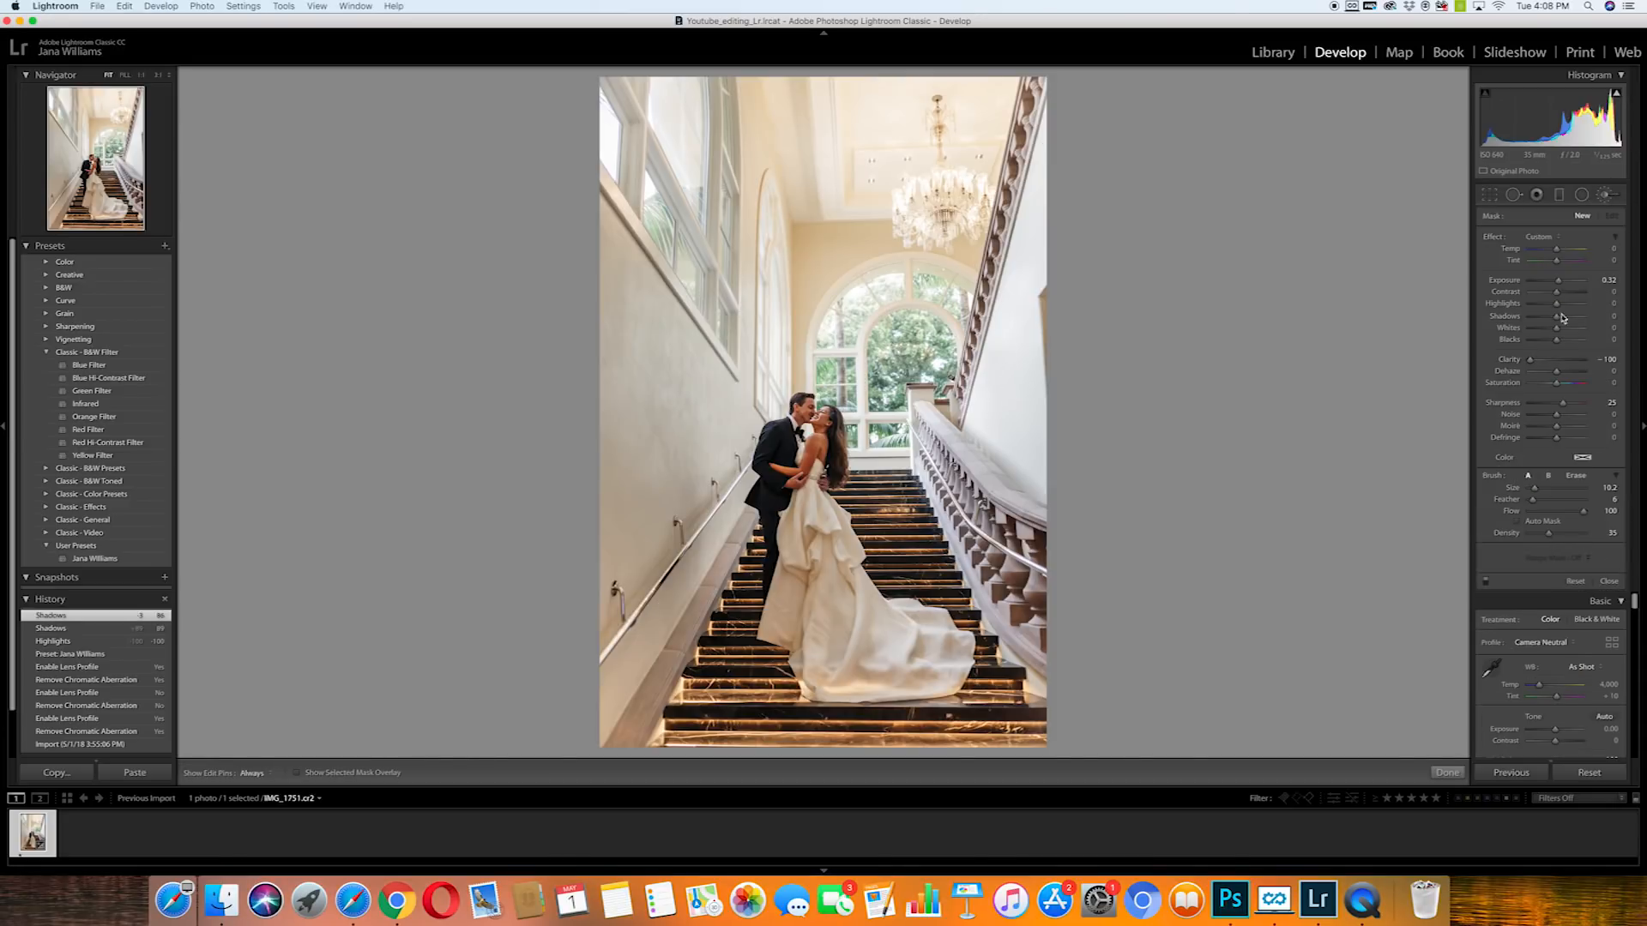
- Paint Dodge (Lighten) brush strokes over the pale wall left of the couple
left_click(1542, 236)
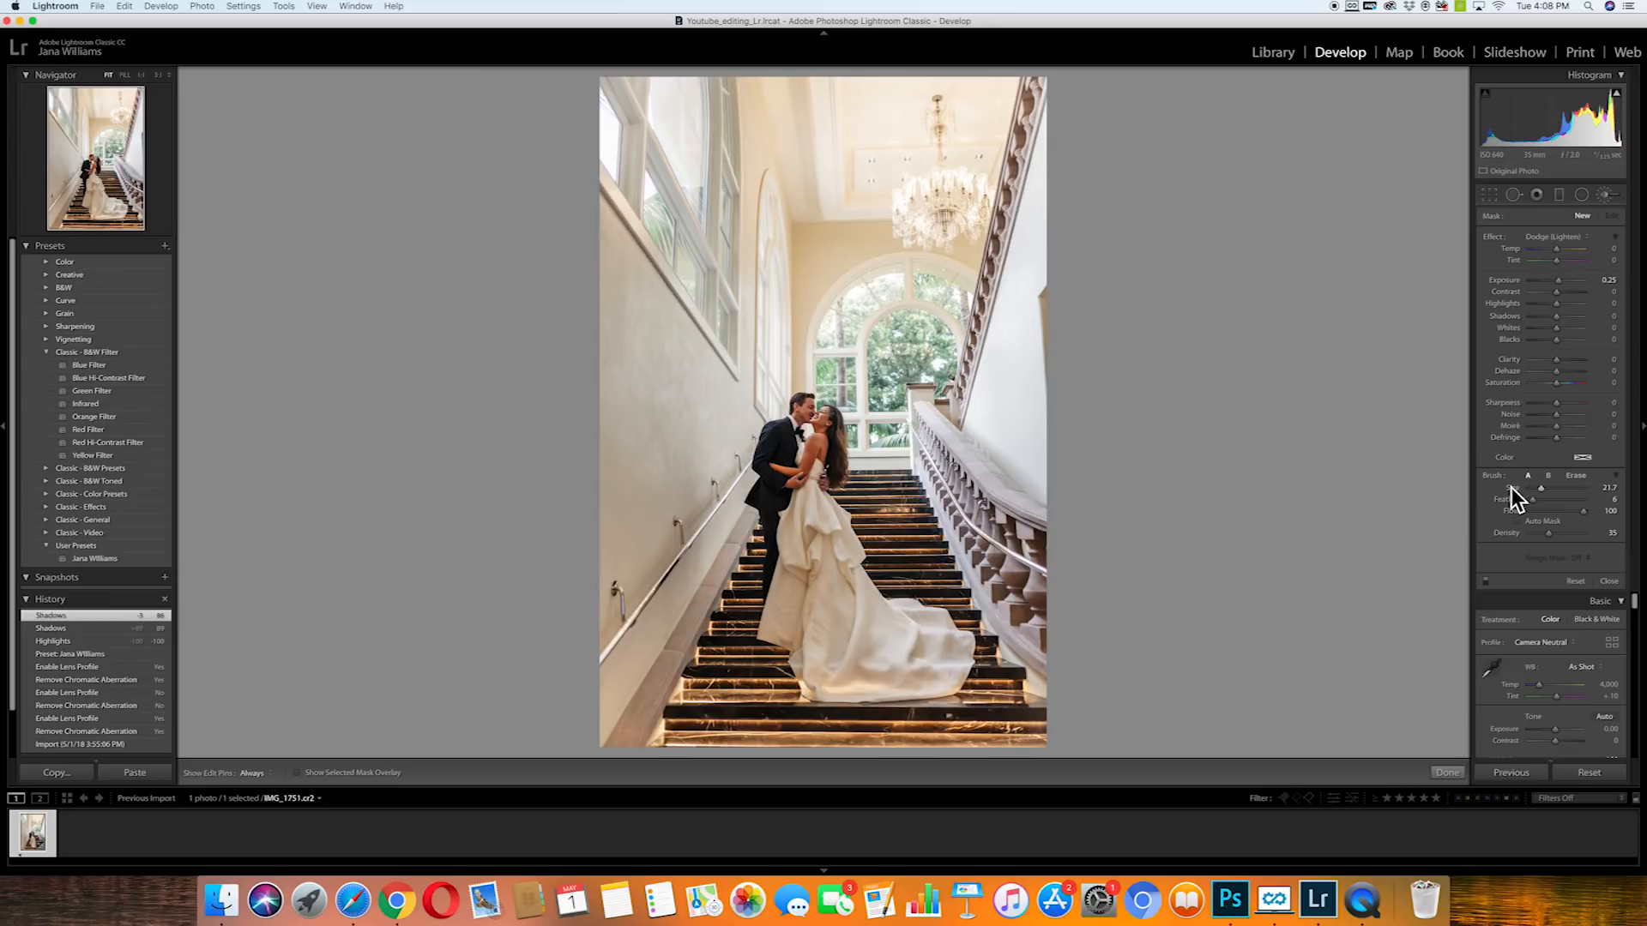
mouse_move(578, 296)
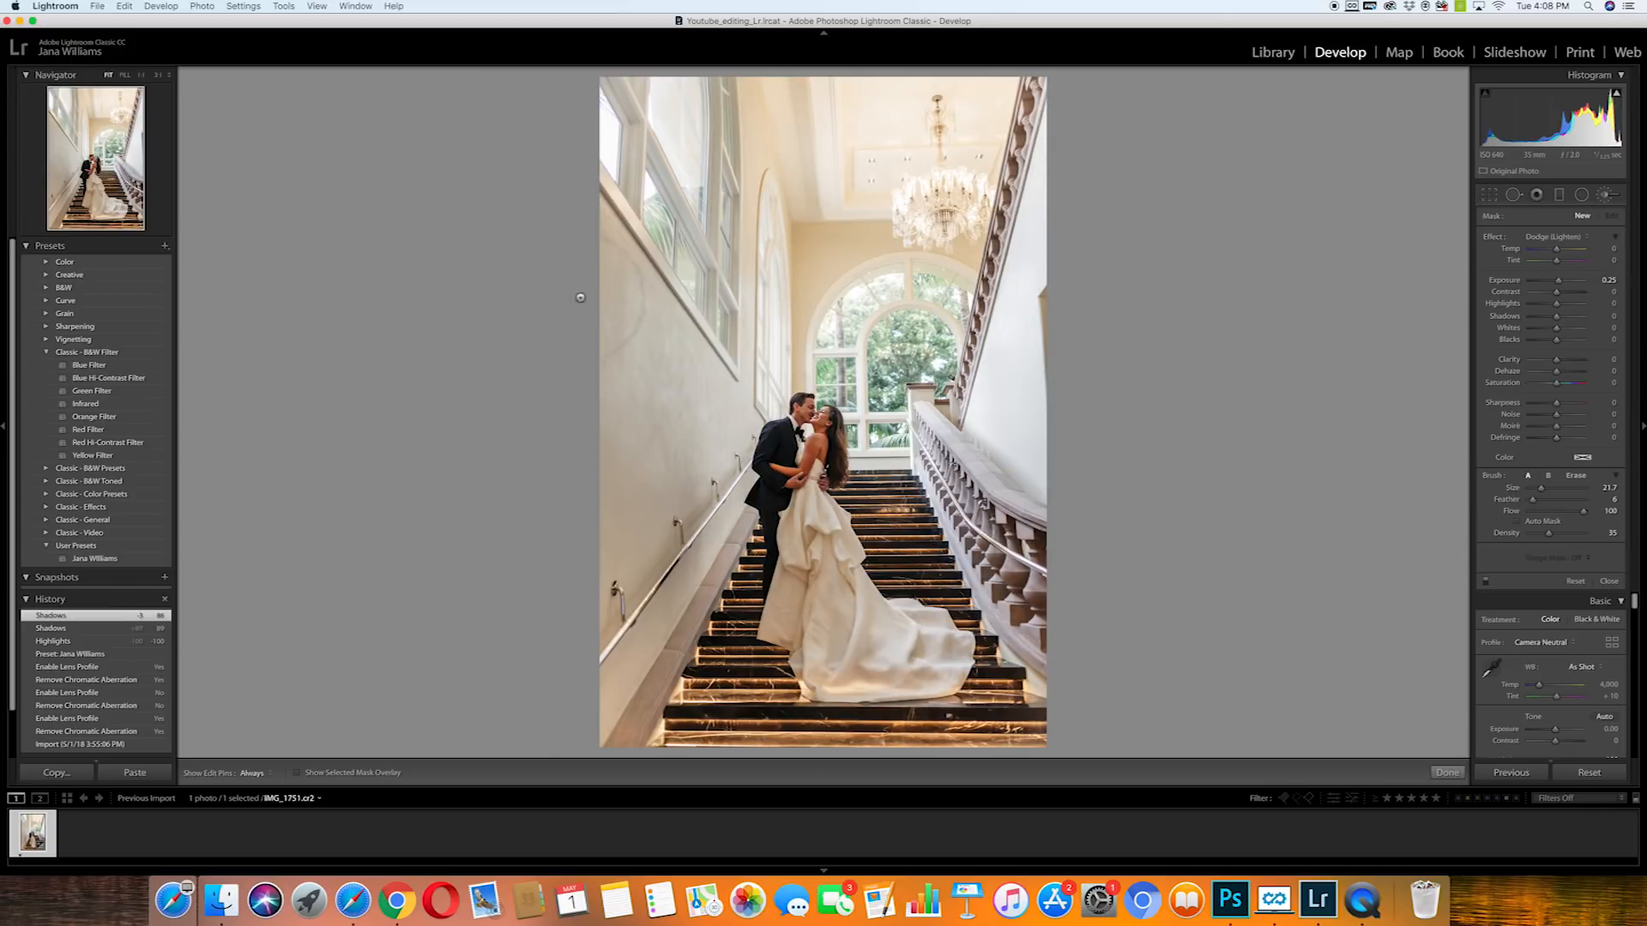
left_click(252, 772)
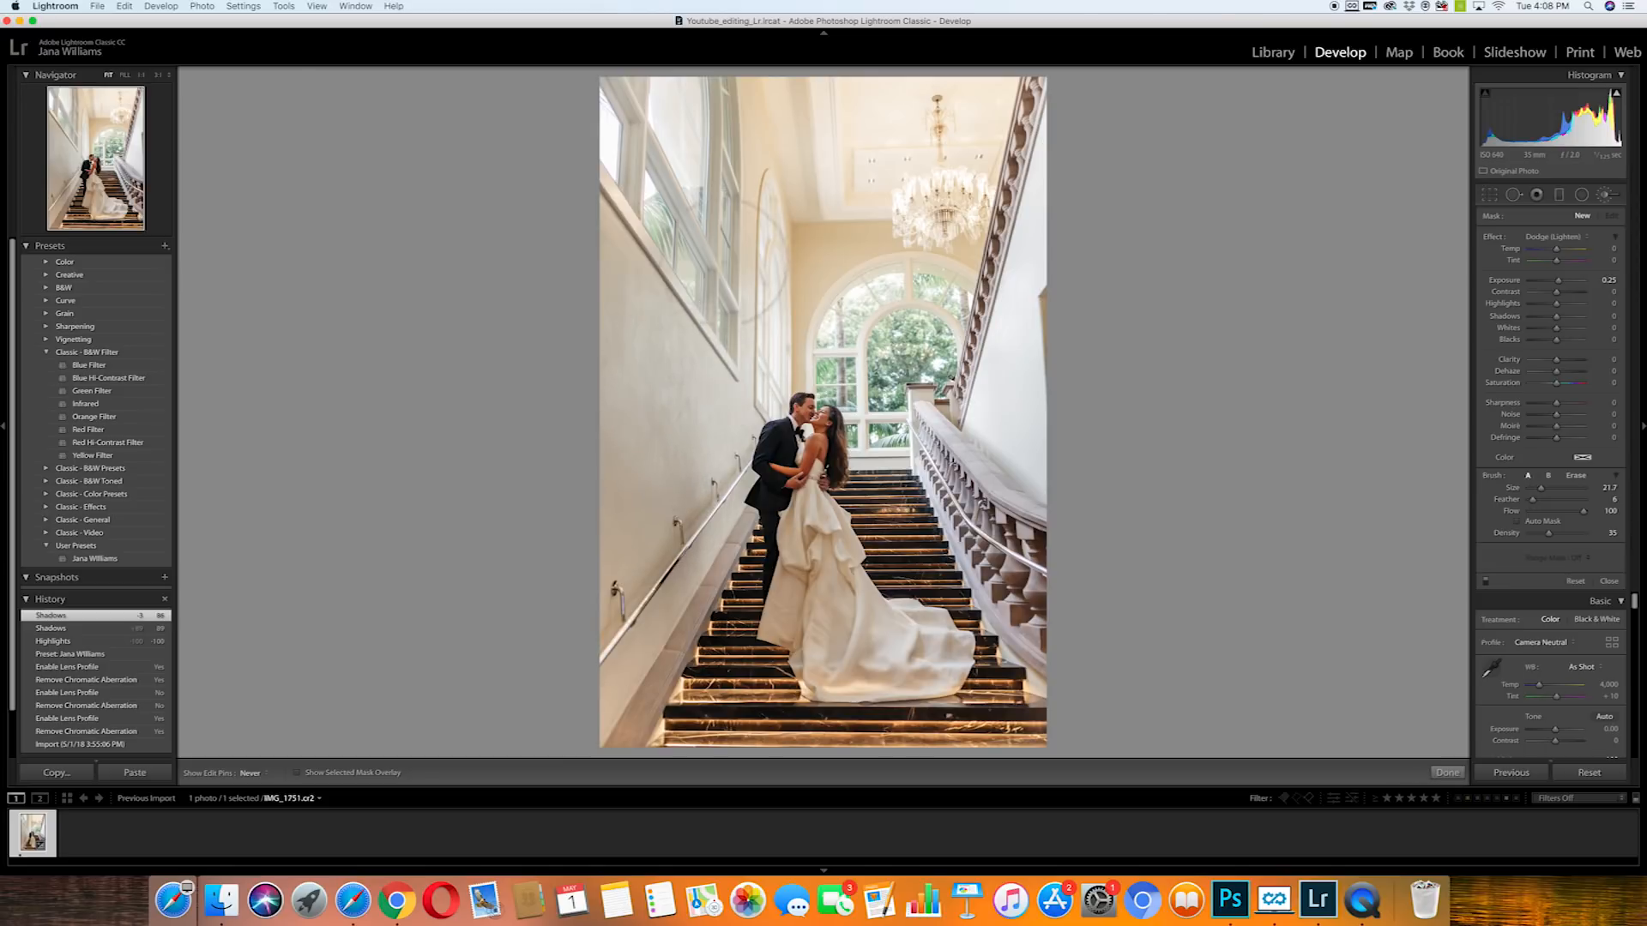
left_click(846, 163)
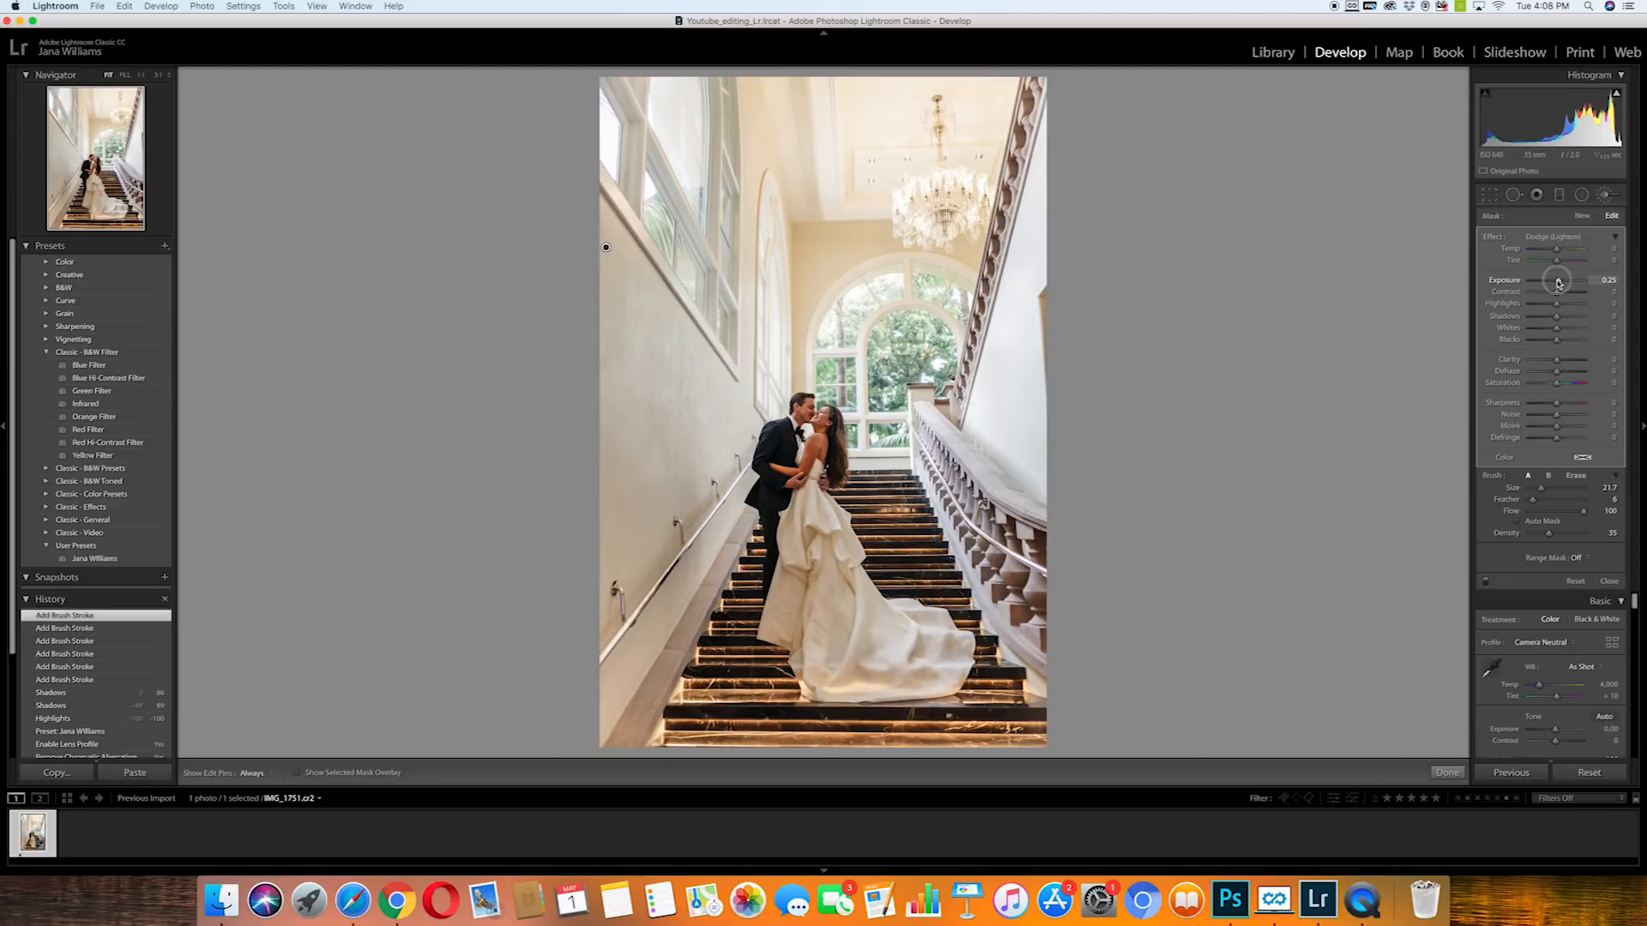
- Settle the wall brush's exposure near +1.0 after testing brighter and darker values
left_click_drag(1557, 280, 1564, 280)
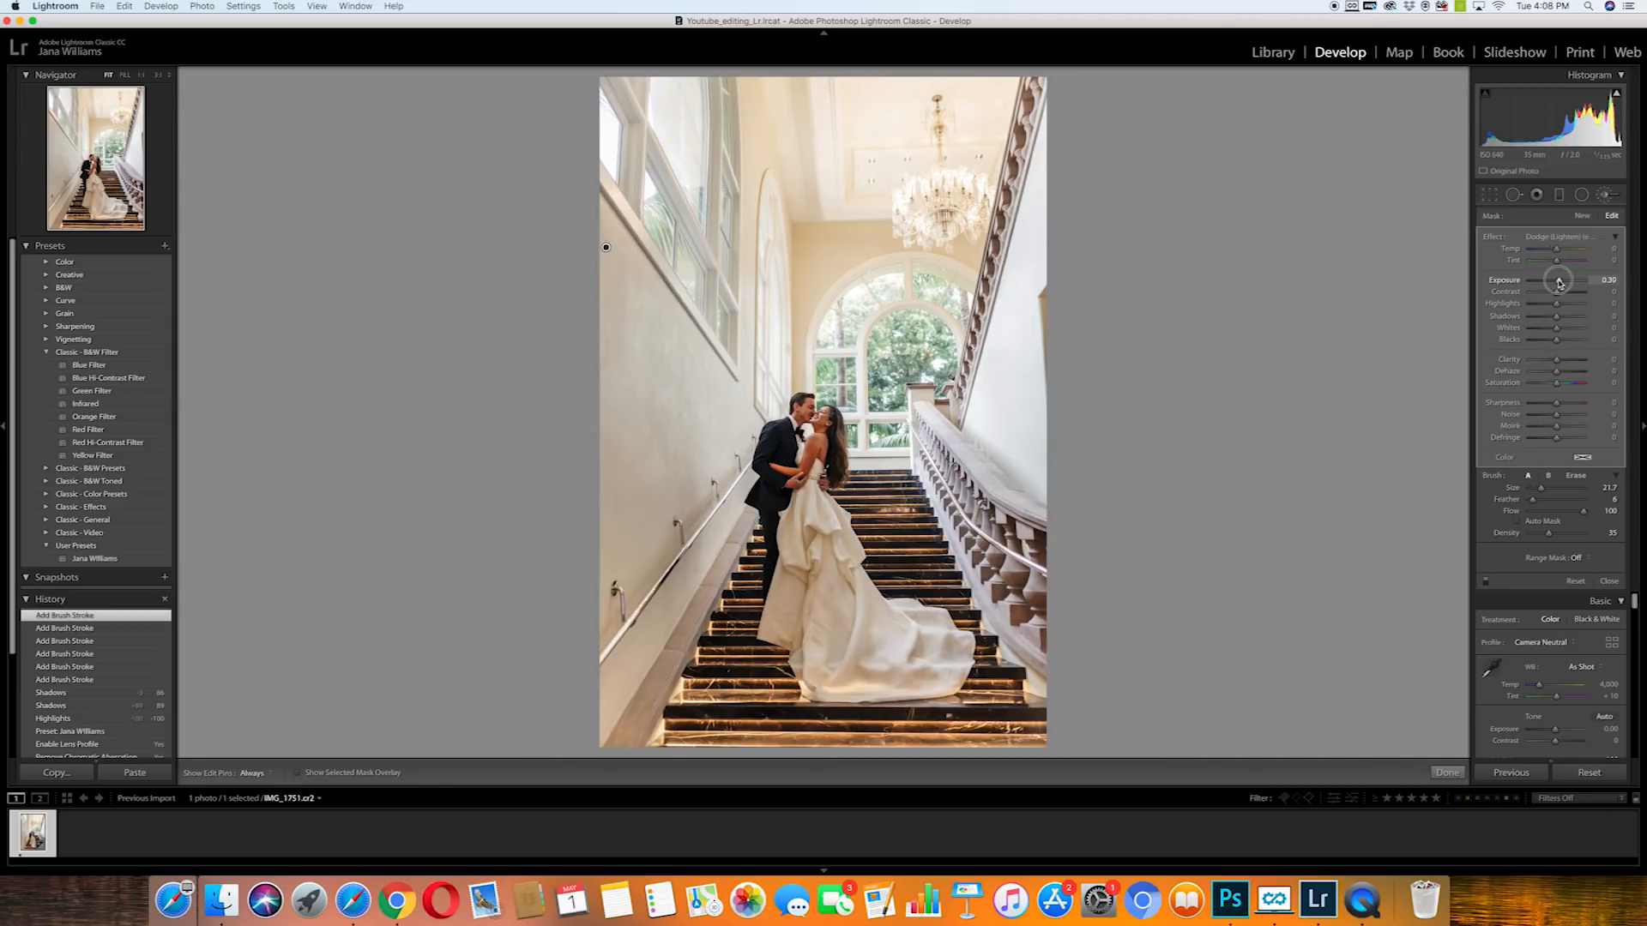
left_click_drag(1560, 280, 1573, 280)
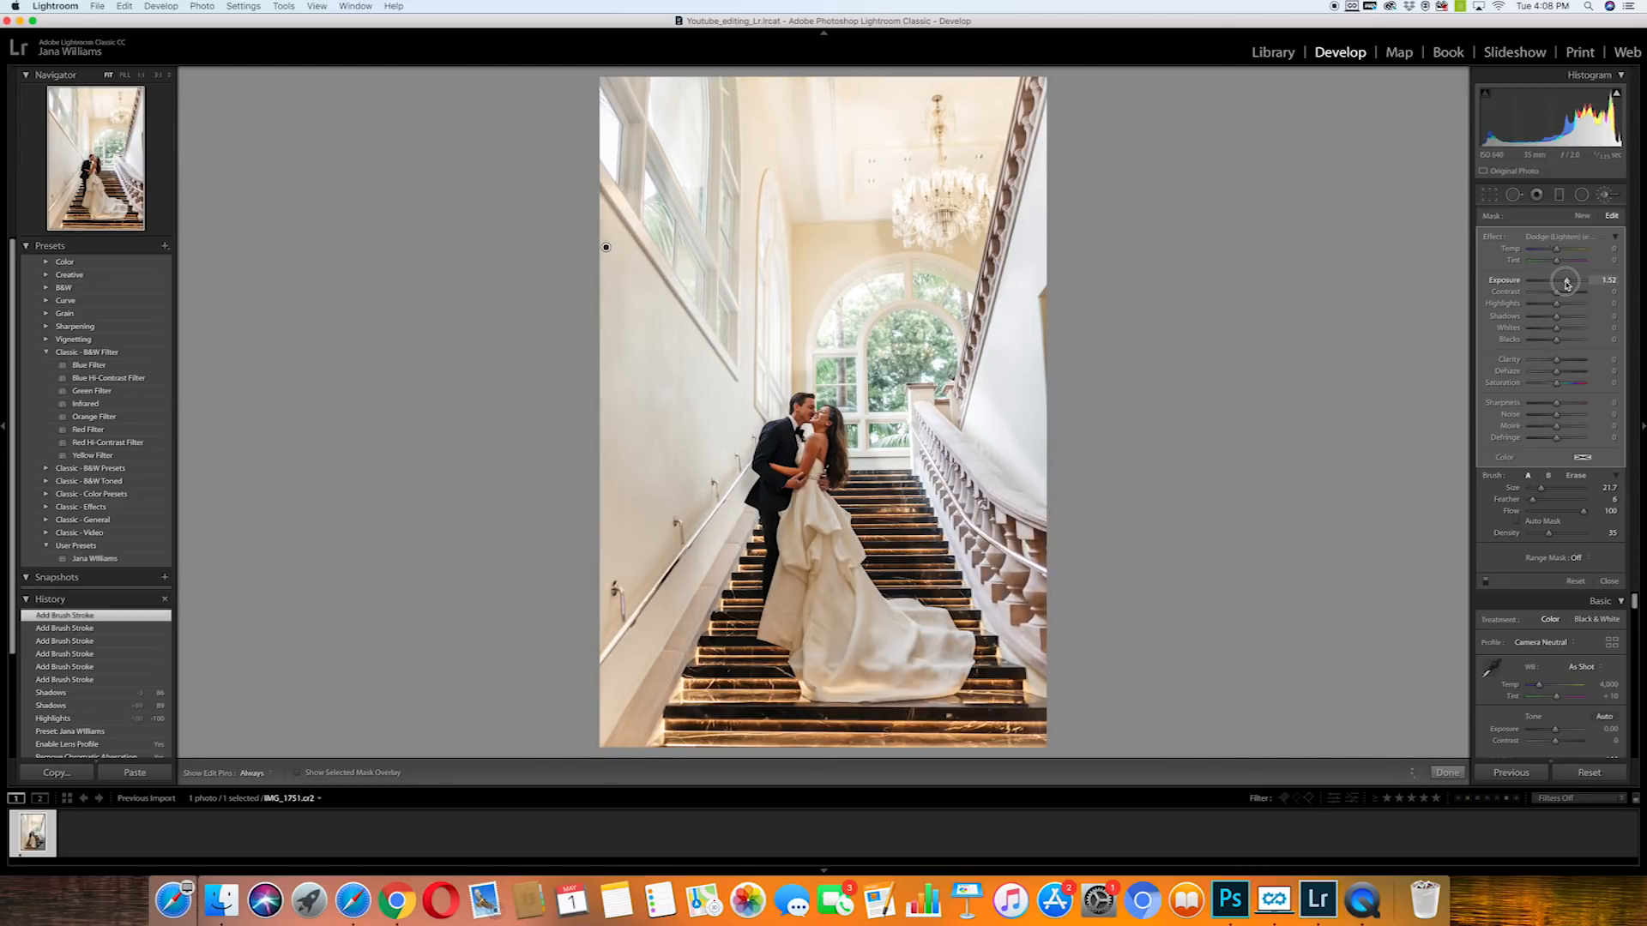
left_click_drag(1567, 280, 1559, 279)
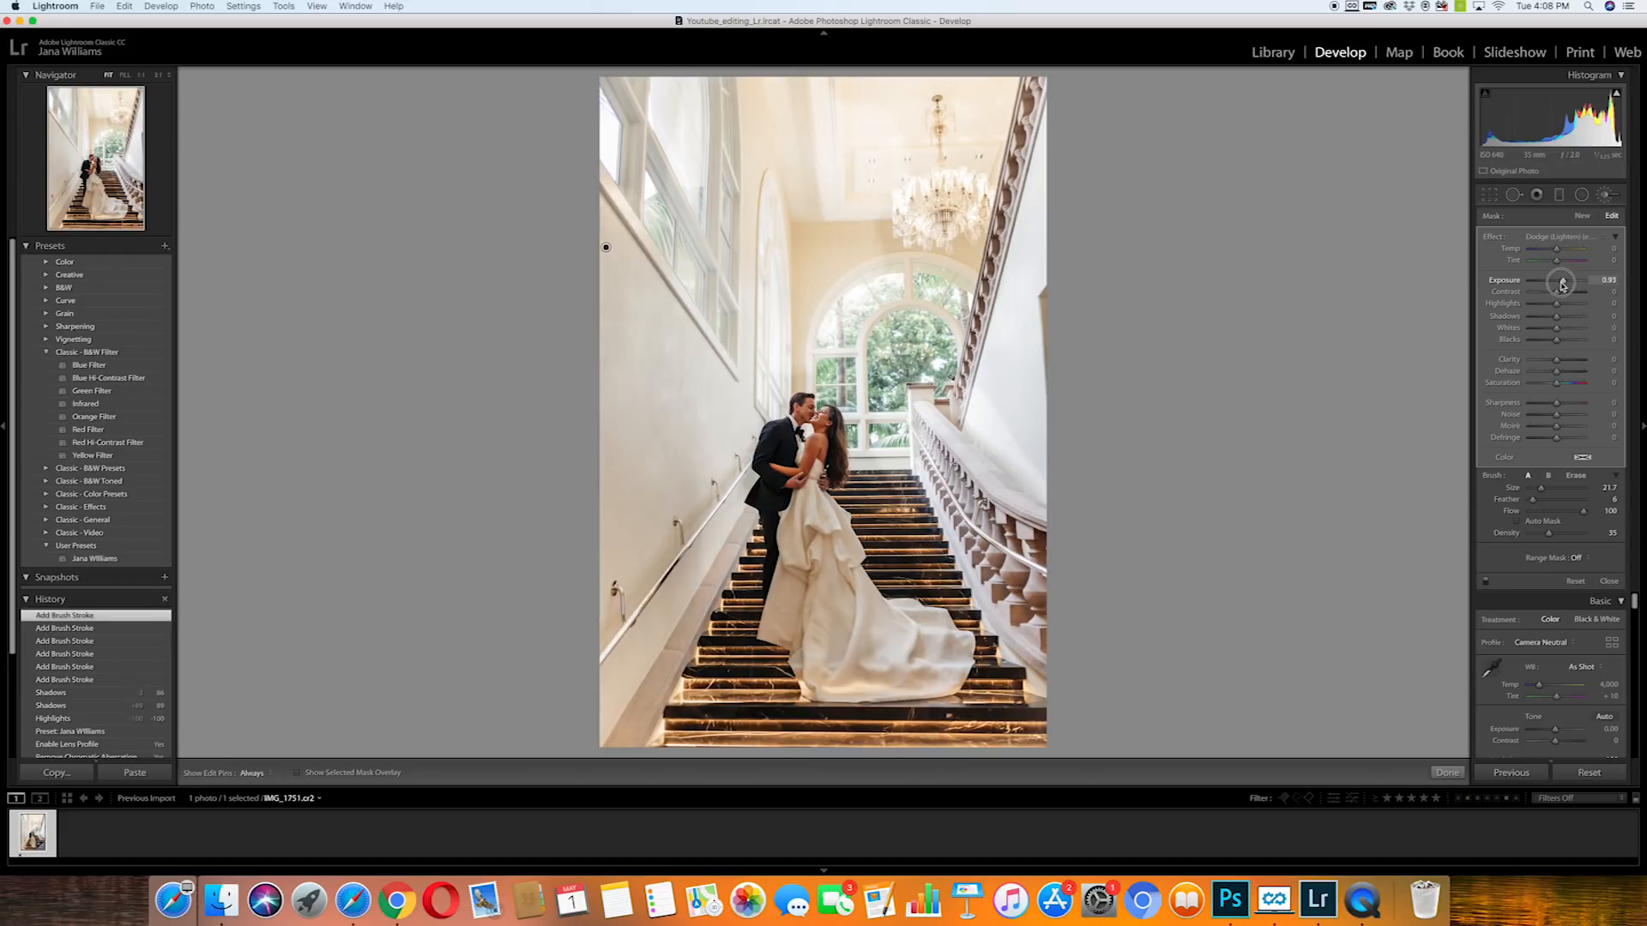
left_click_drag(1561, 283, 1547, 283)
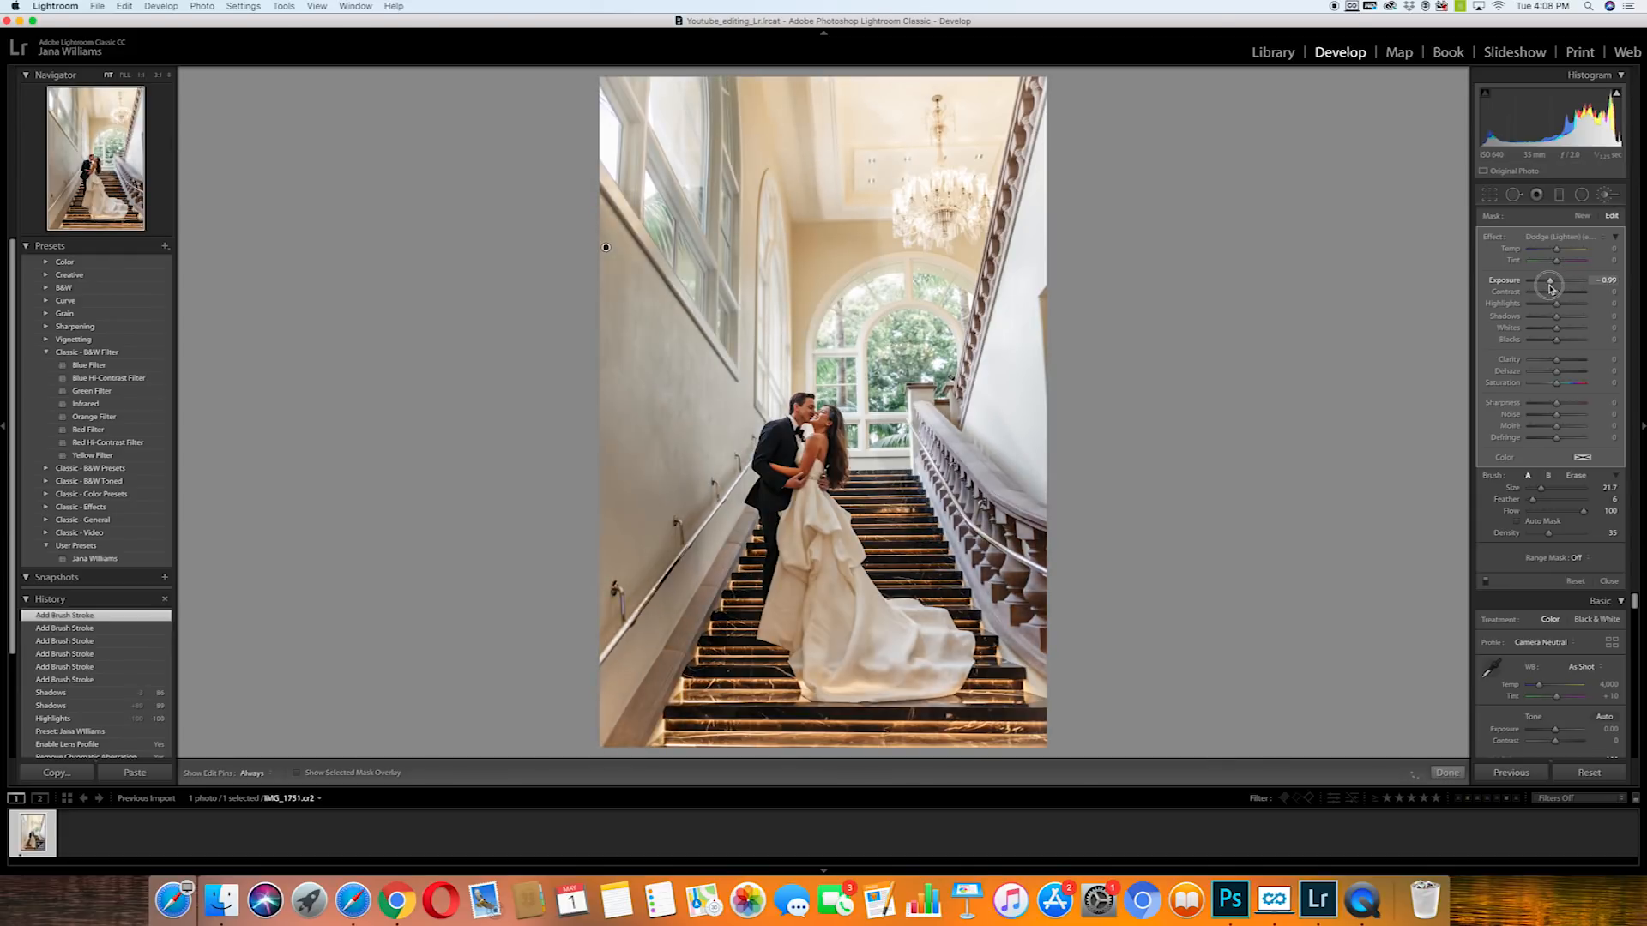
left_click_drag(1552, 283, 1547, 283)
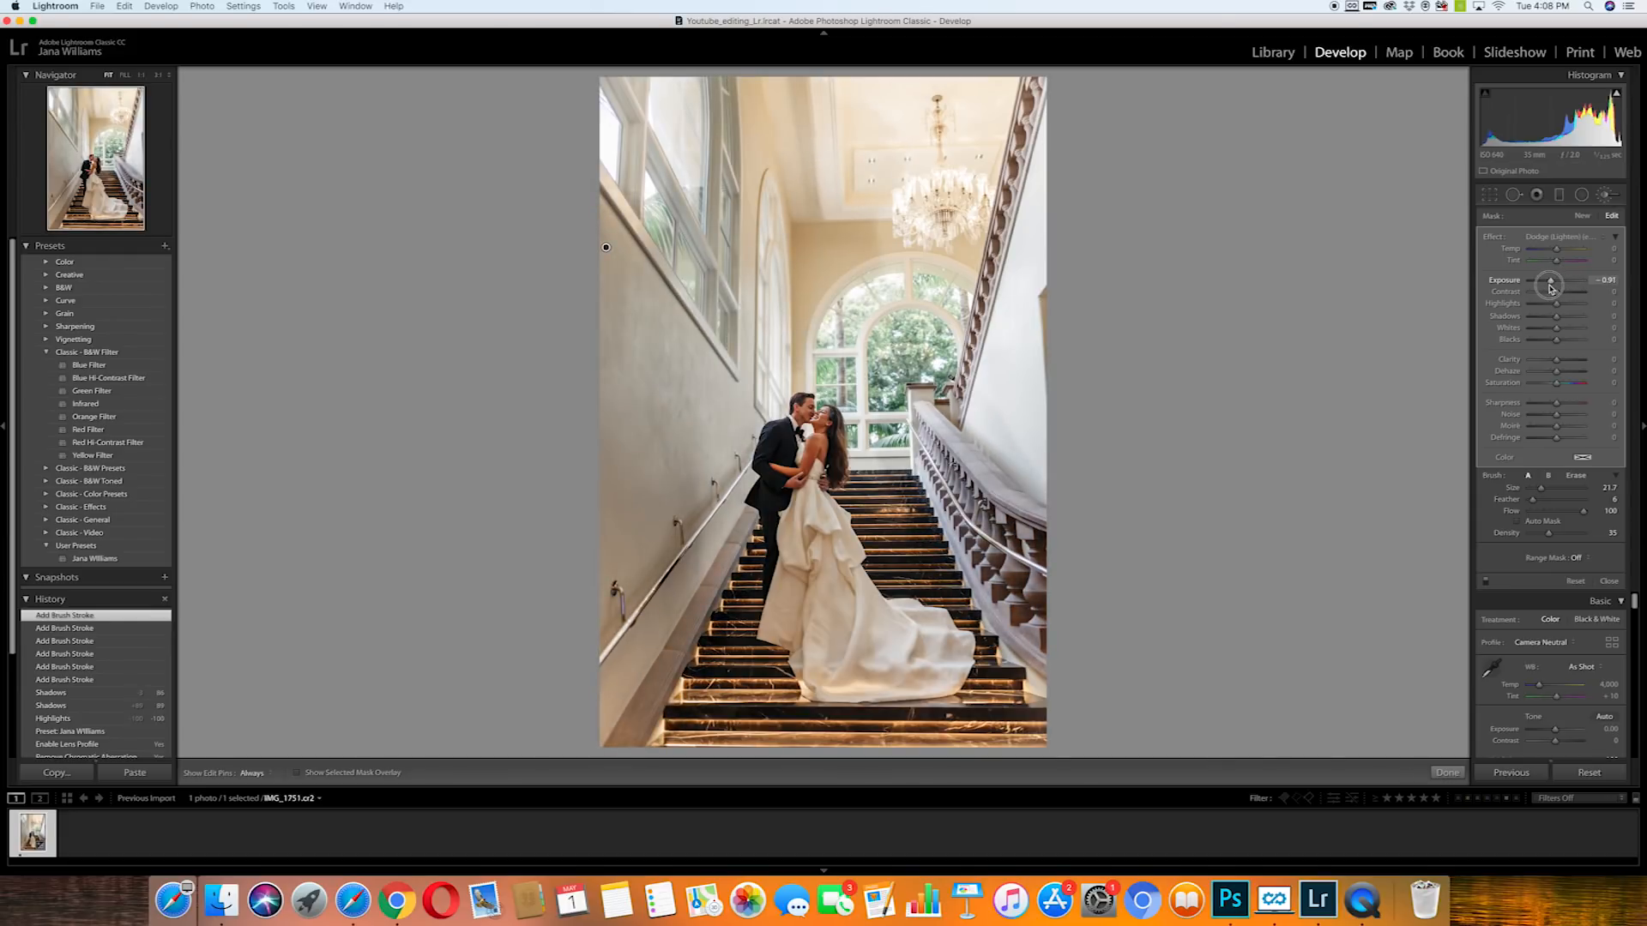
left_click_drag(1551, 282, 1564, 281)
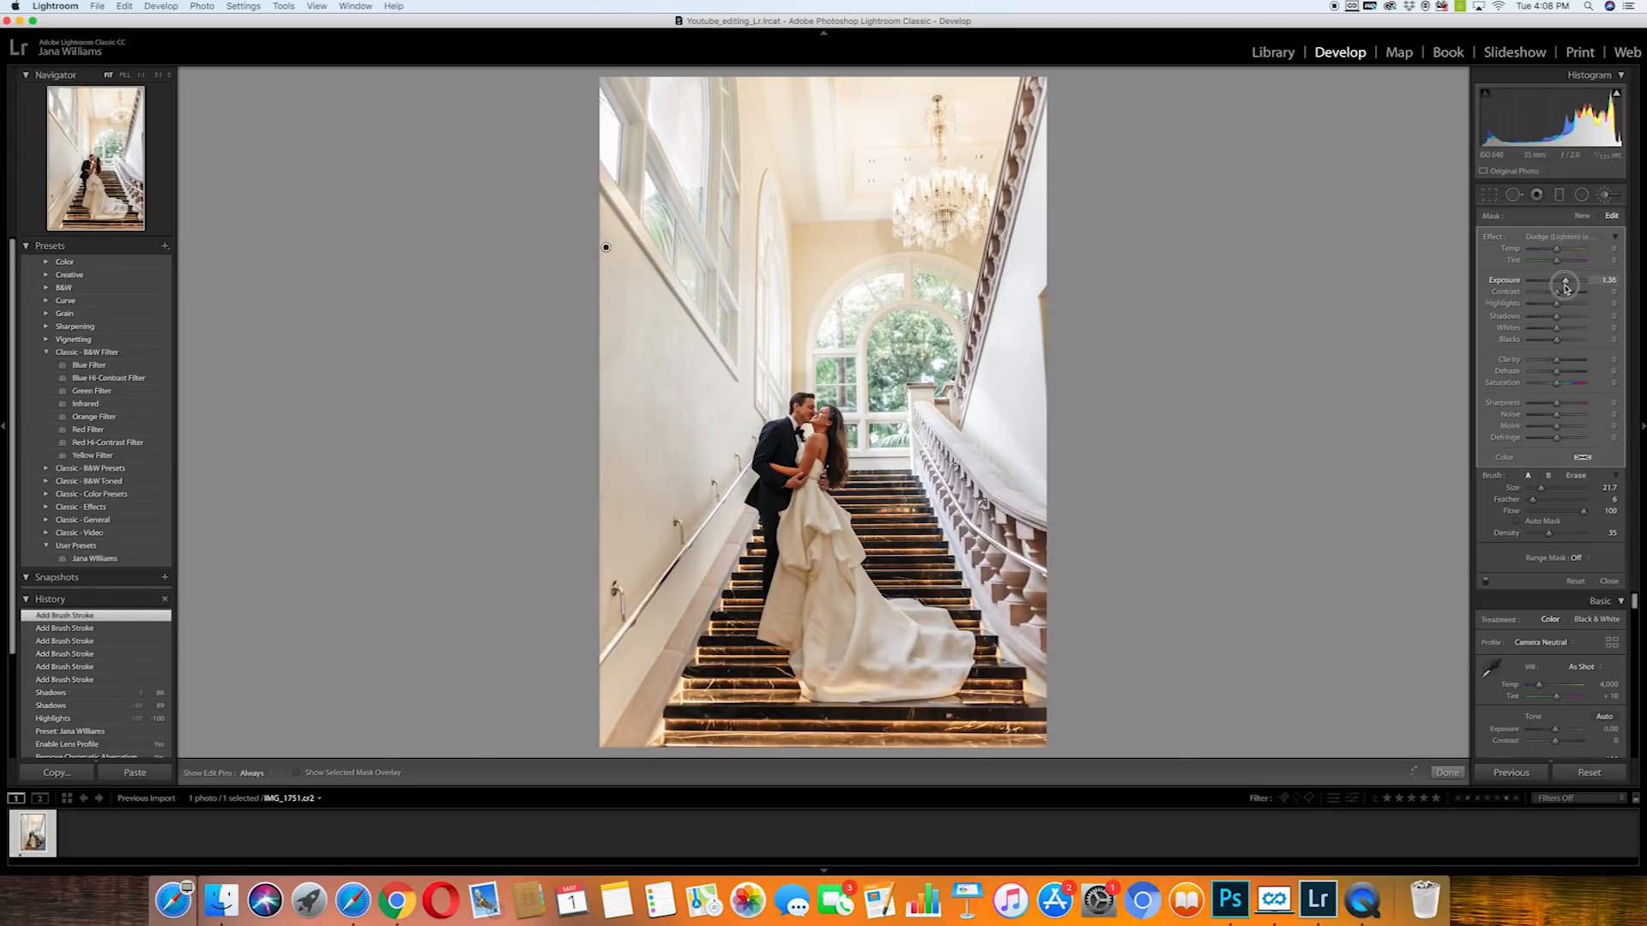
left_click_drag(1570, 283, 1563, 283)
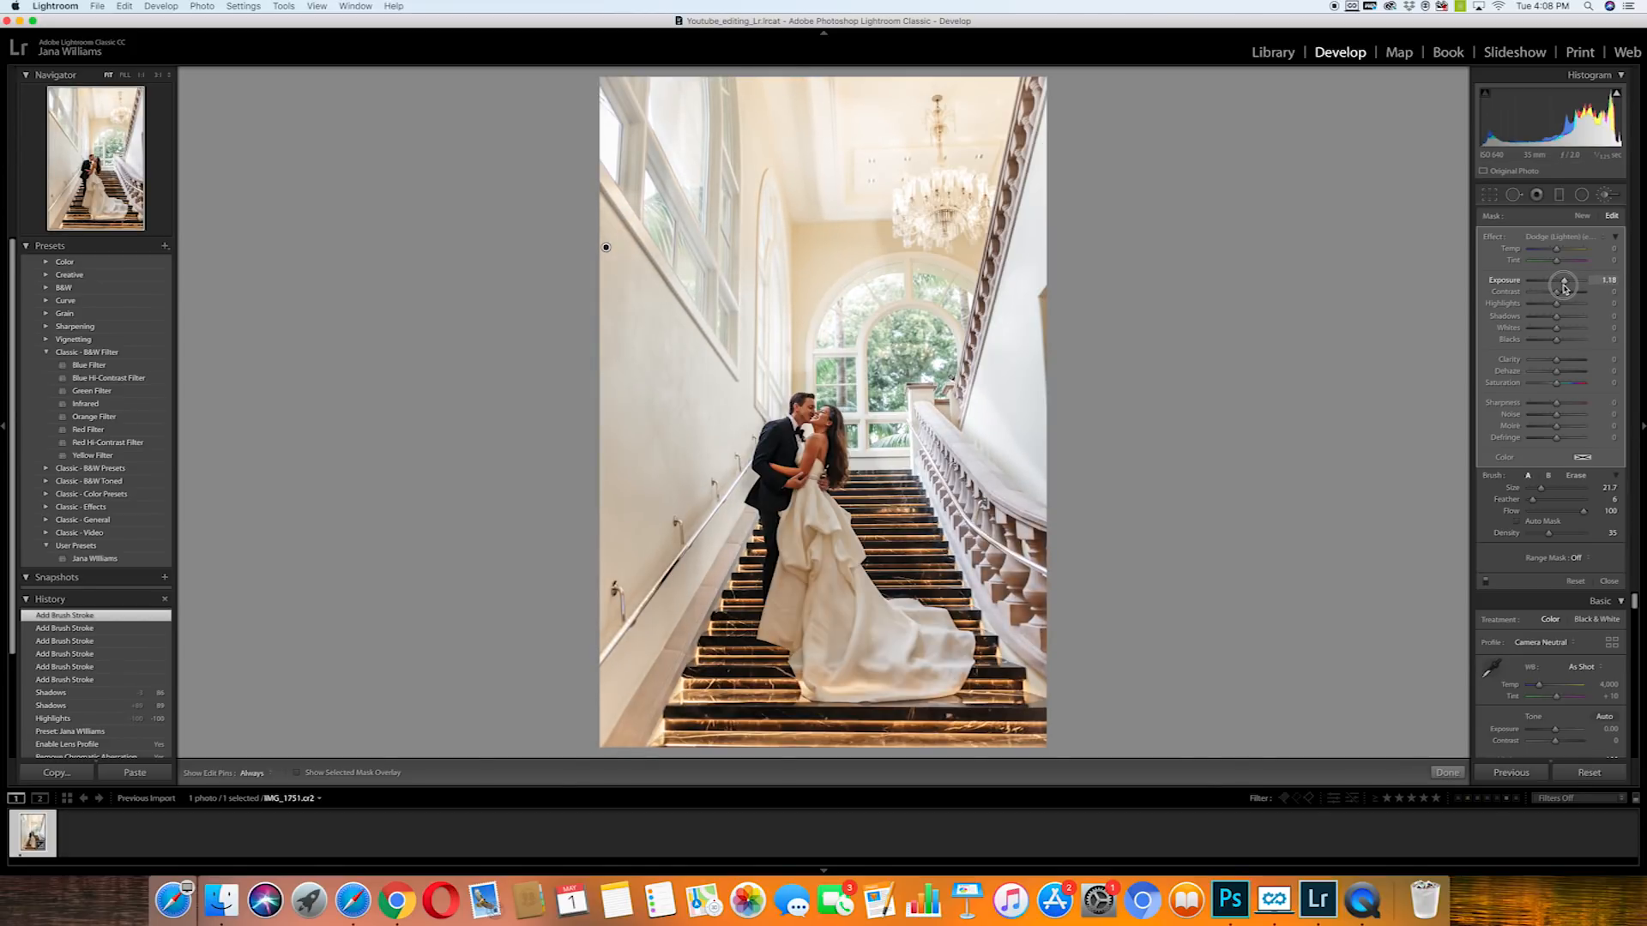
left_click_drag(1565, 279, 1558, 279)
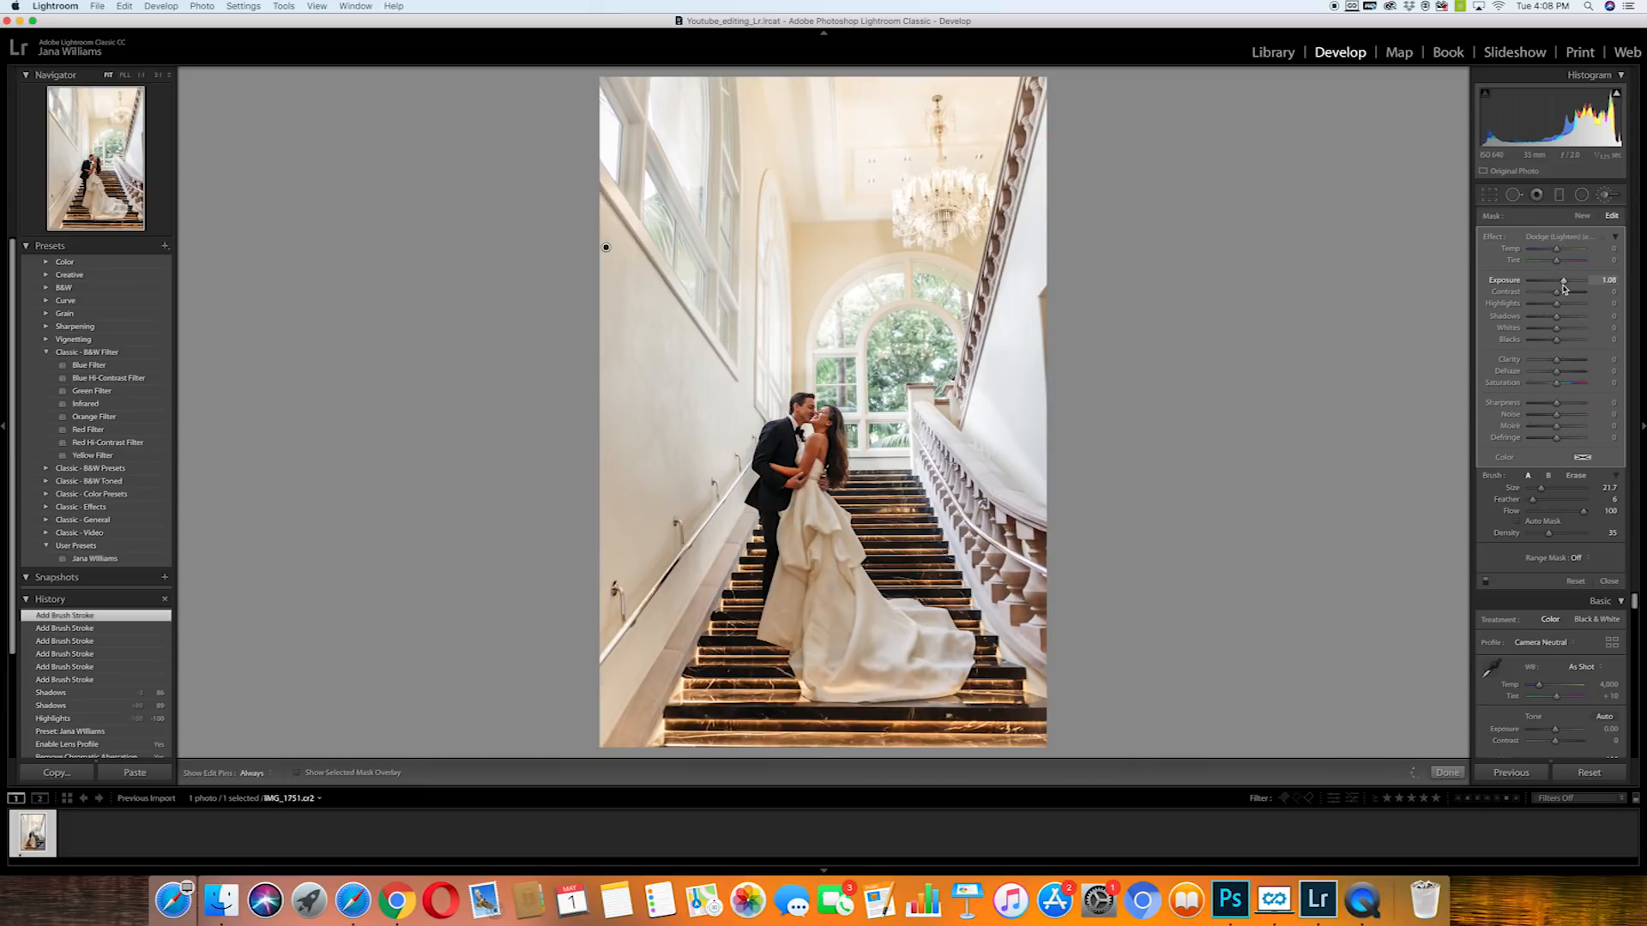
left_click_drag(1563, 280, 1554, 279)
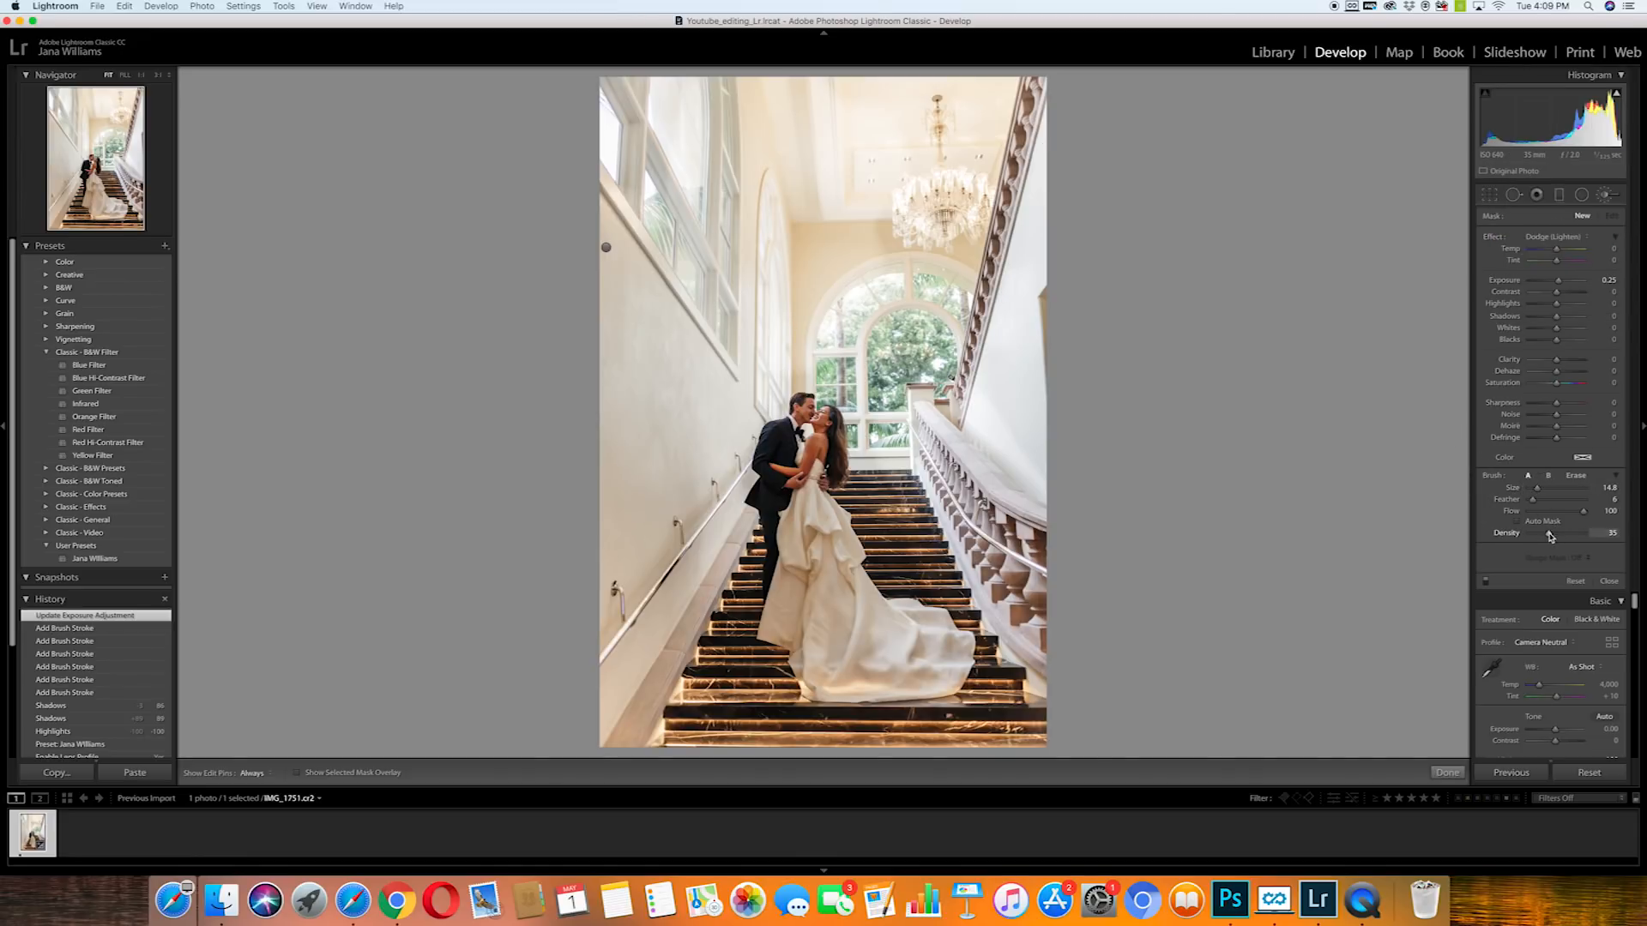
- Lower brush density to 50 and paint lightening strokes over the bride's dress
left_click_drag(1570, 532, 1549, 532)
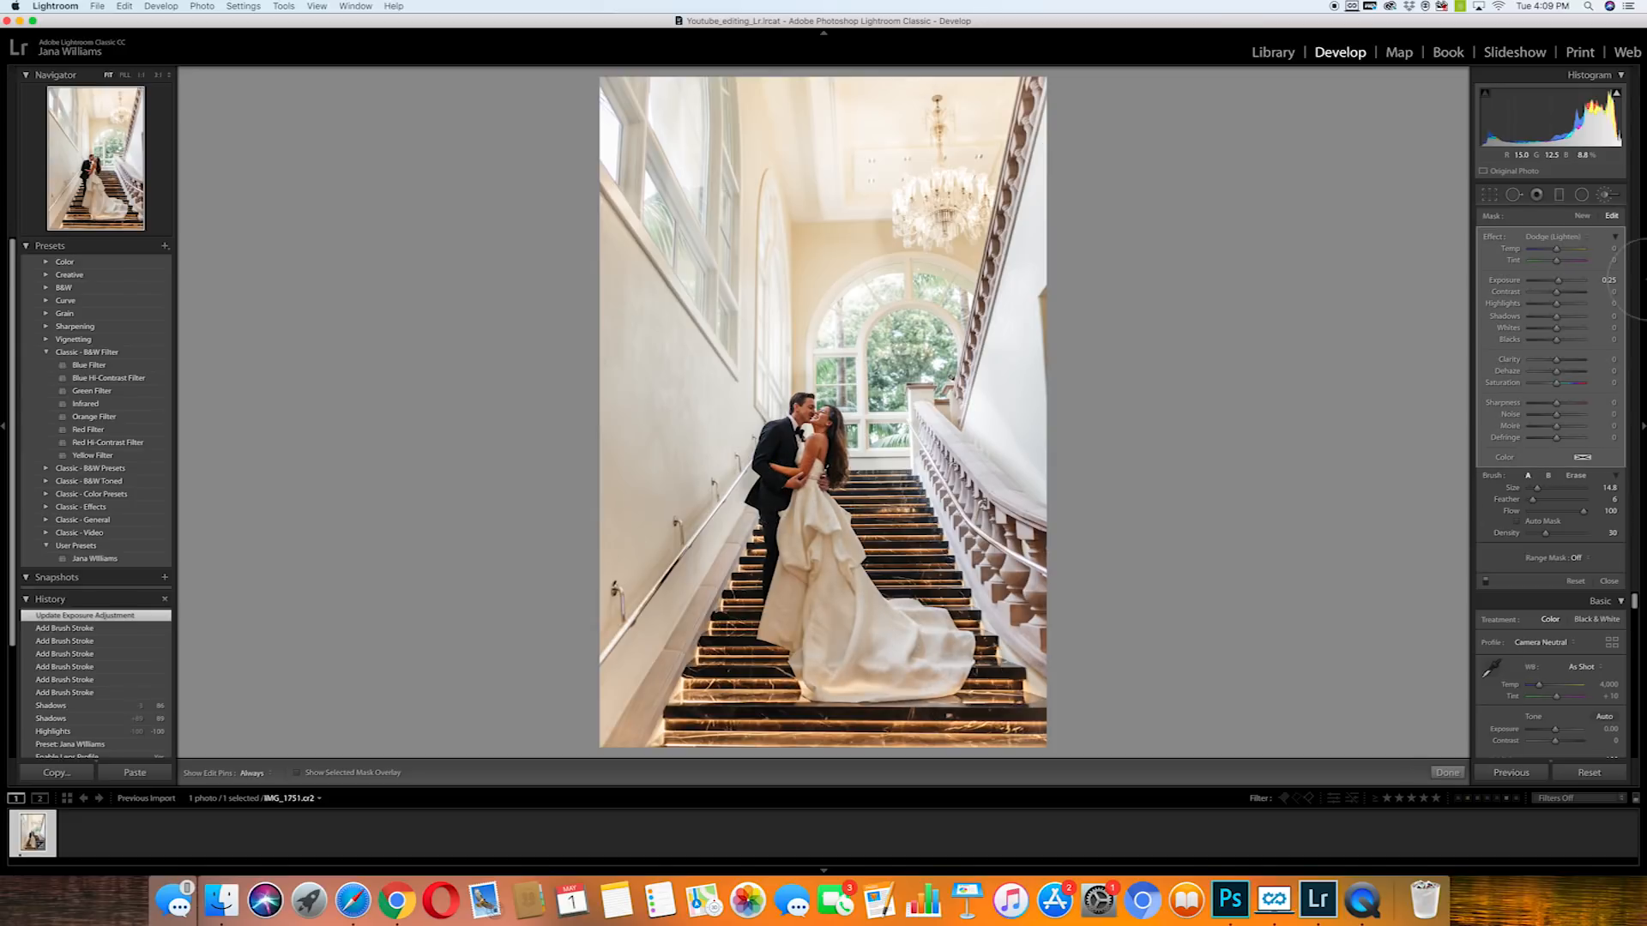
left_click_drag(1559, 280, 1564, 279)
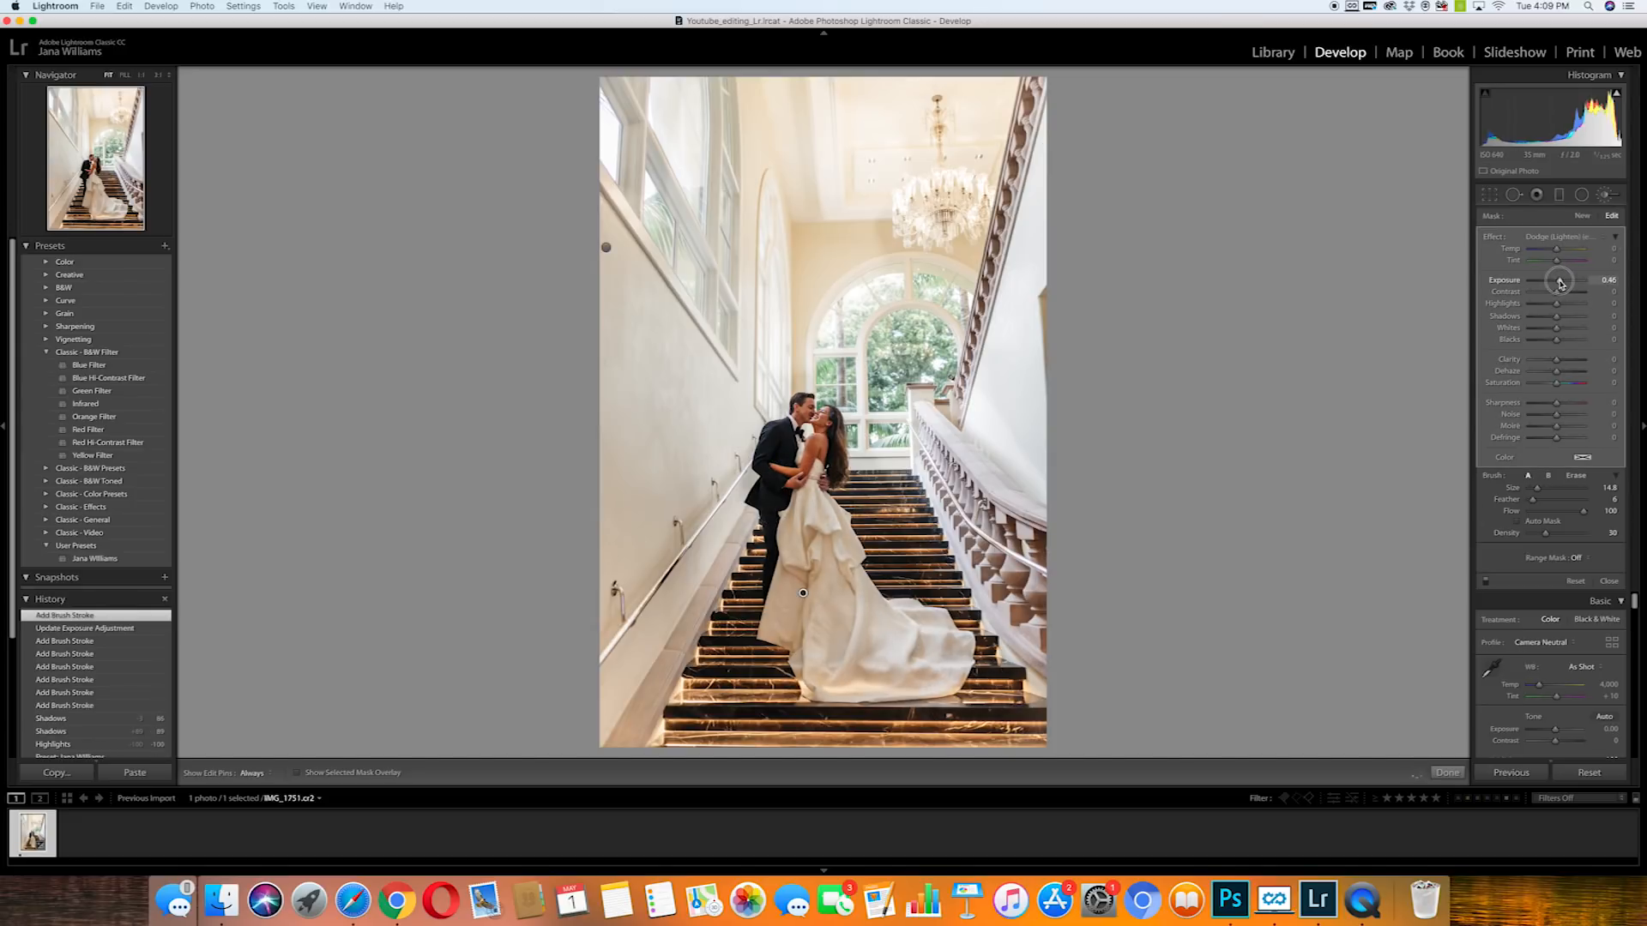
left_click_drag(1560, 279, 1585, 280)
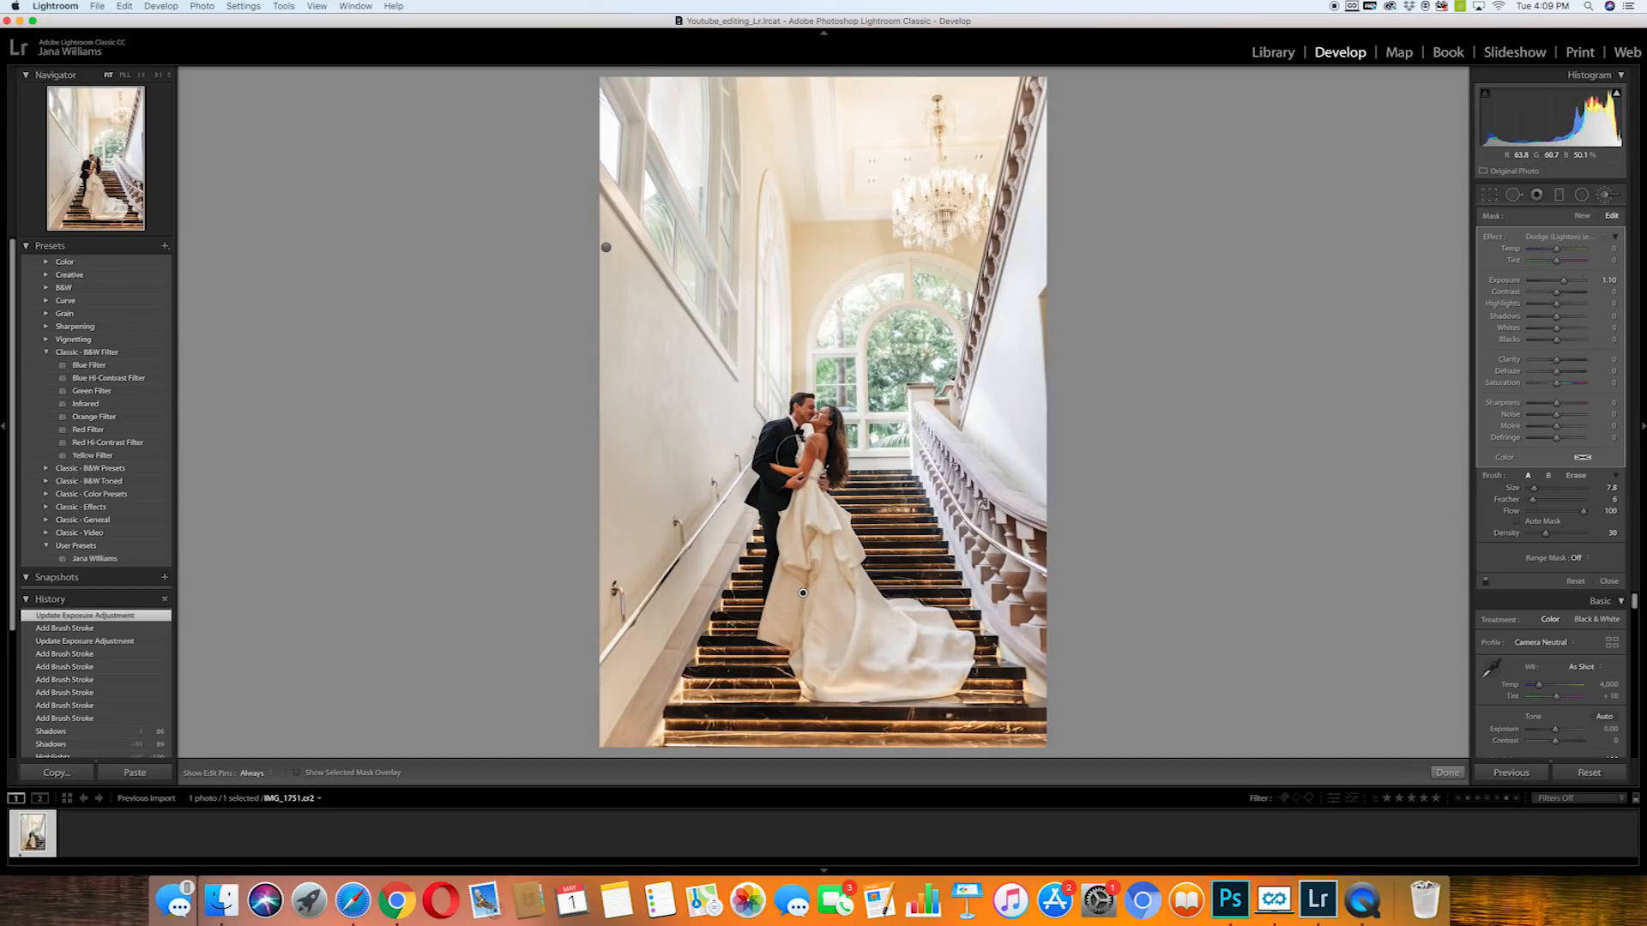
left_click_drag(803, 594, 803, 594)
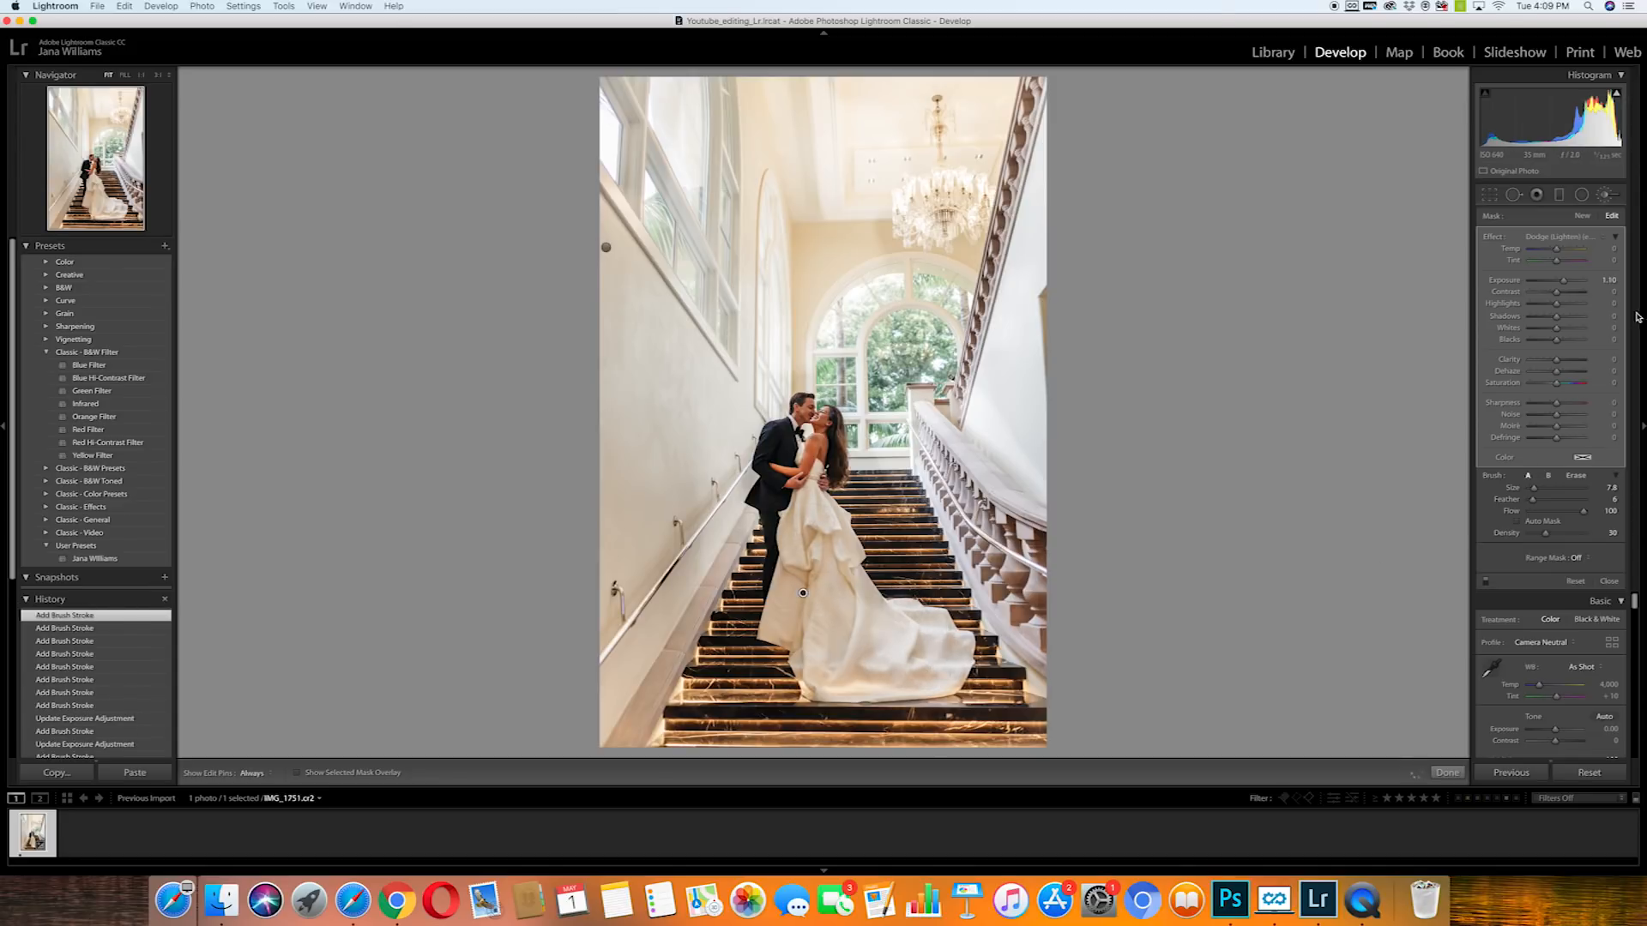
- Settle the dress stroke's exposure near +0.30 after exaggerating it to check coverage
left_click_drag(1564, 279, 1570, 279)
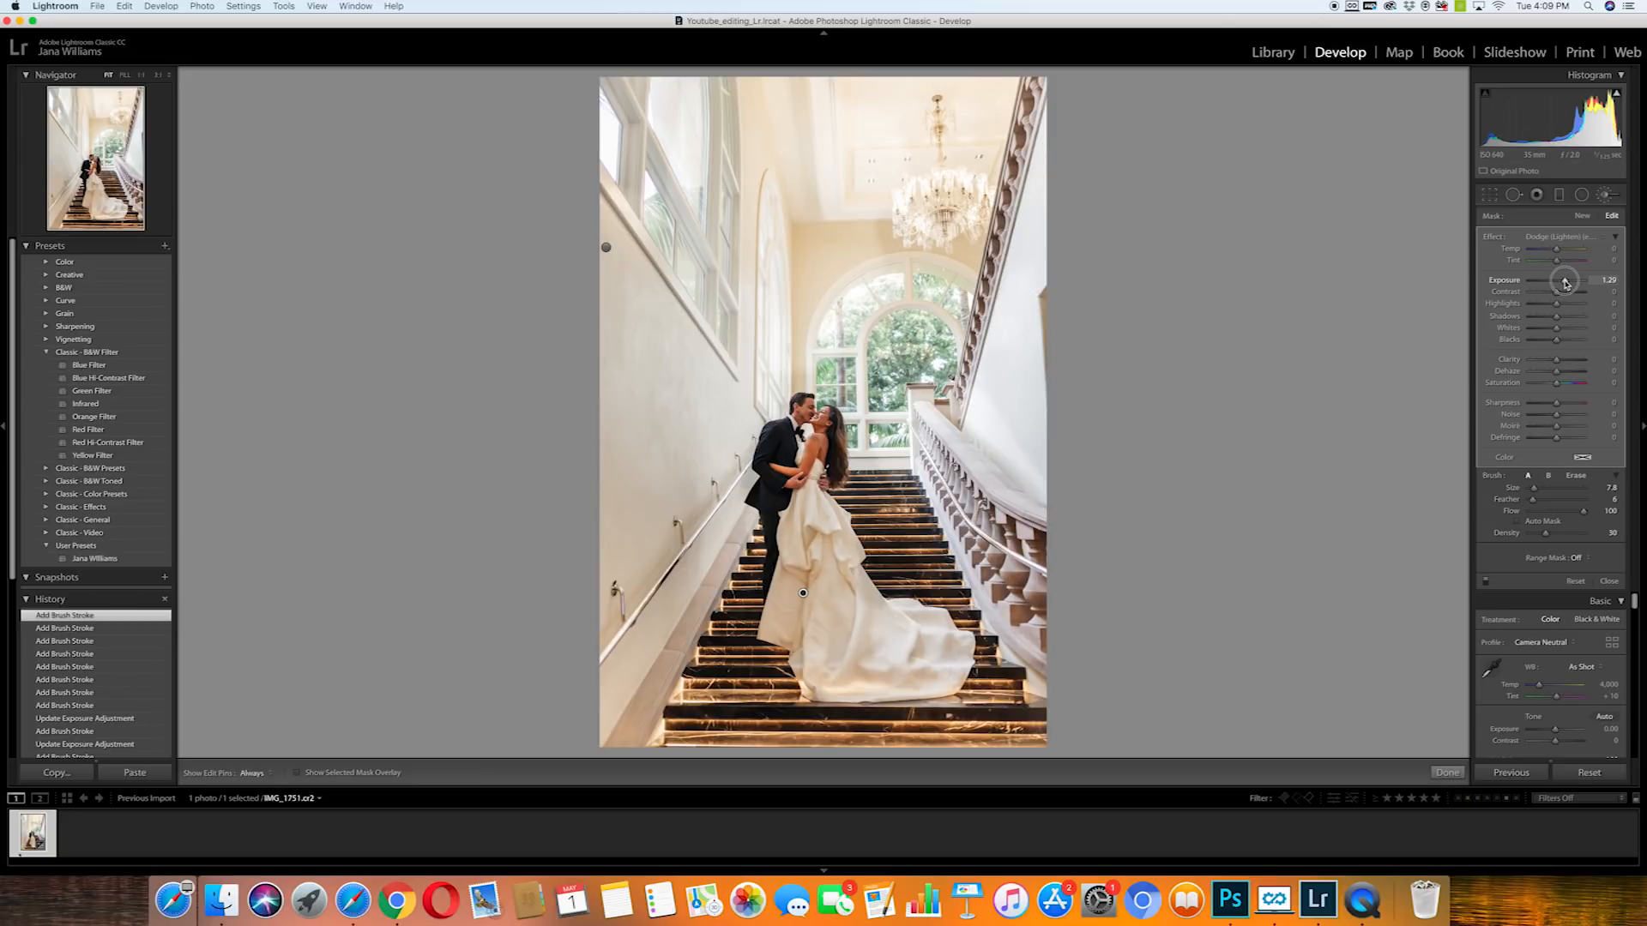
left_click_drag(1565, 282, 1570, 282)
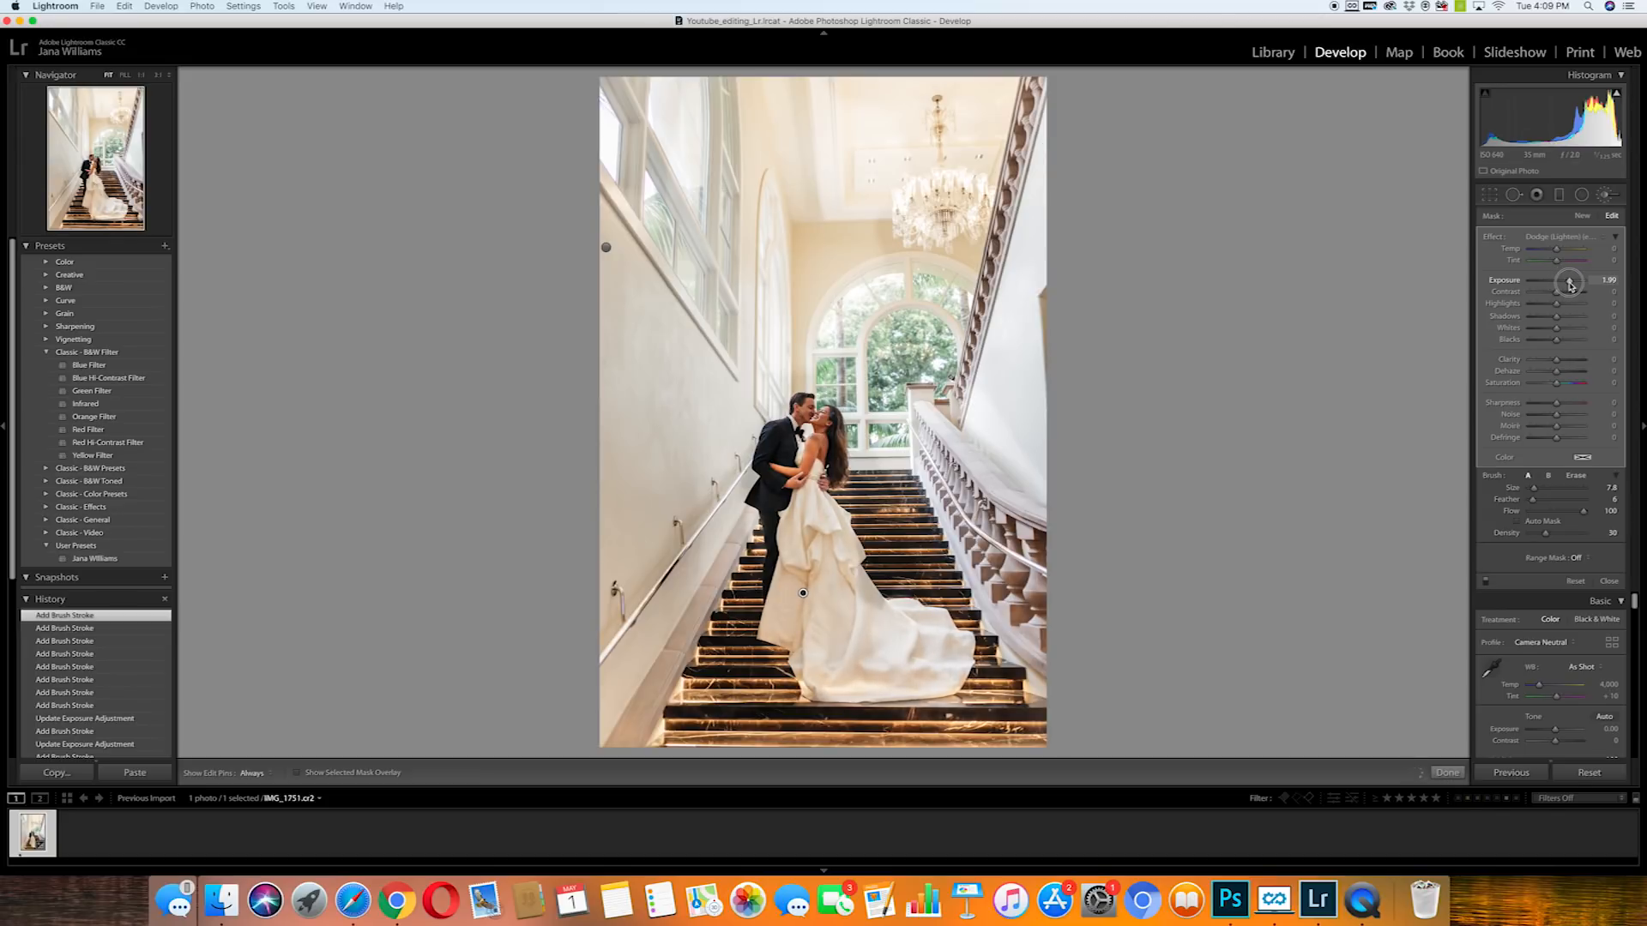
left_click_drag(1569, 284, 1561, 285)
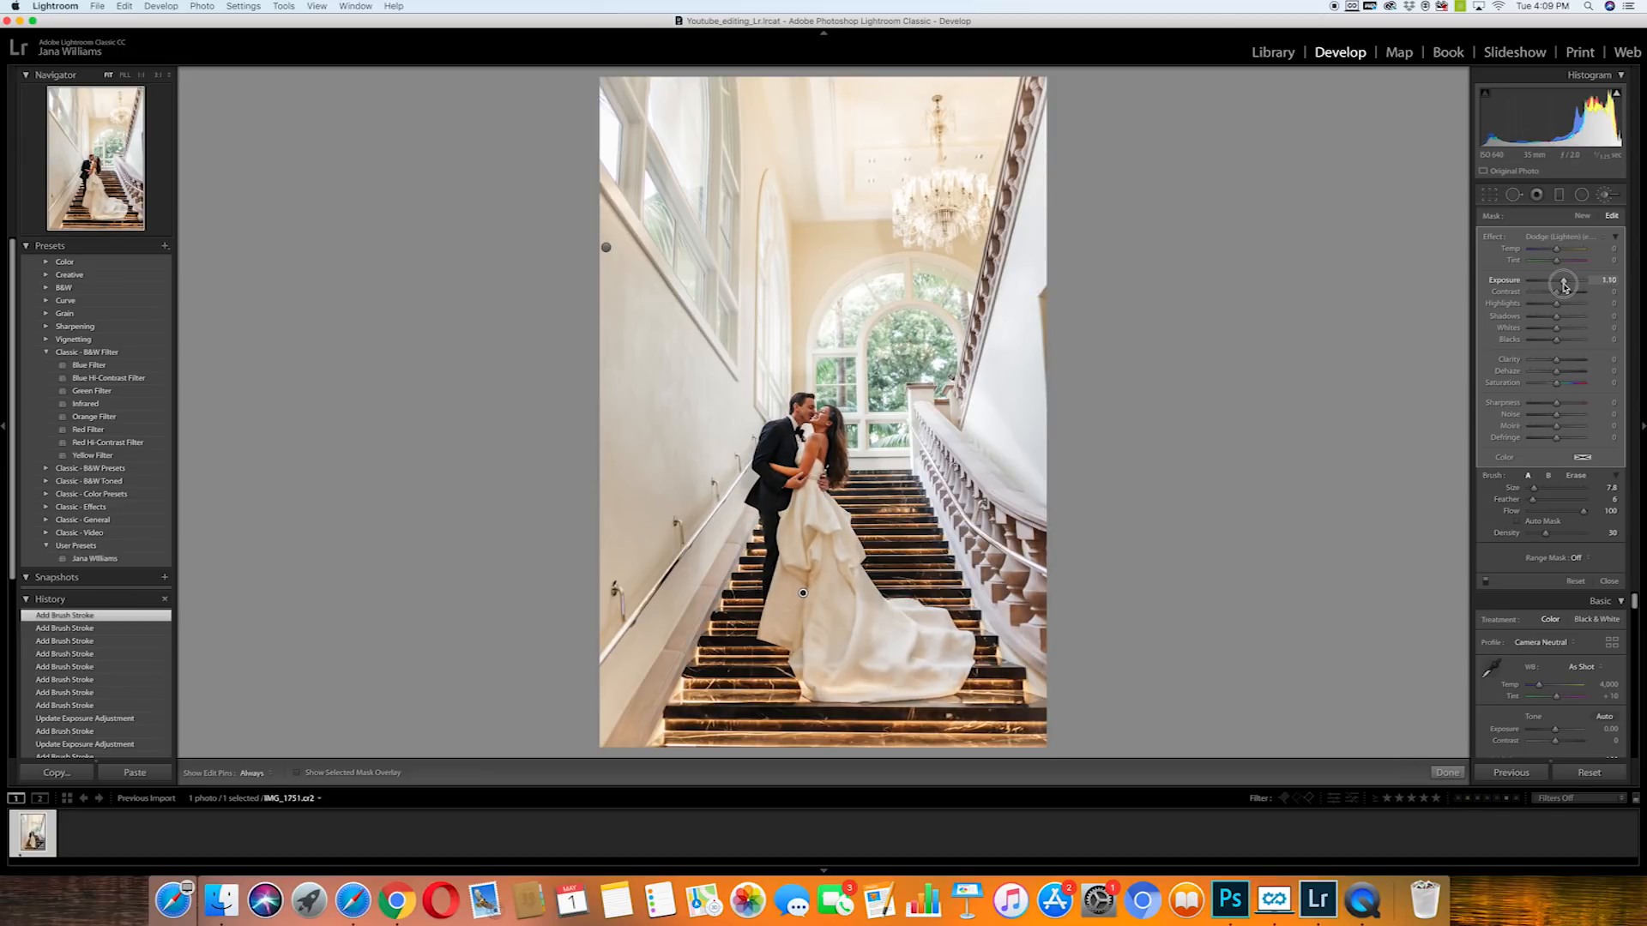
left_click_drag(1579, 280, 1559, 280)
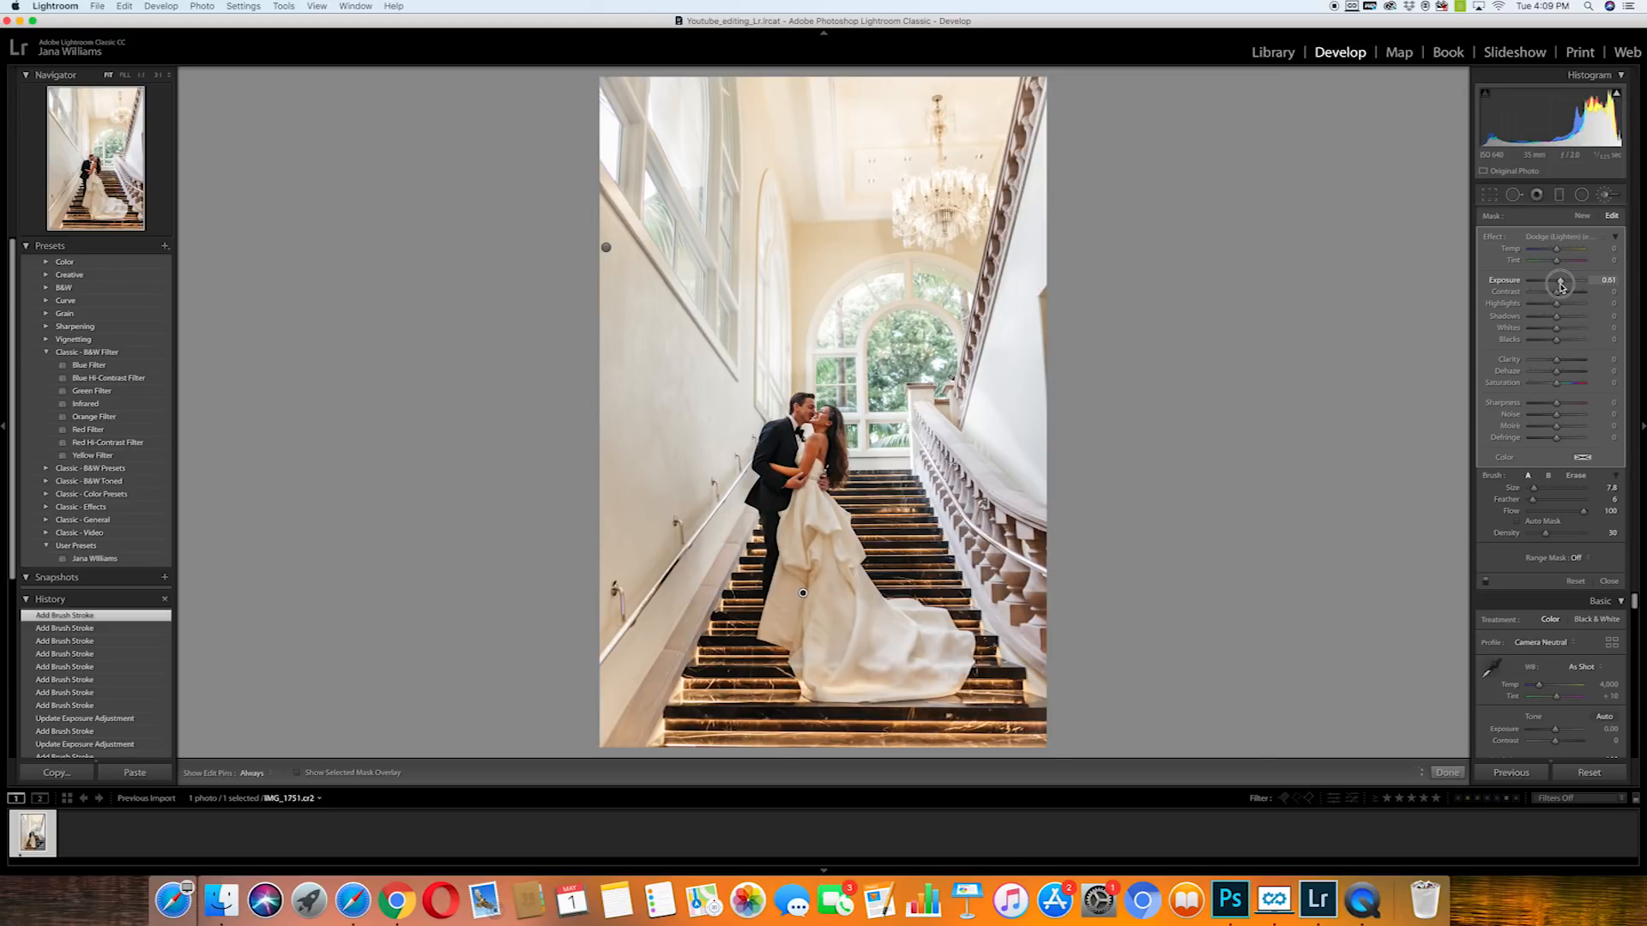
left_click_drag(1565, 285, 1558, 285)
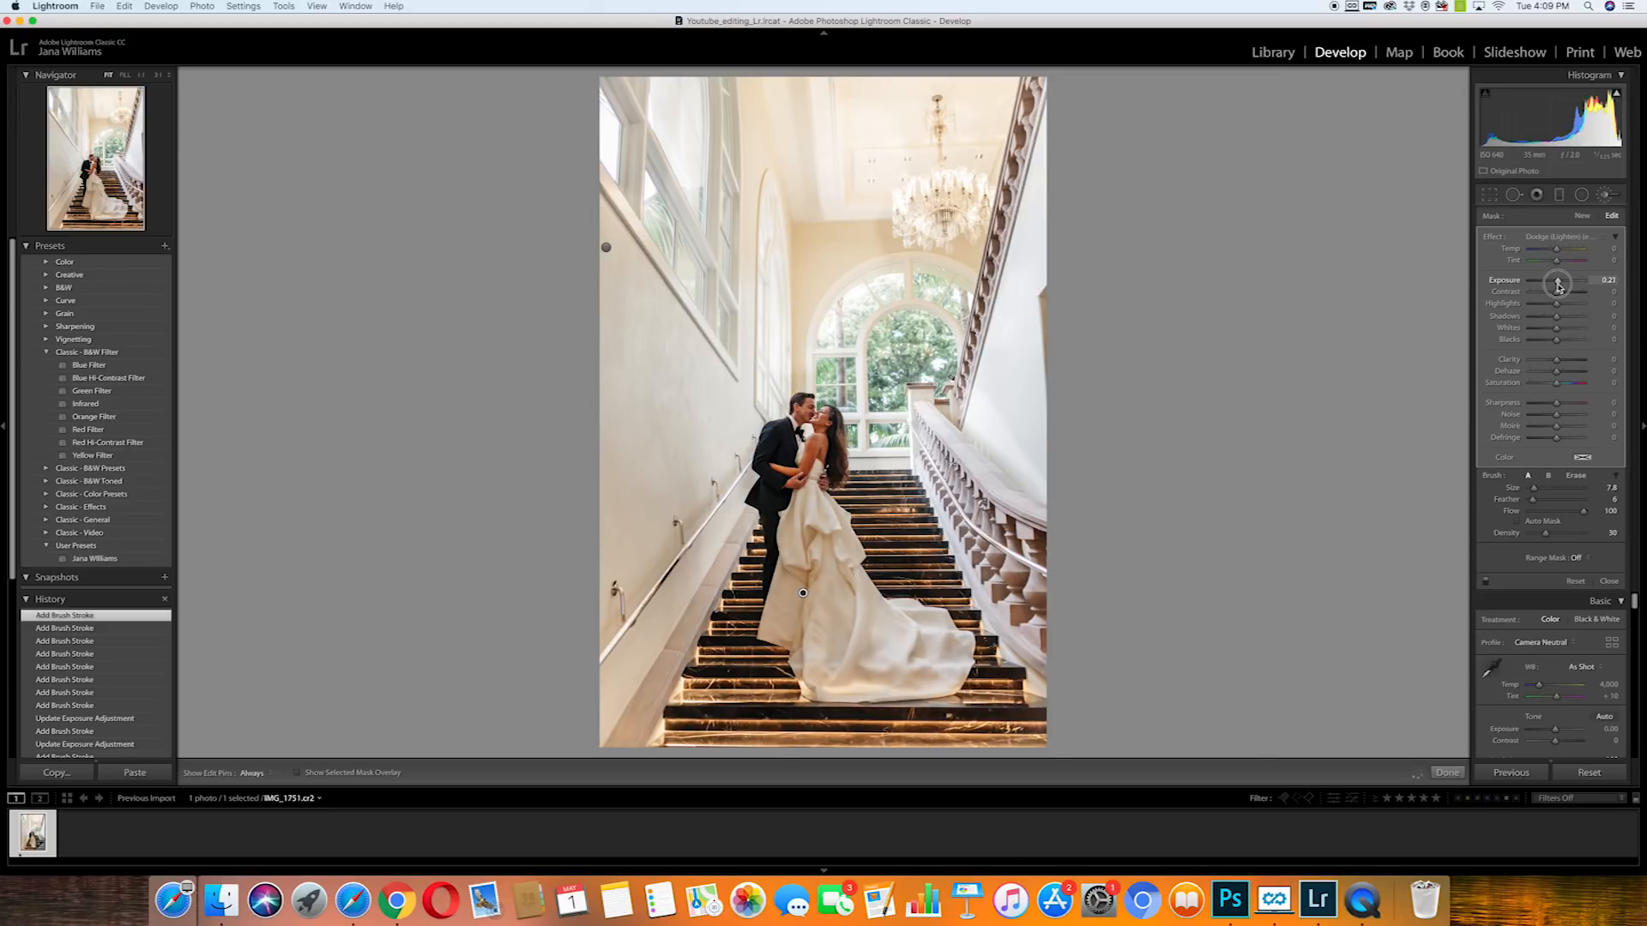
left_click_drag(1557, 283, 1565, 283)
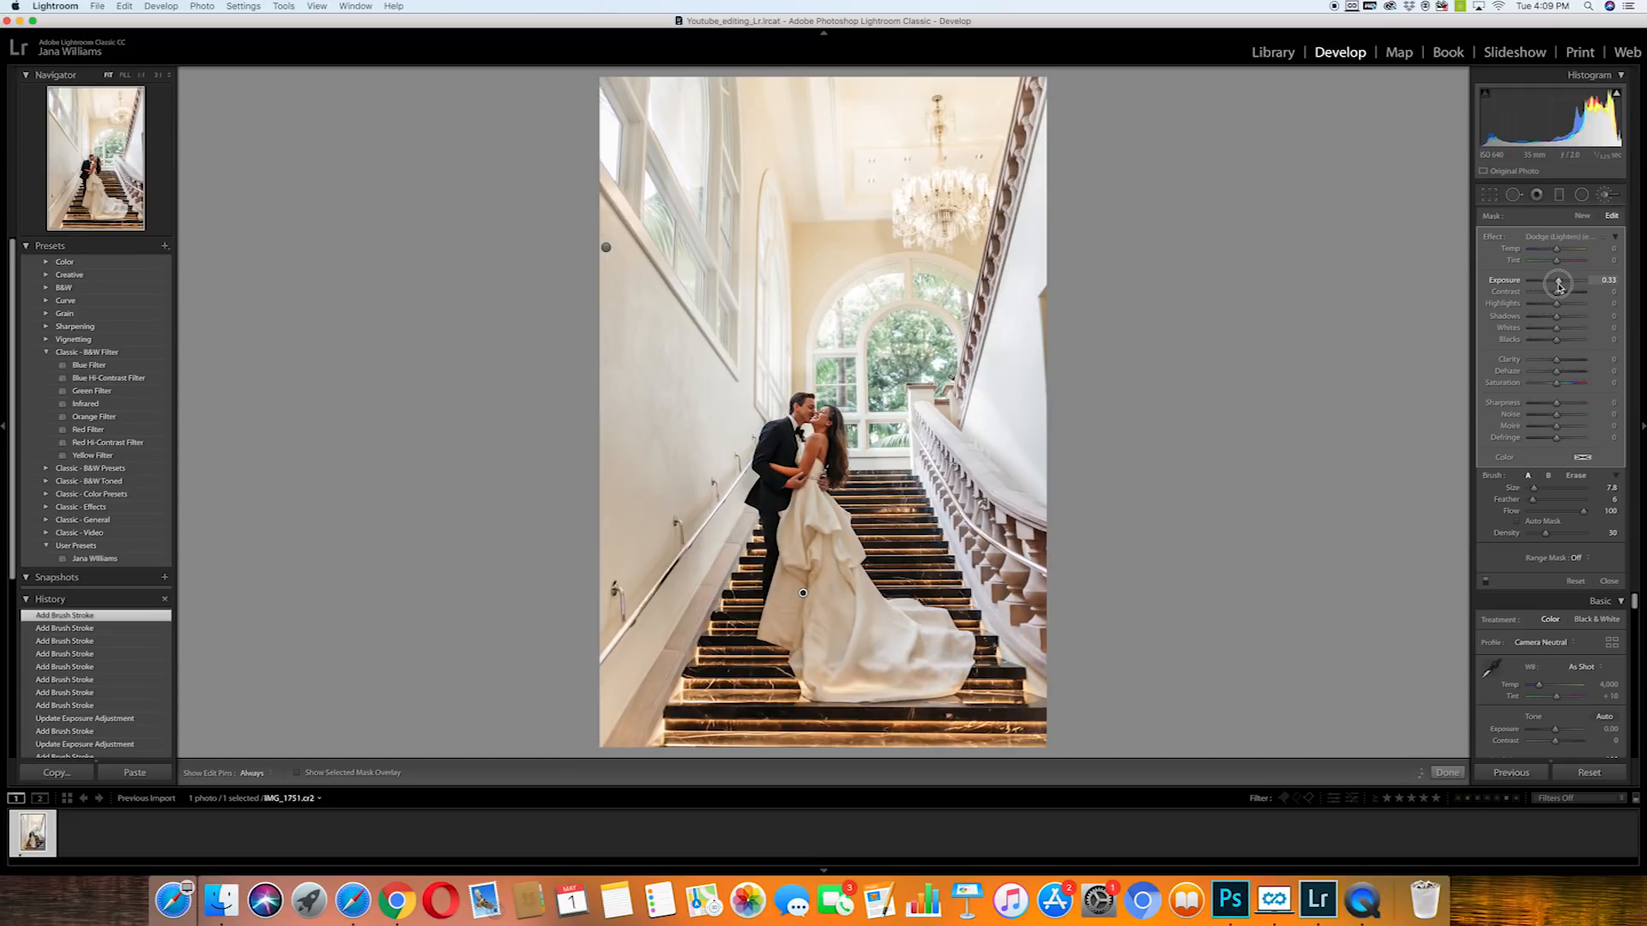
left_click_drag(1559, 280, 1557, 280)
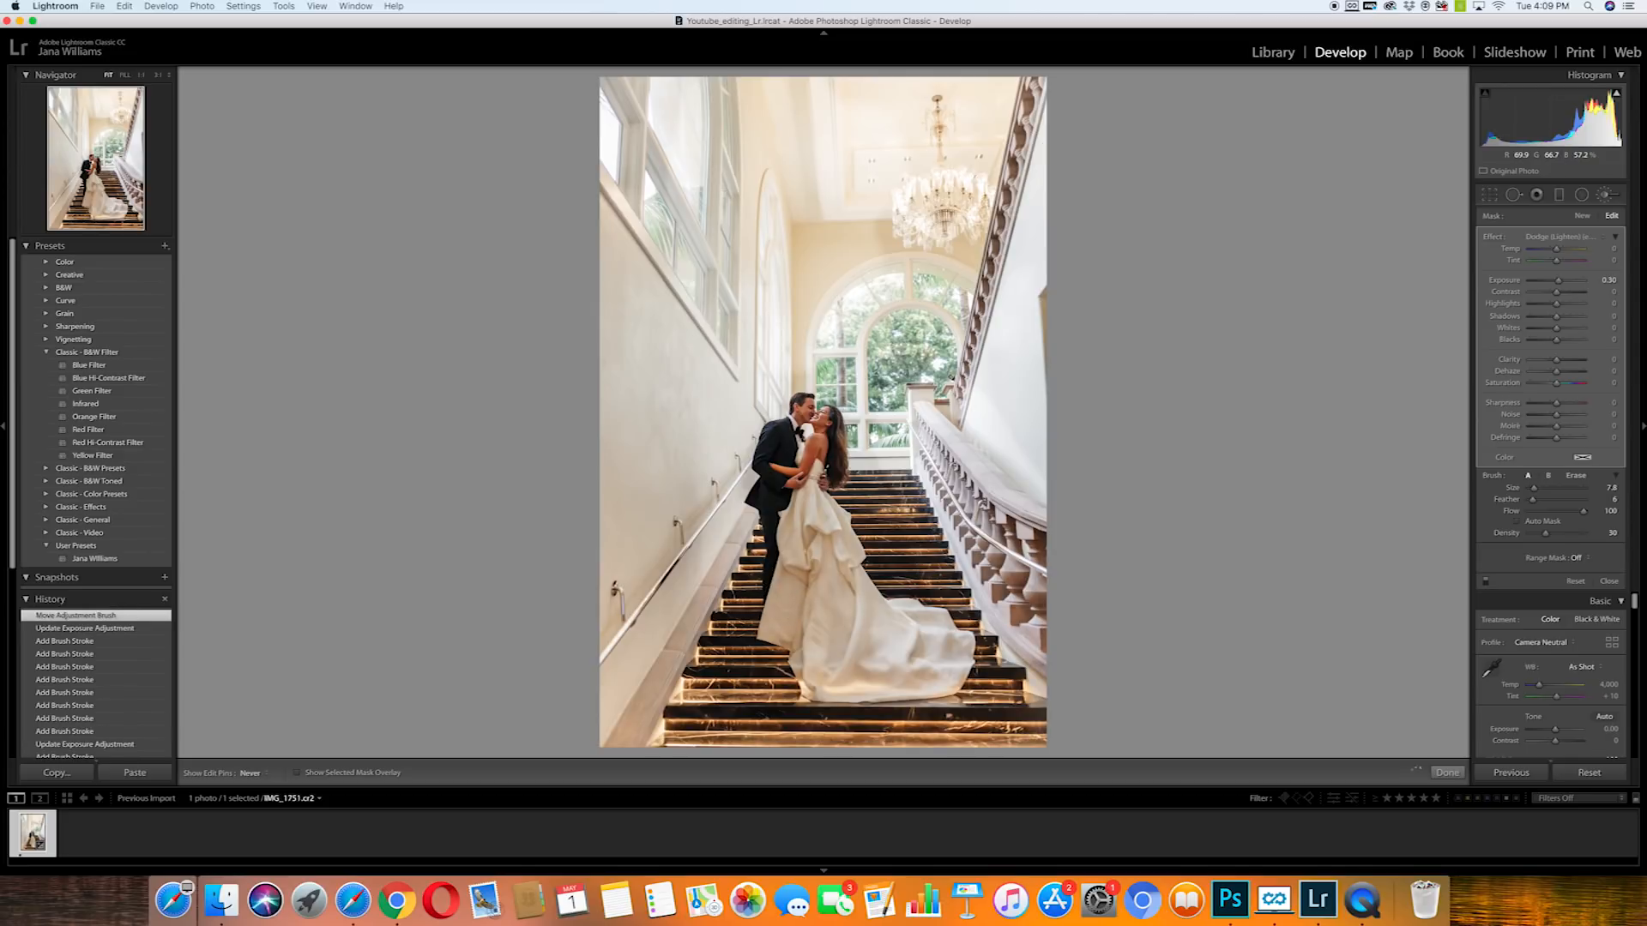
mouse_move(910, 630)
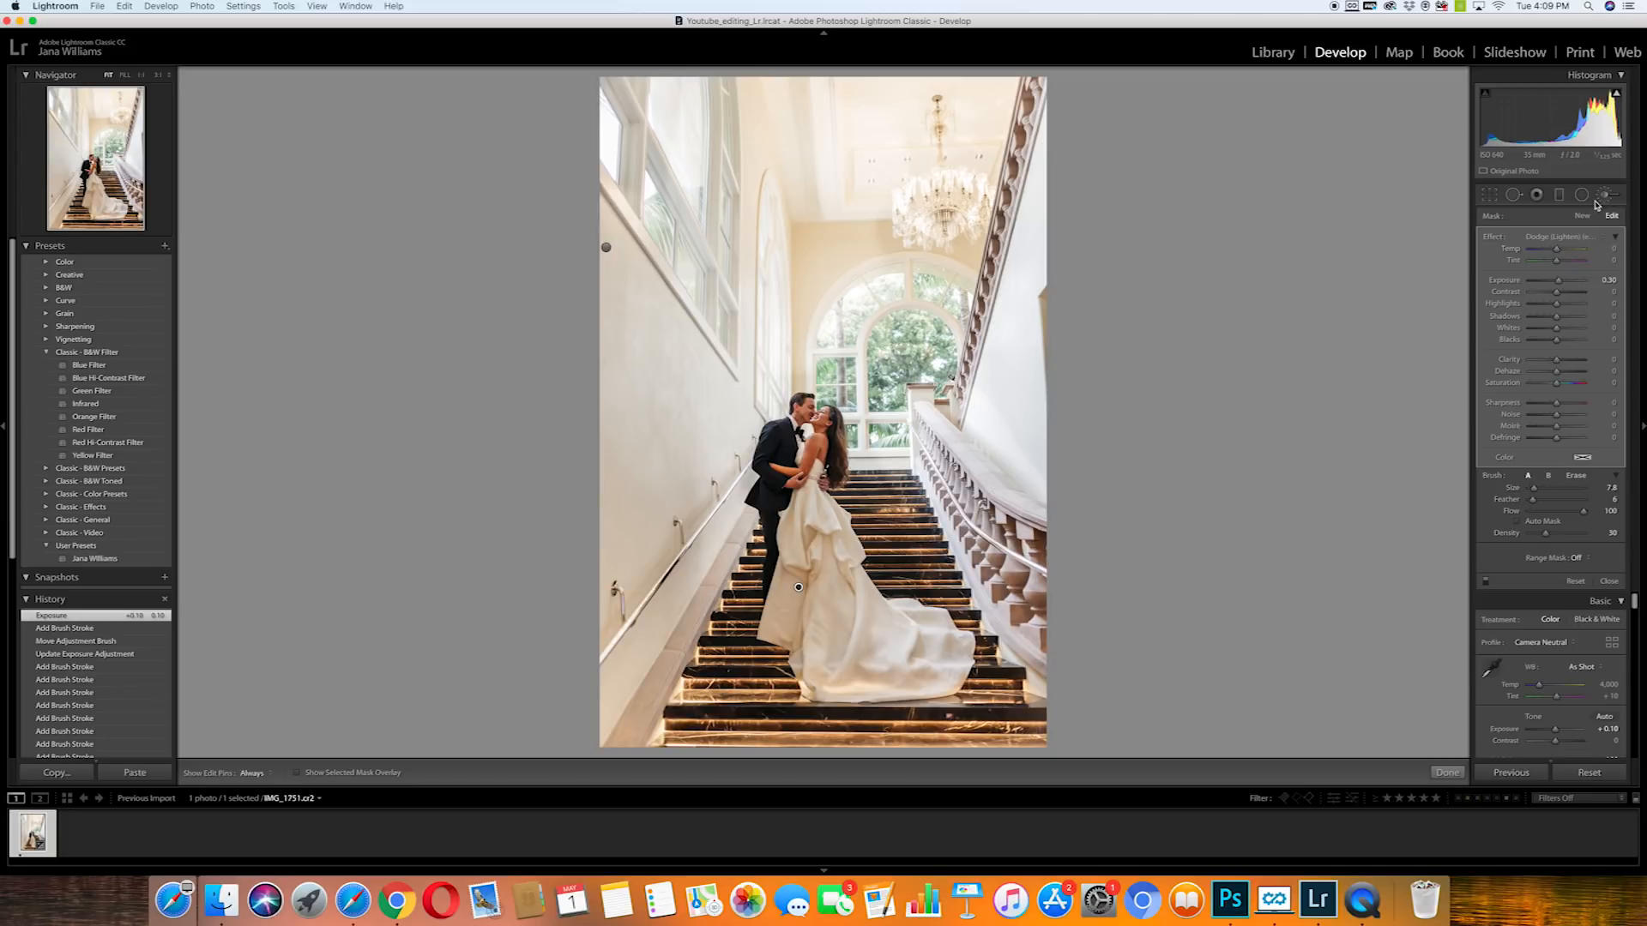
left_click(1604, 194)
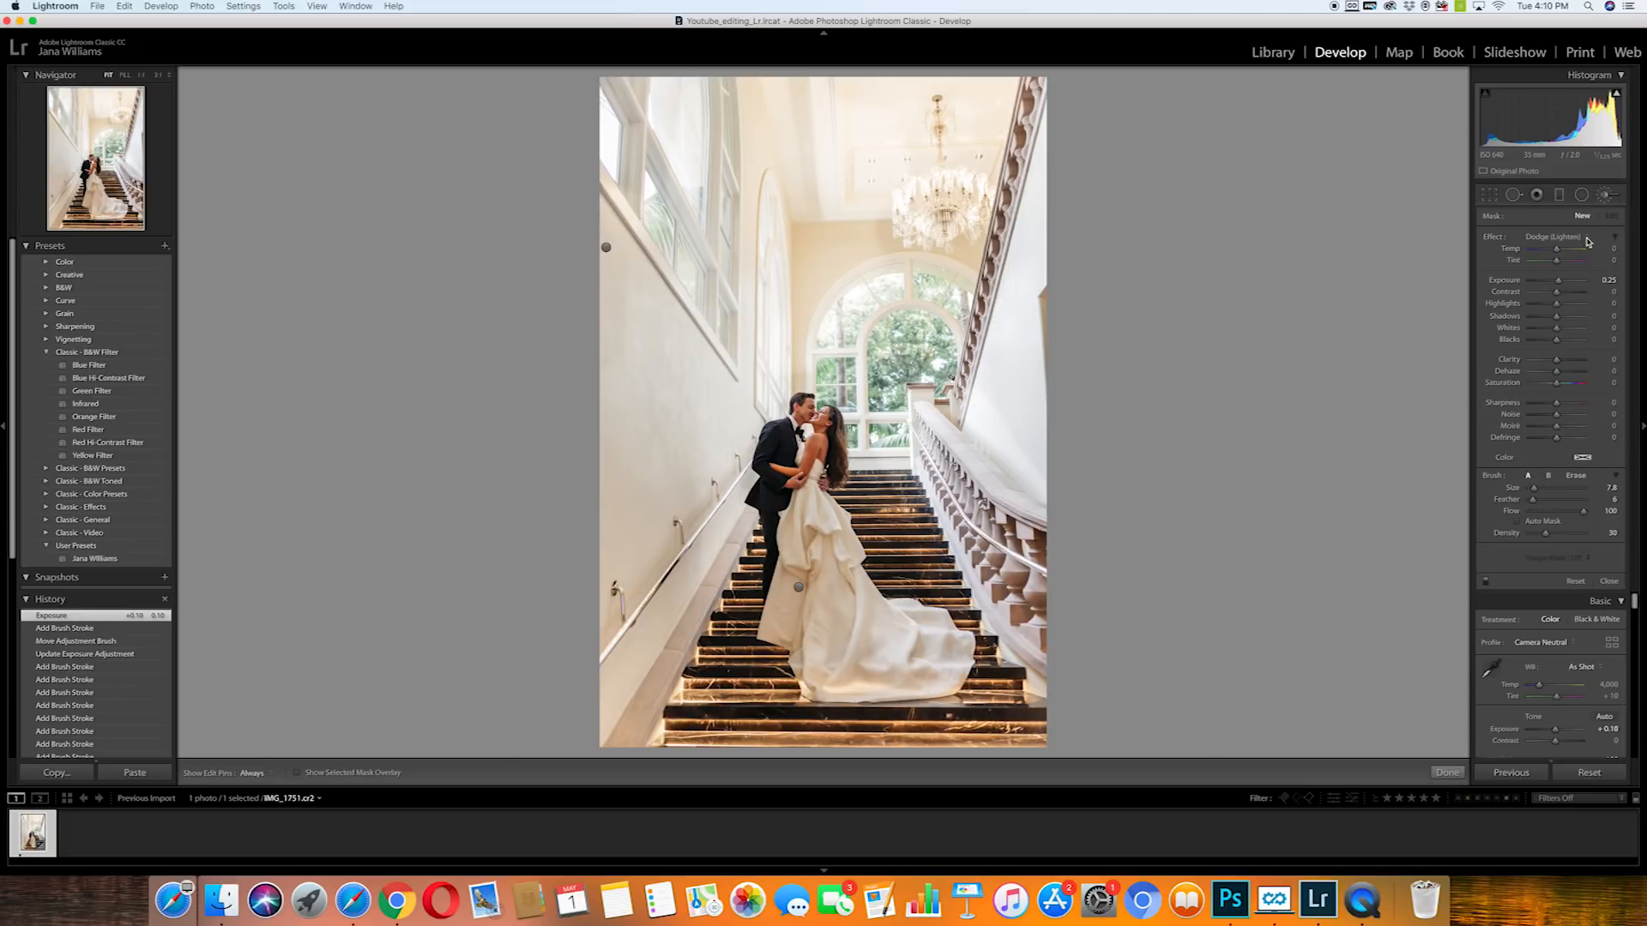
- Switch the new brush to Burn (Darken) and shrink its size for the groom's suit
left_click(1559, 237)
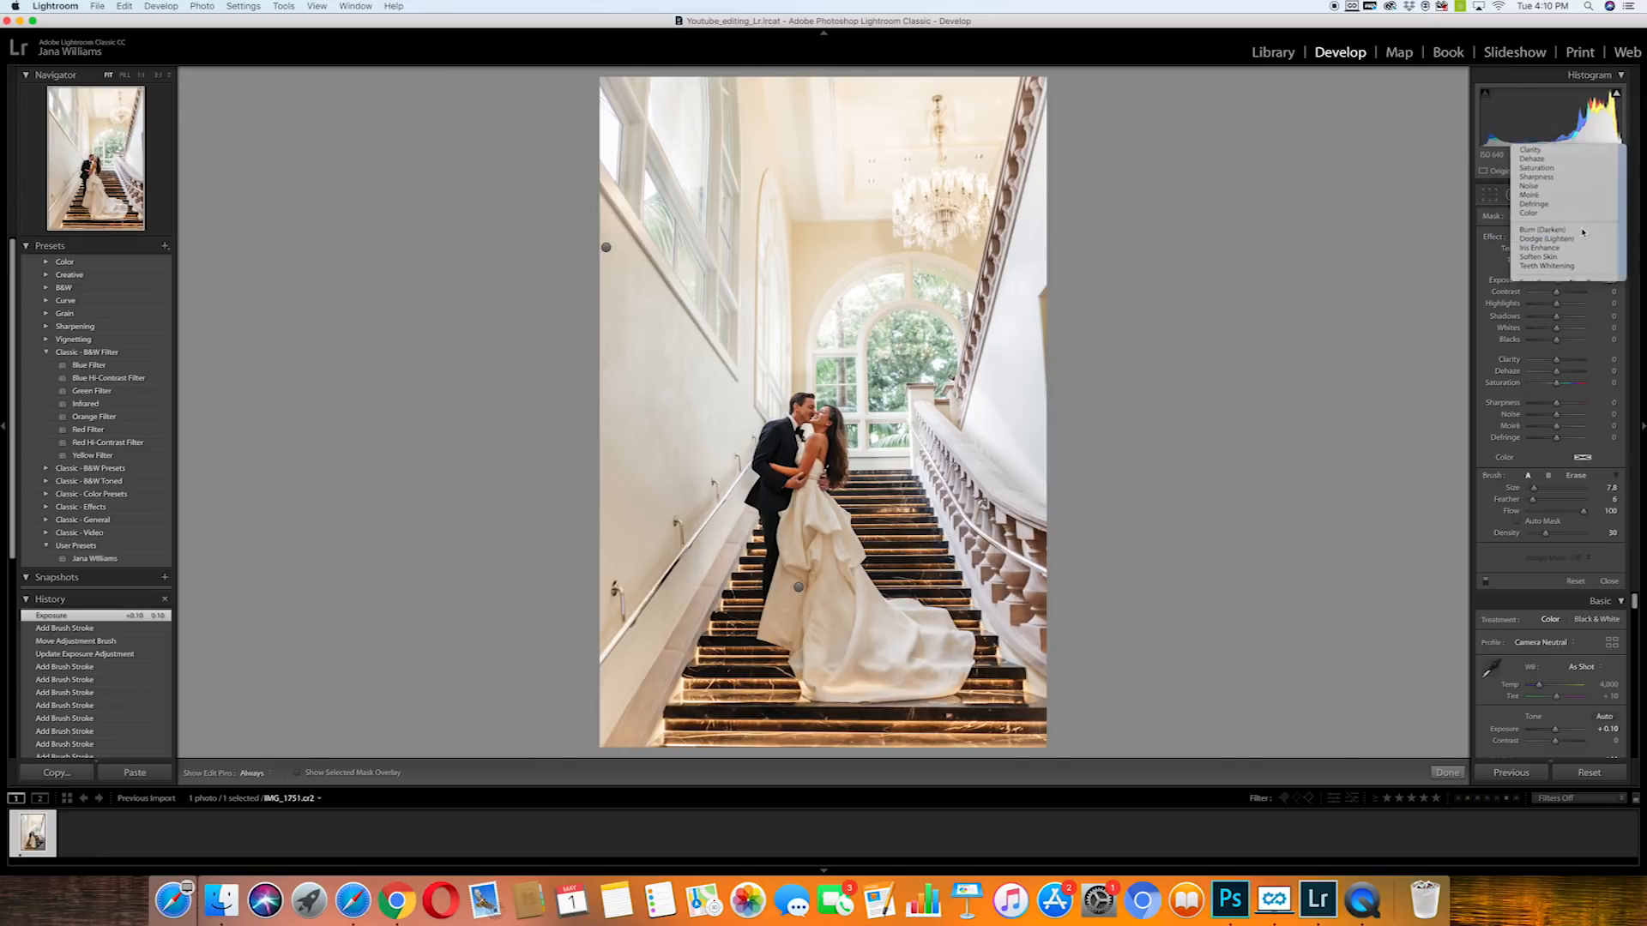
left_click(1544, 230)
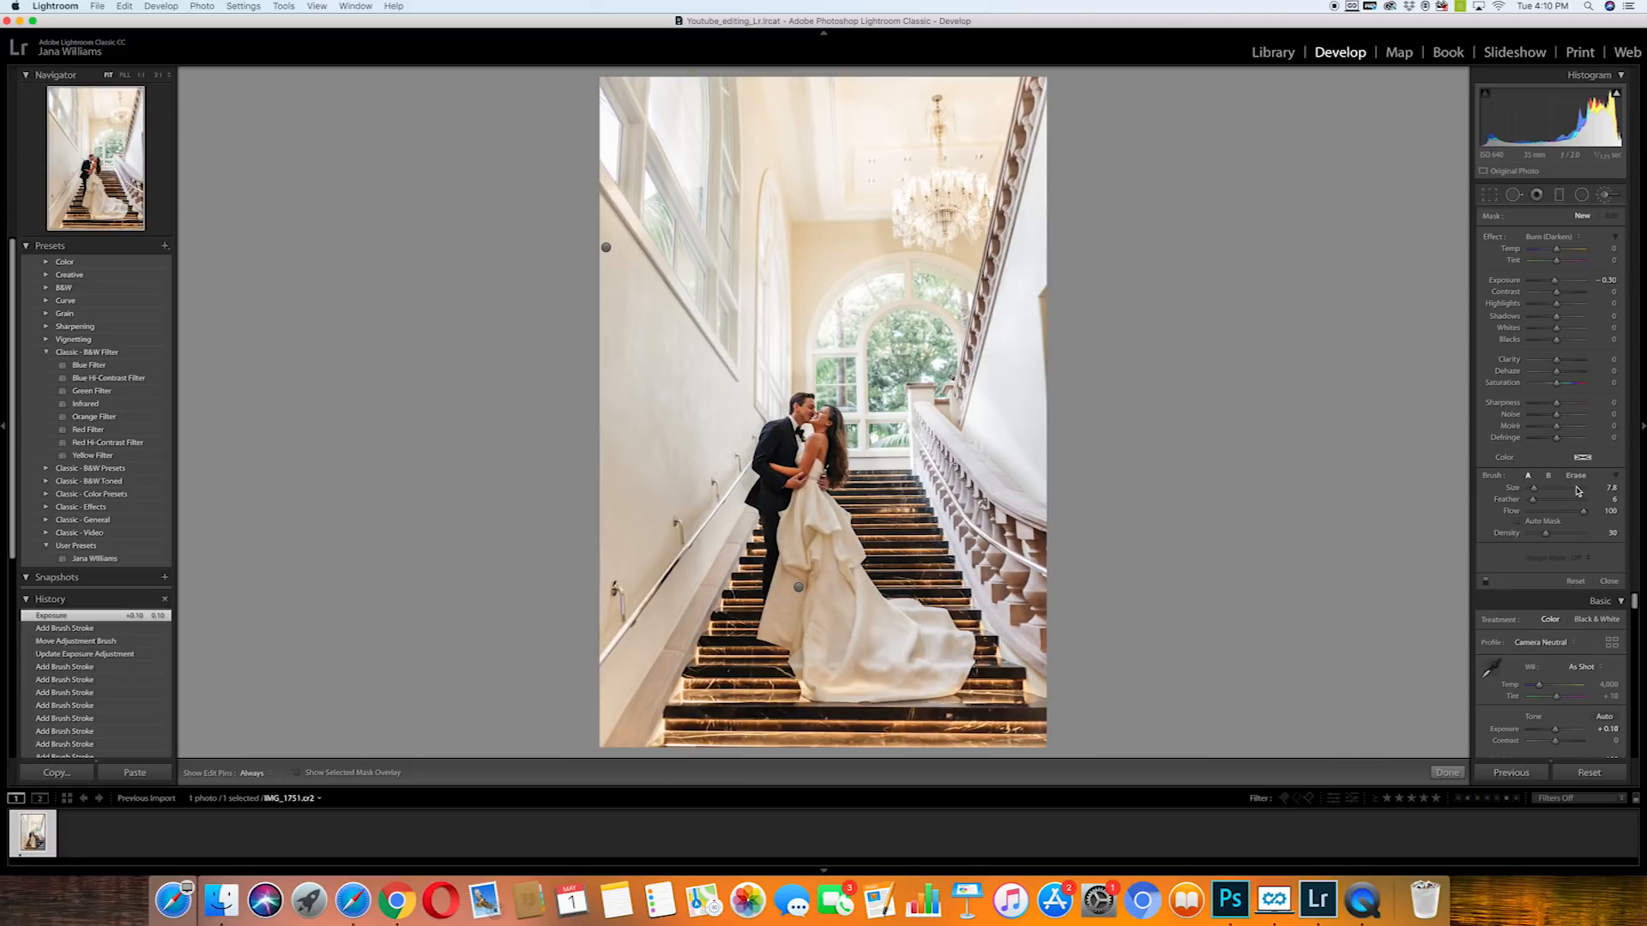
left_click_drag(1544, 487, 1532, 487)
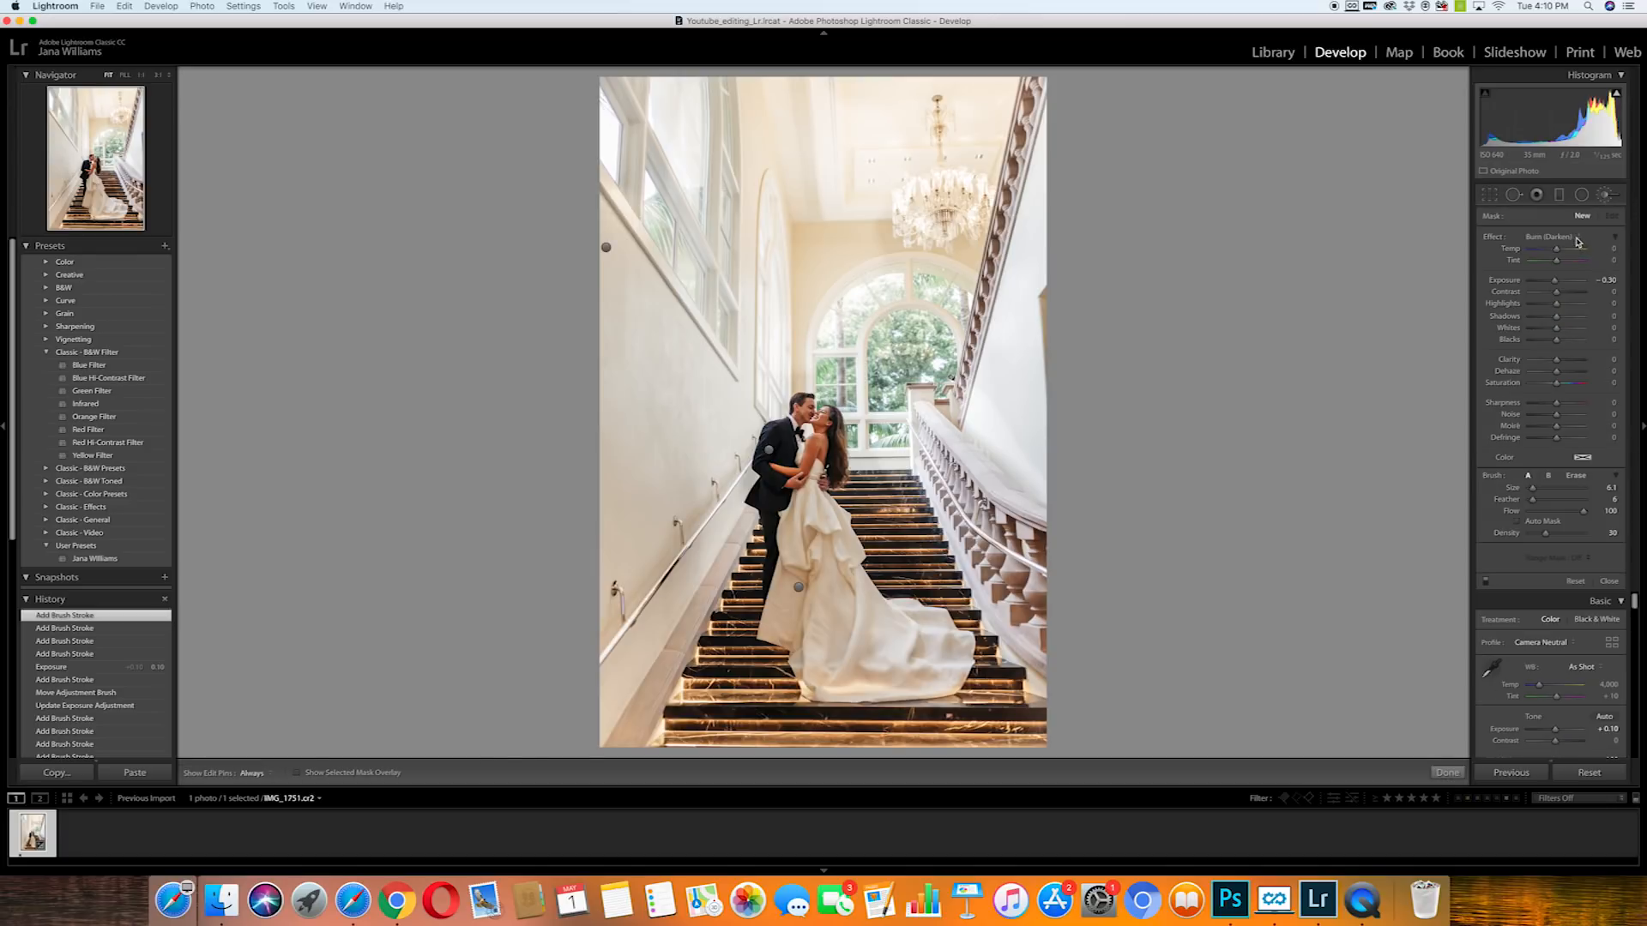
left_click(1574, 237)
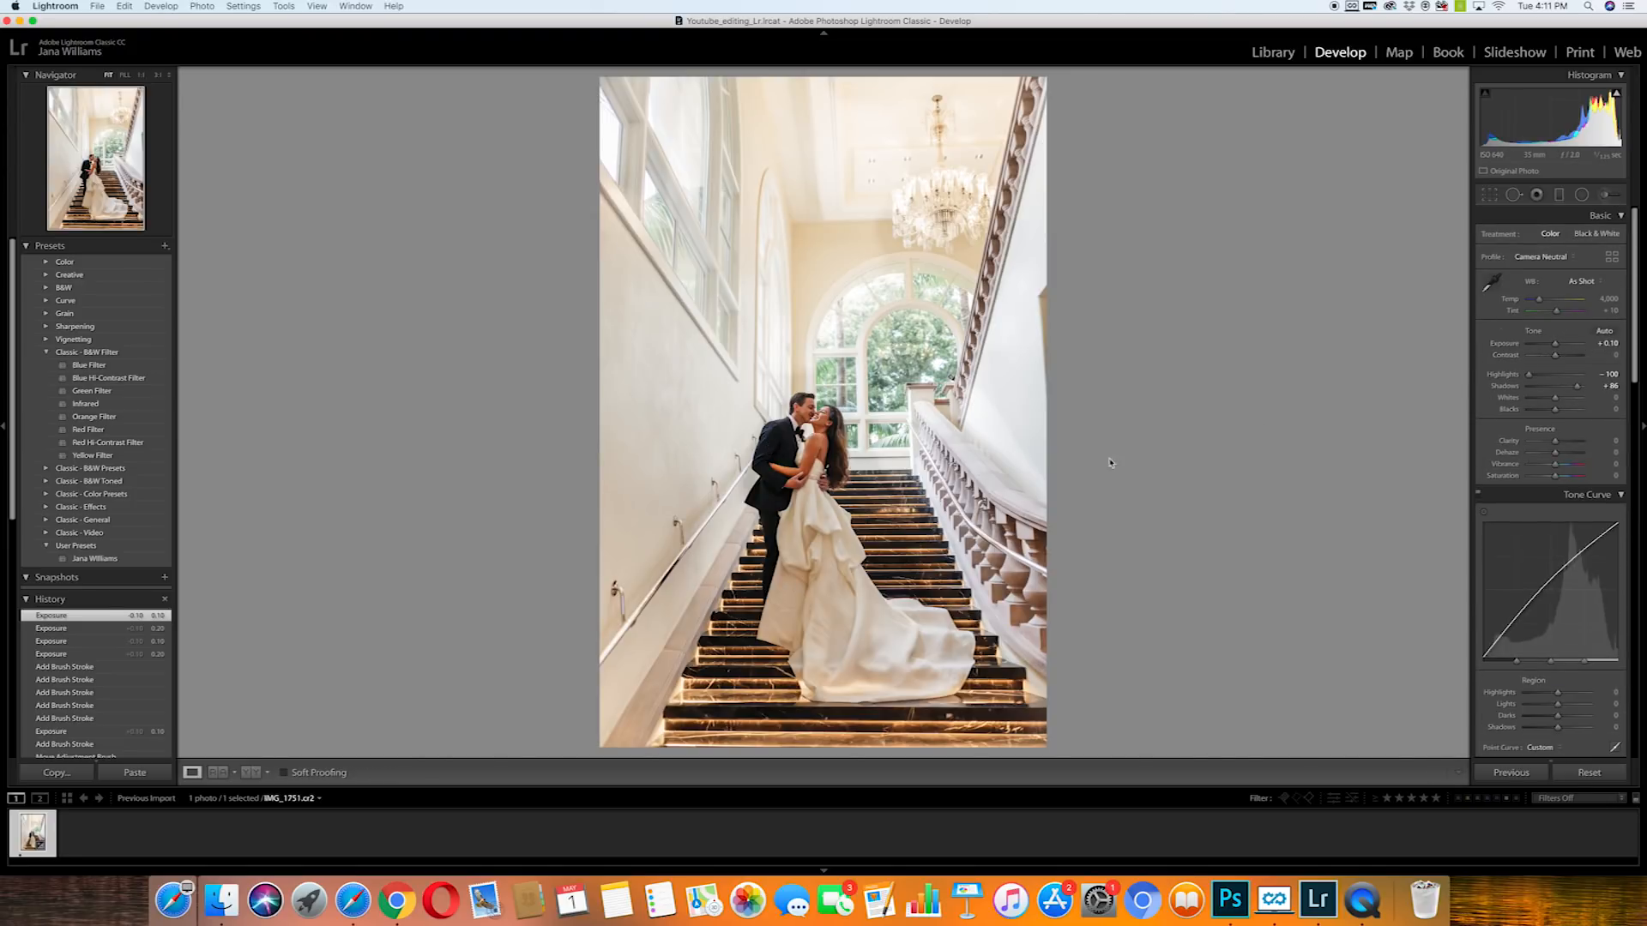
mouse_move(1508, 358)
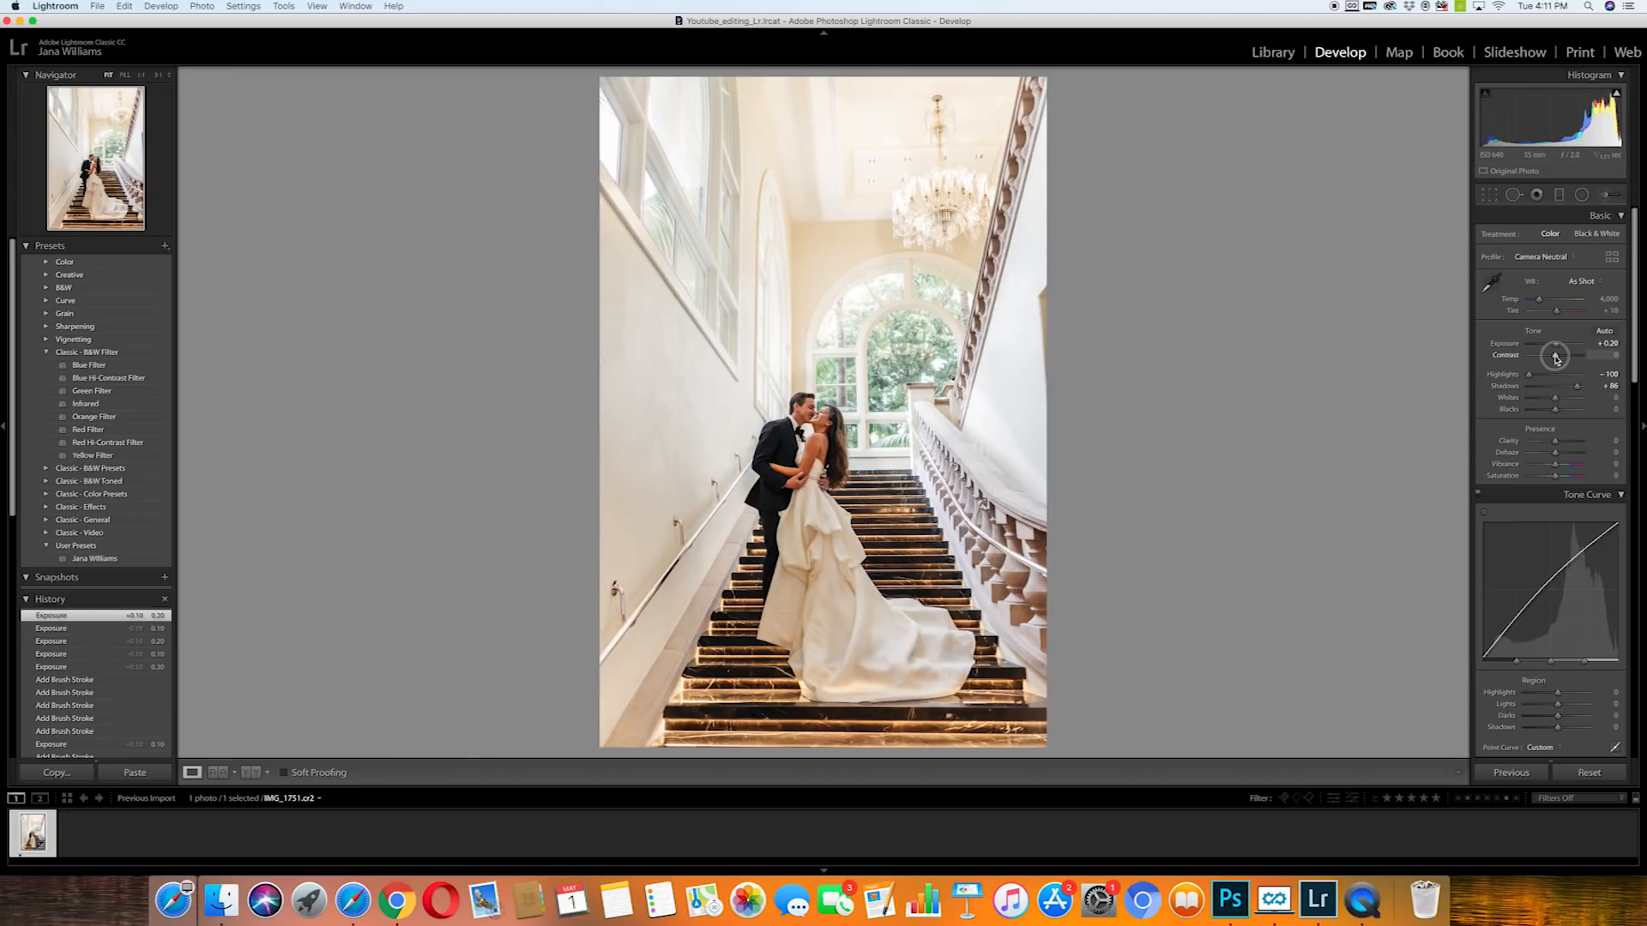
- Raise overall Contrast to +3
left_click_drag(1554, 355, 1560, 355)
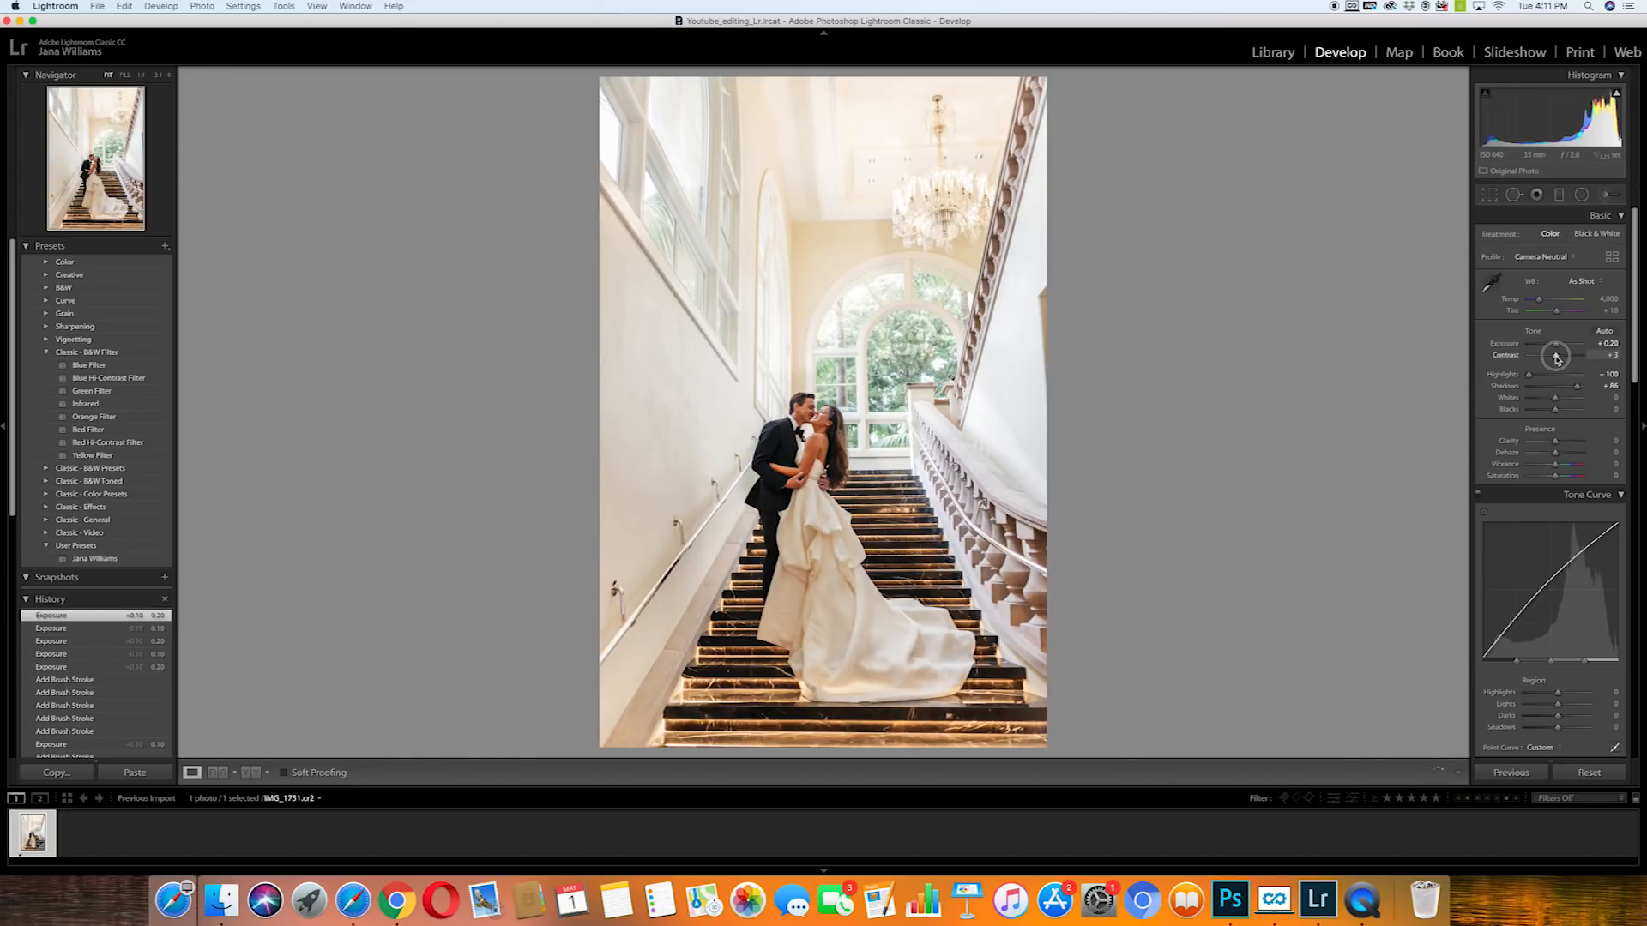
left_click_drag(1564, 355, 1556, 355)
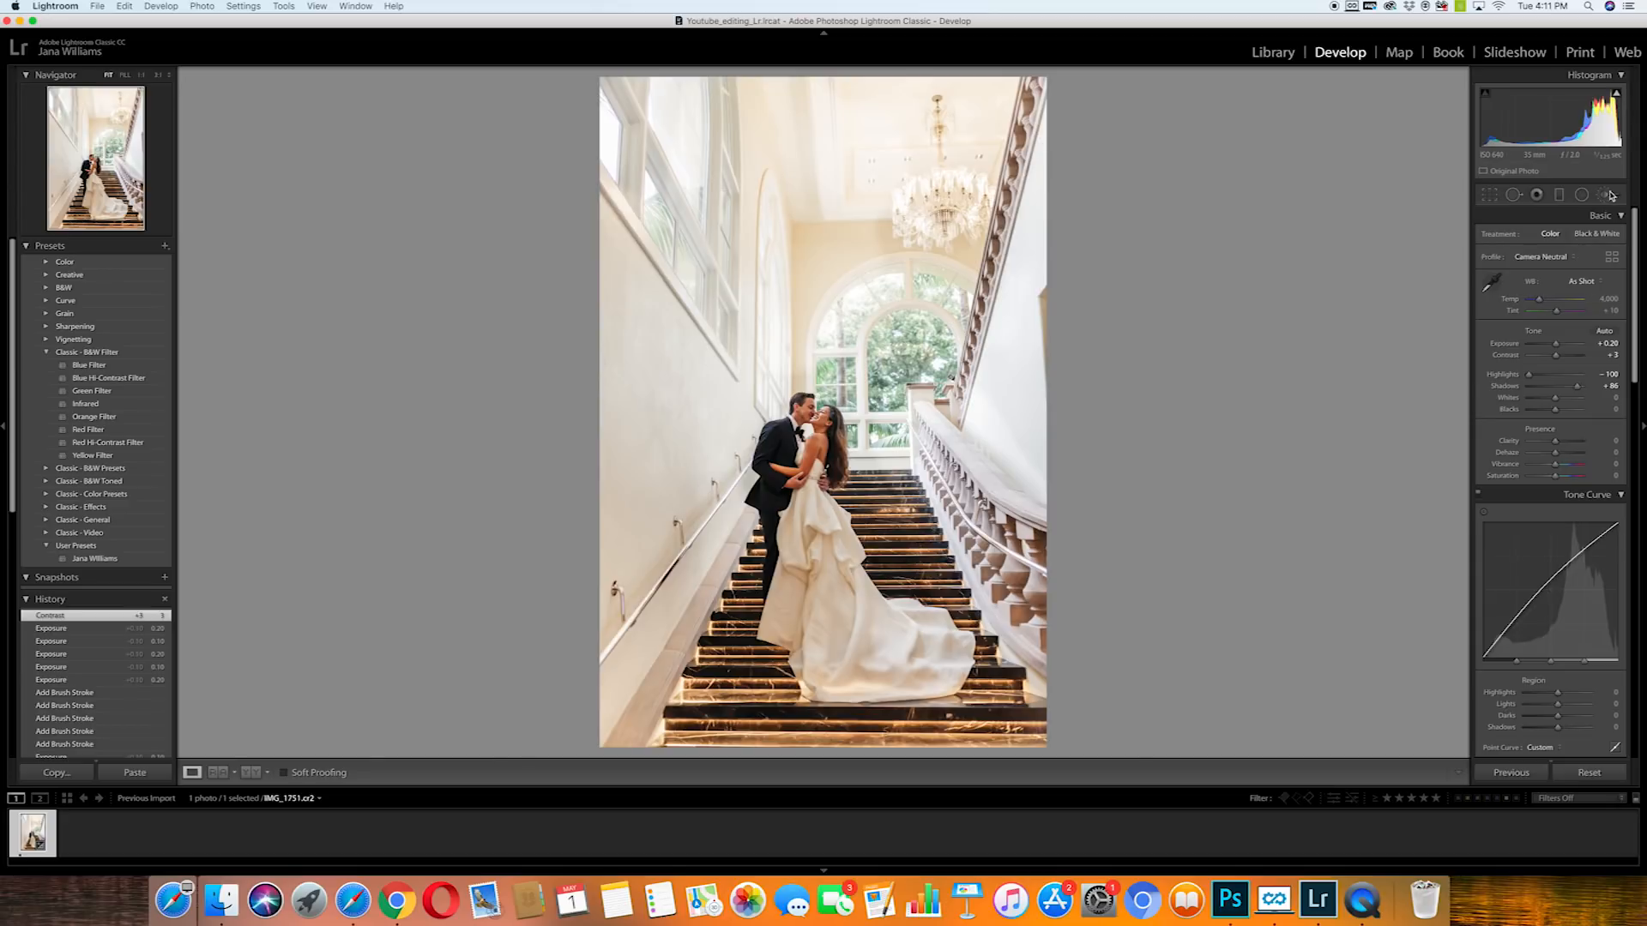
- Start a new brush with the Soften Skin effect and paint a stroke over the couple's skin
left_click(1607, 194)
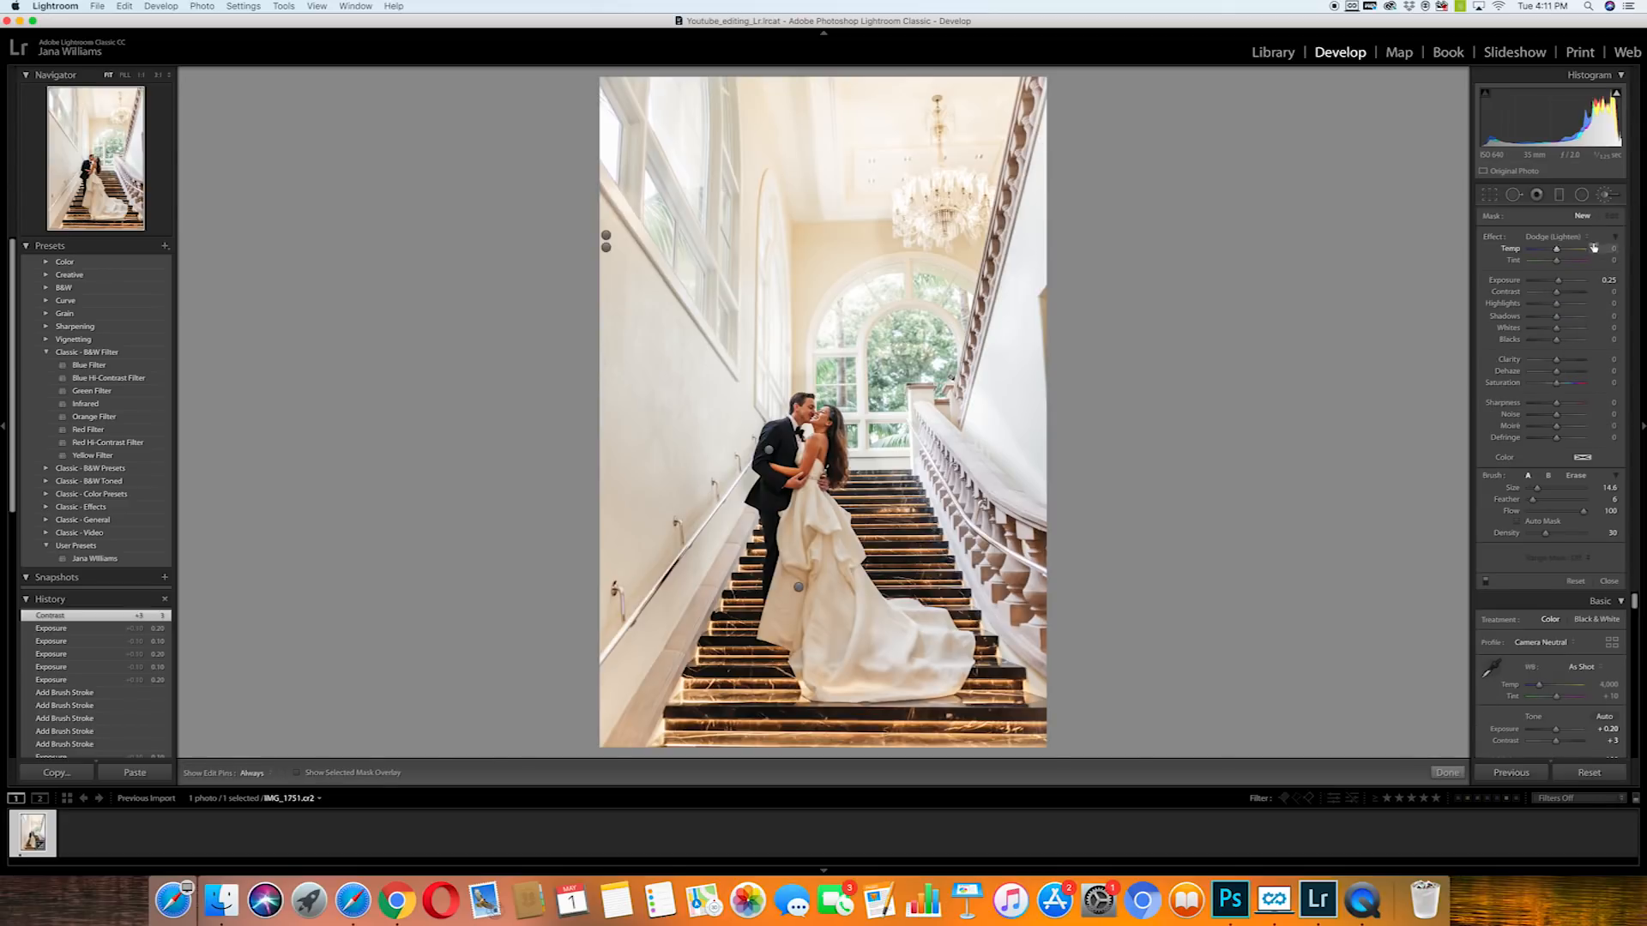
left_click(1560, 235)
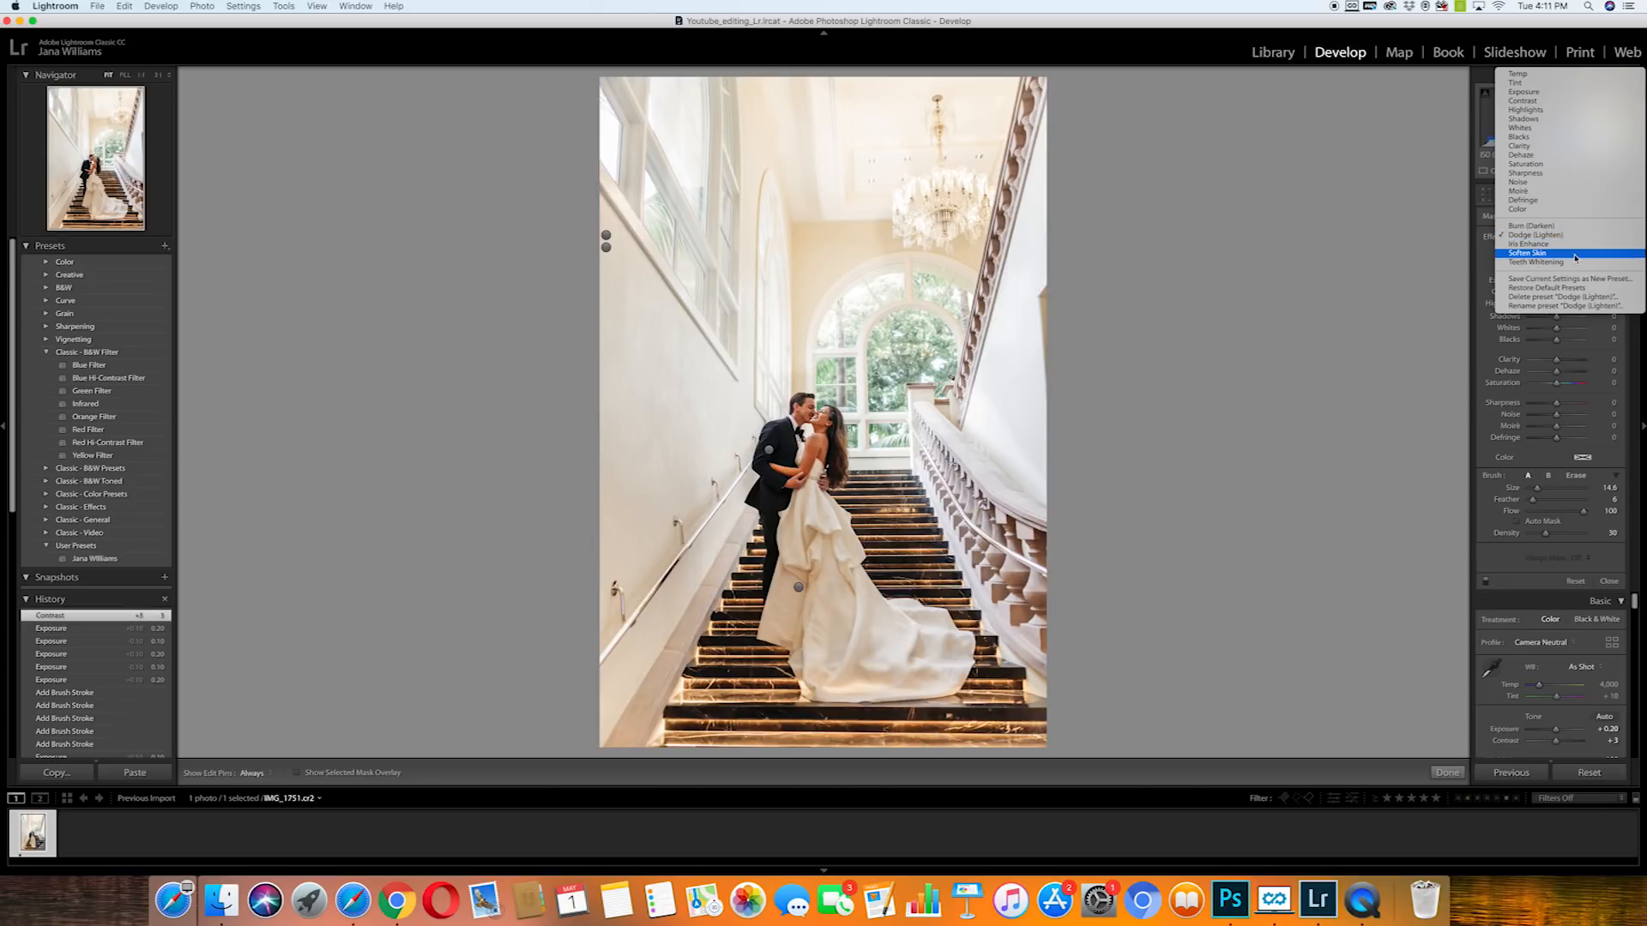
left_click(1529, 252)
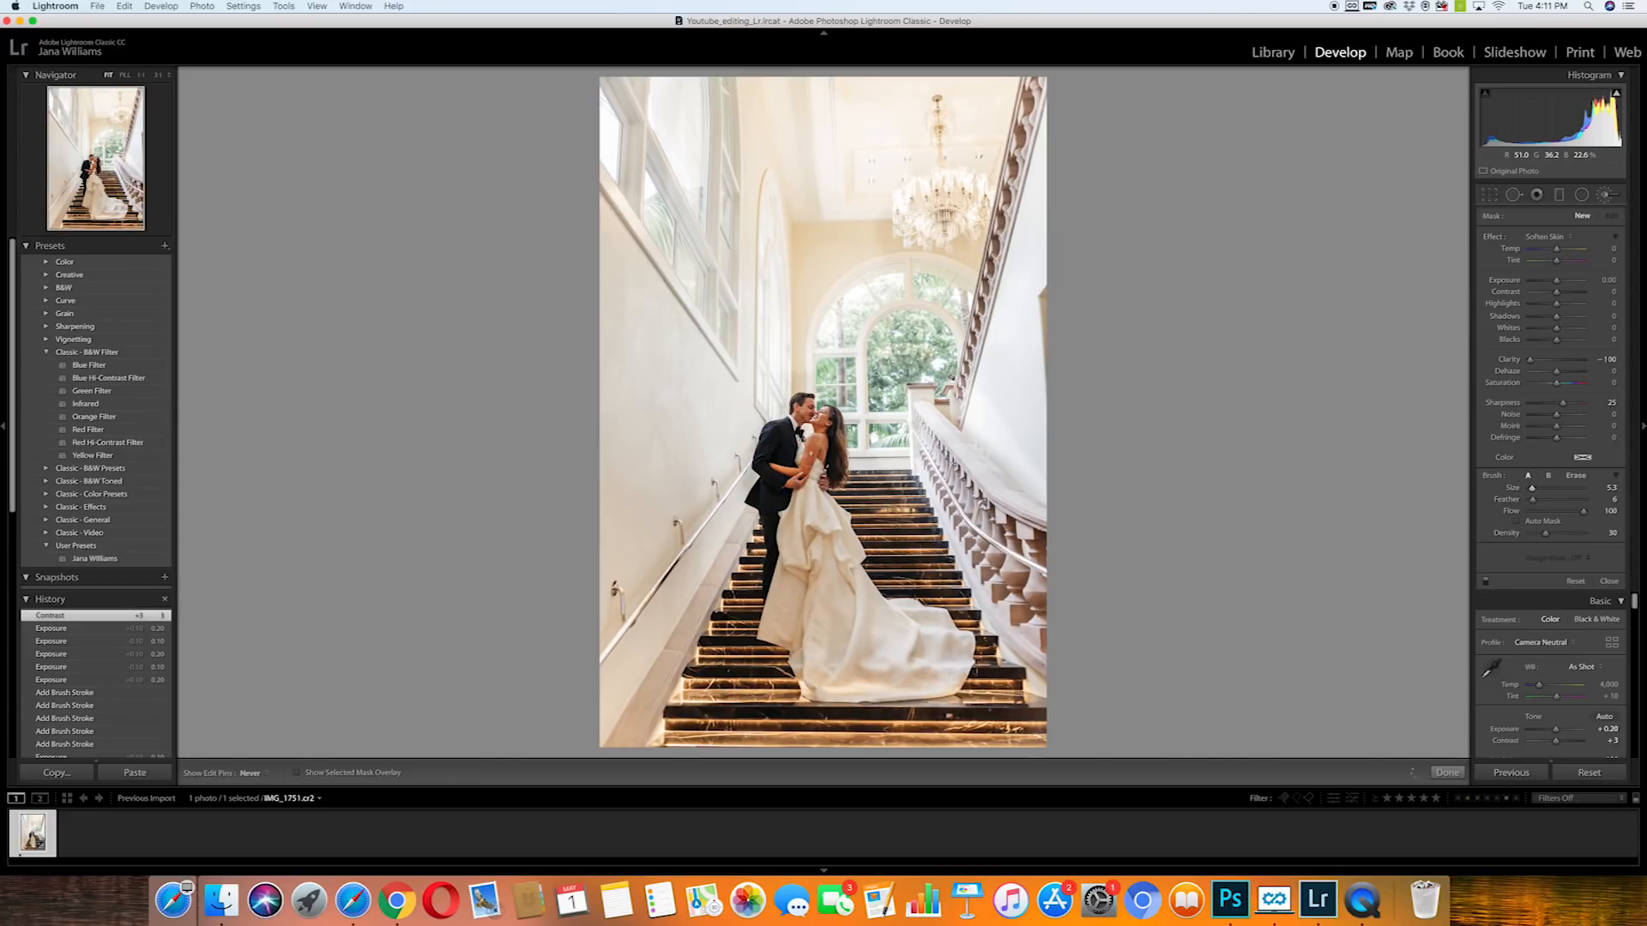
left_click(820, 441)
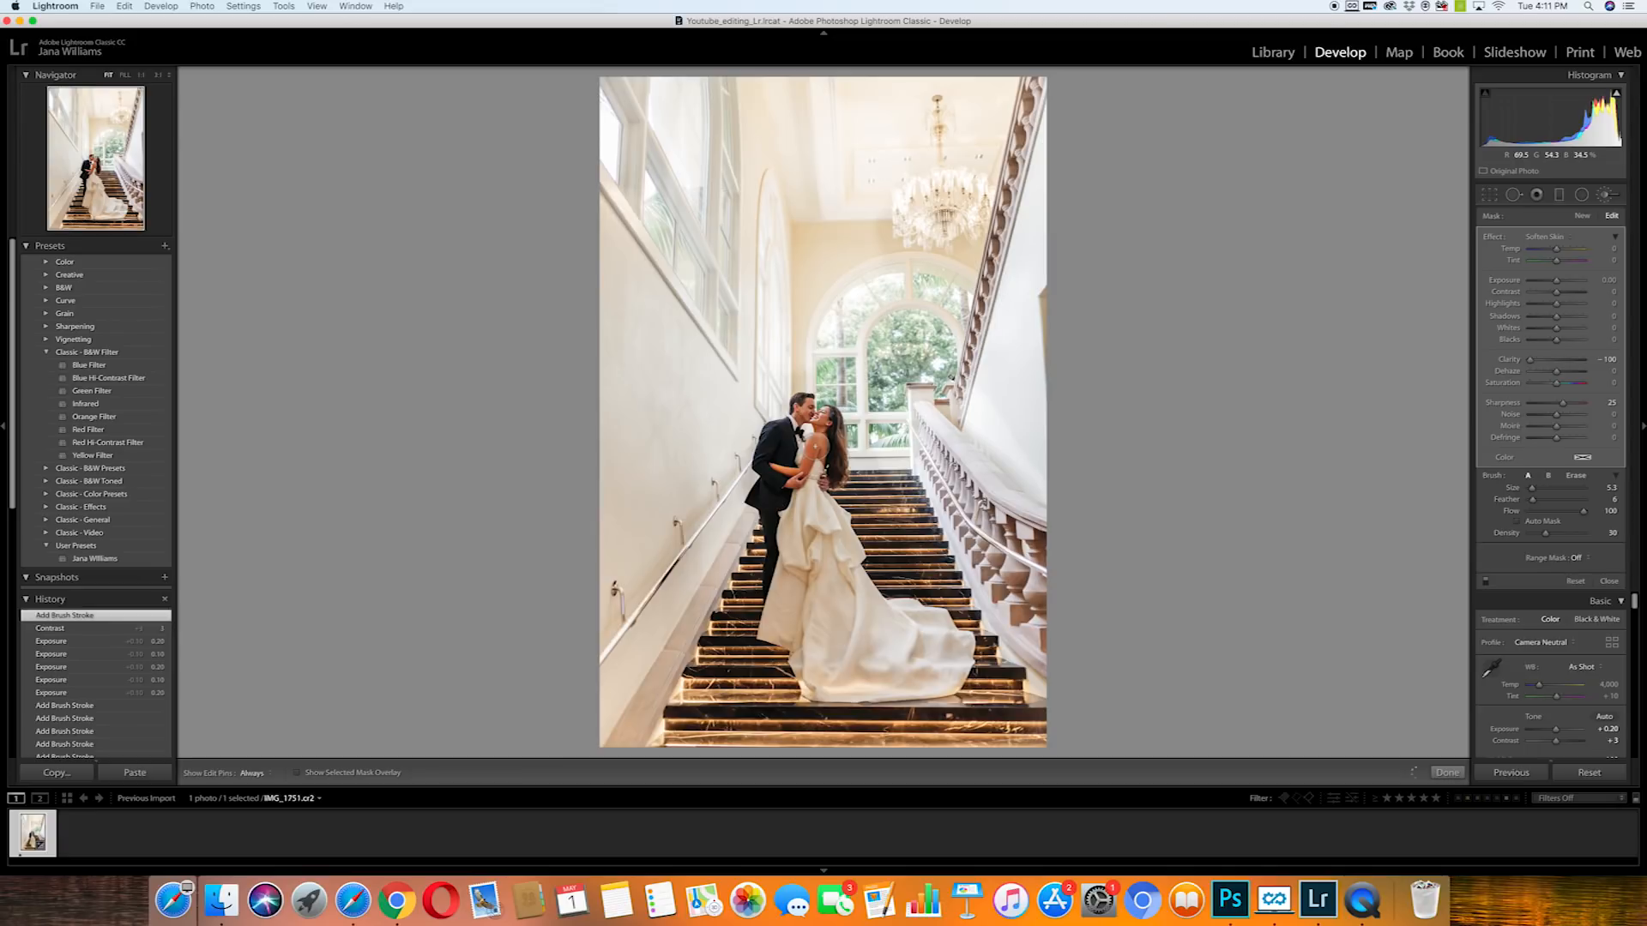